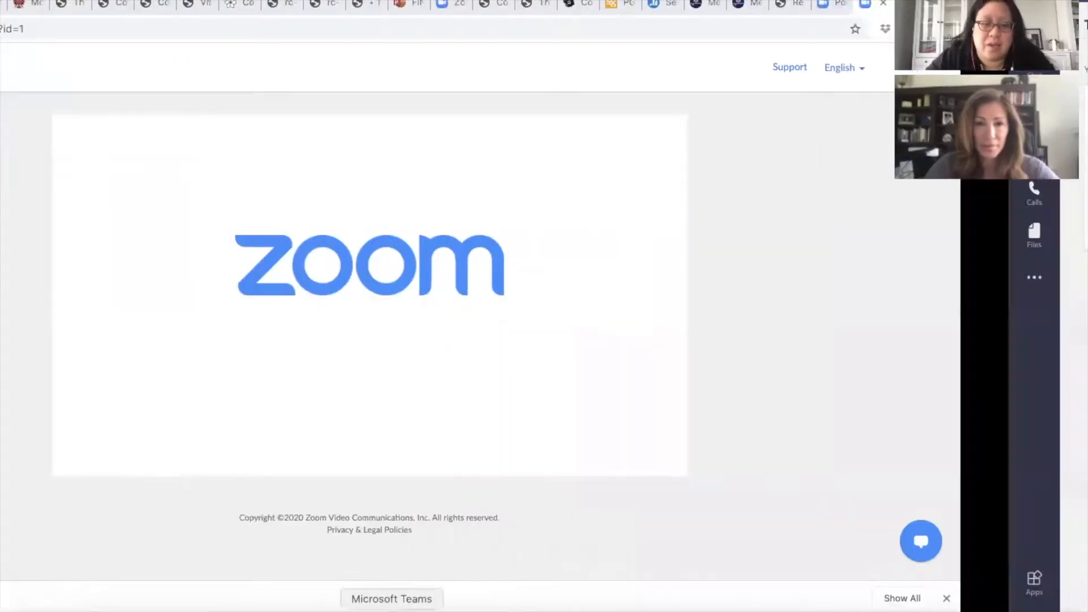
# Switch from the Zoom web page to the Teams grid of joined teams
pyautogui.click(391, 598)
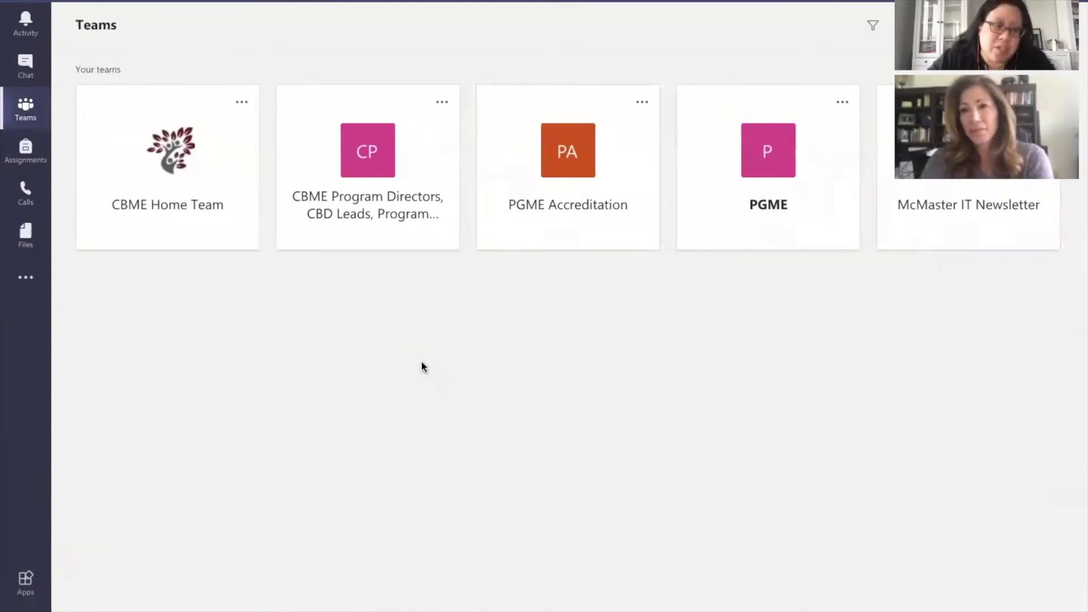
pyautogui.moveTo(490, 337)
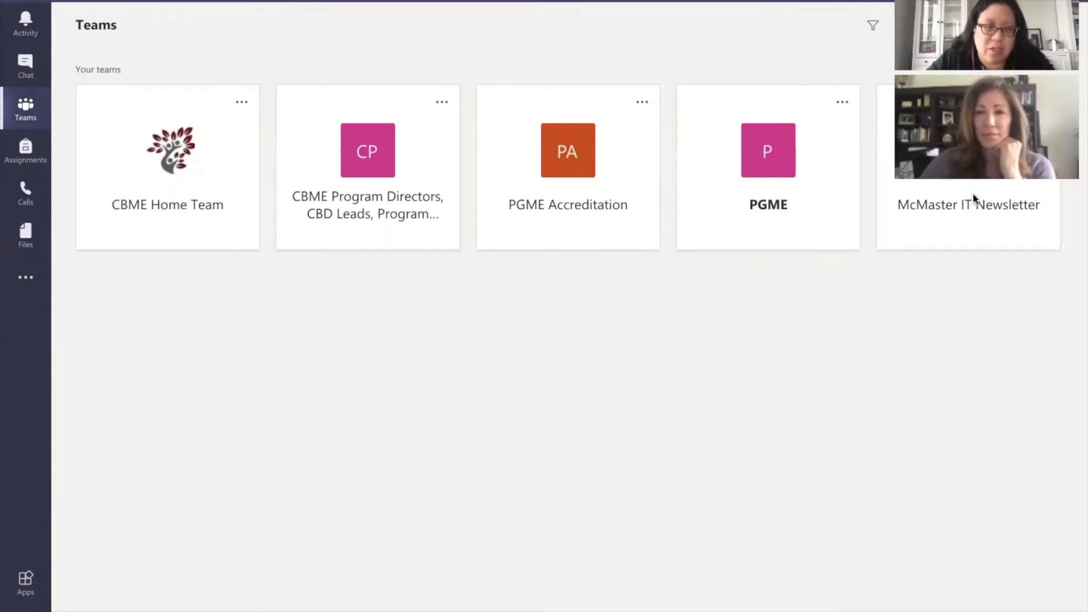
pyautogui.moveTo(971, 515)
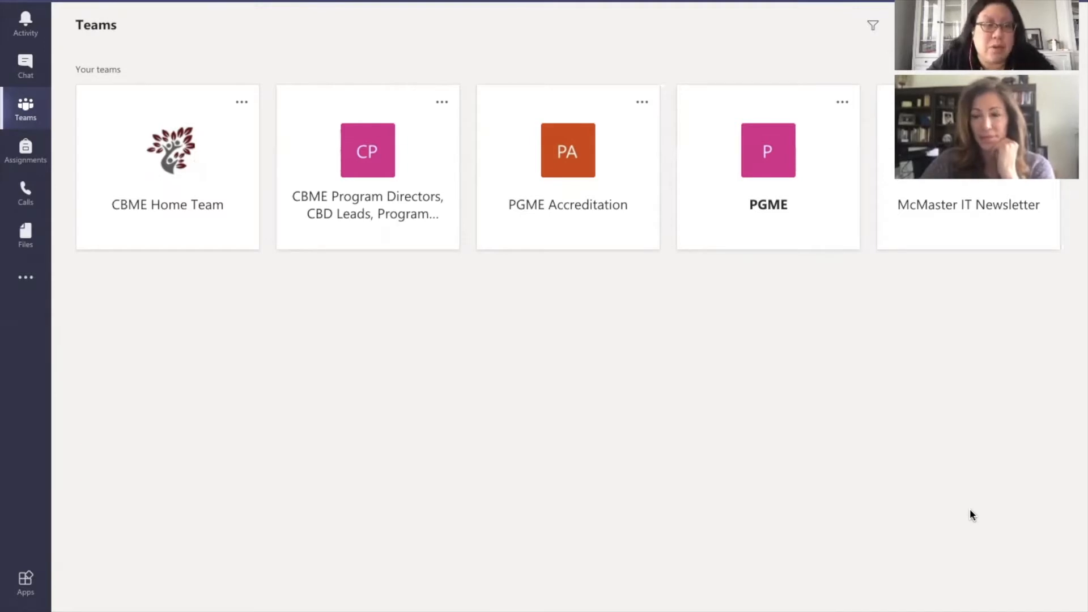
pyautogui.moveTo(928, 354)
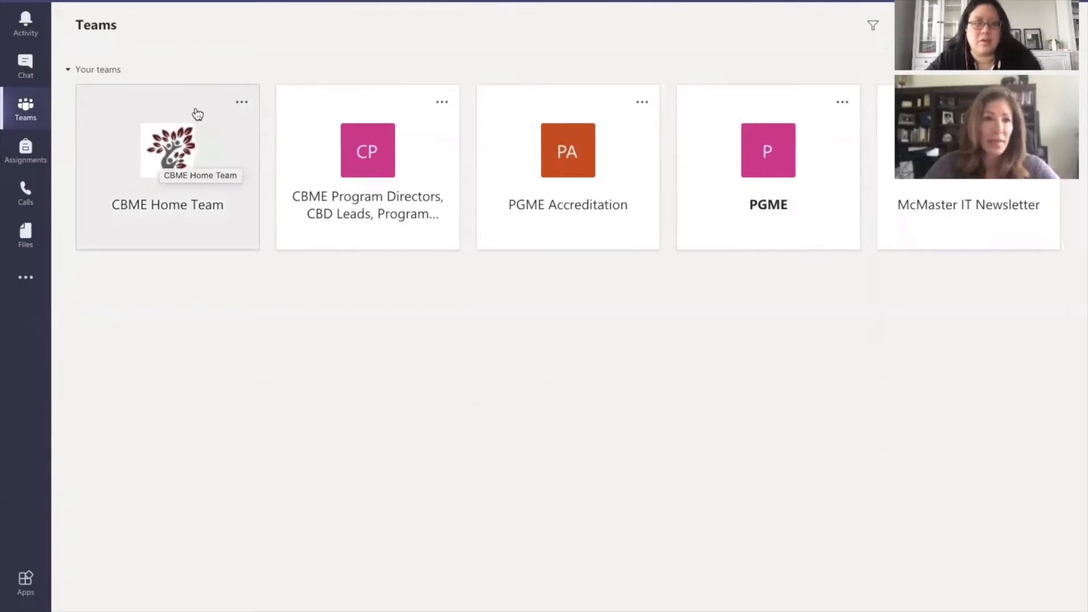
pyautogui.moveTo(179, 170)
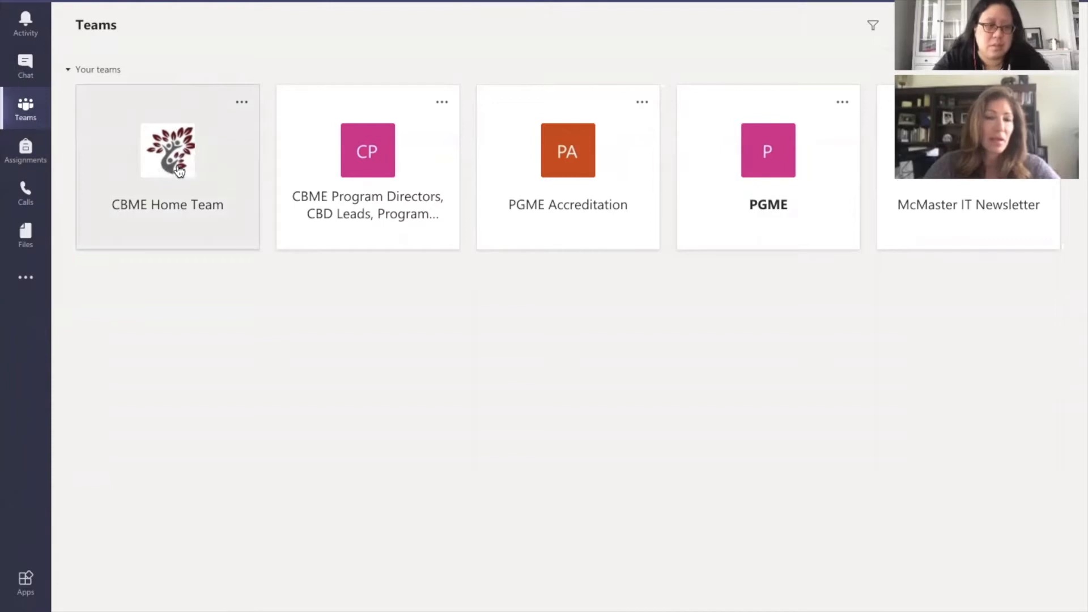
# Open the CBME Home Team to show its General channel posts and committee channels
pyautogui.click(167, 167)
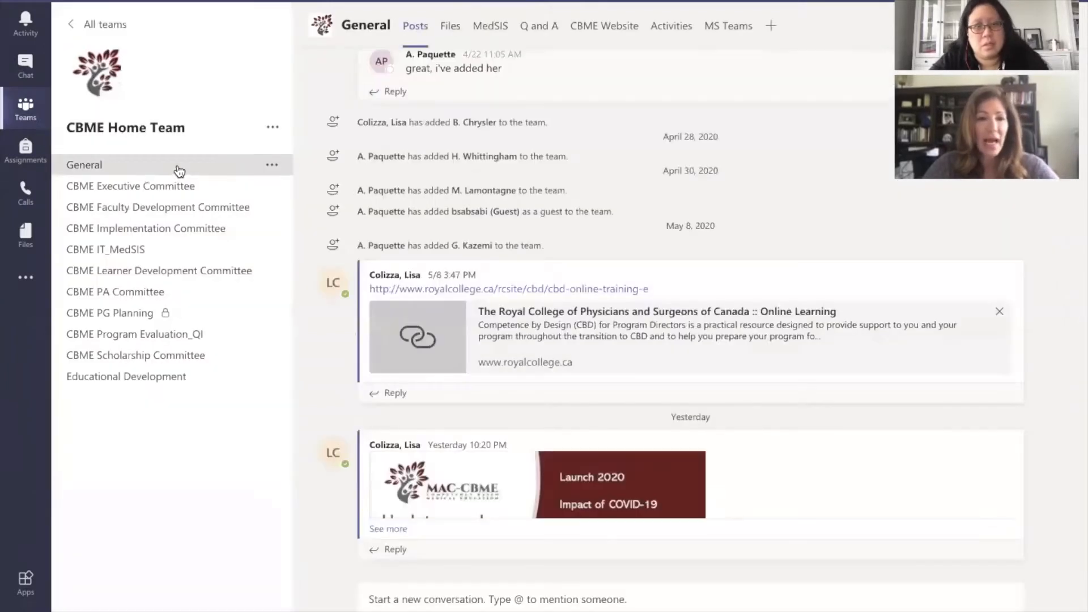
pyautogui.moveTo(204, 61)
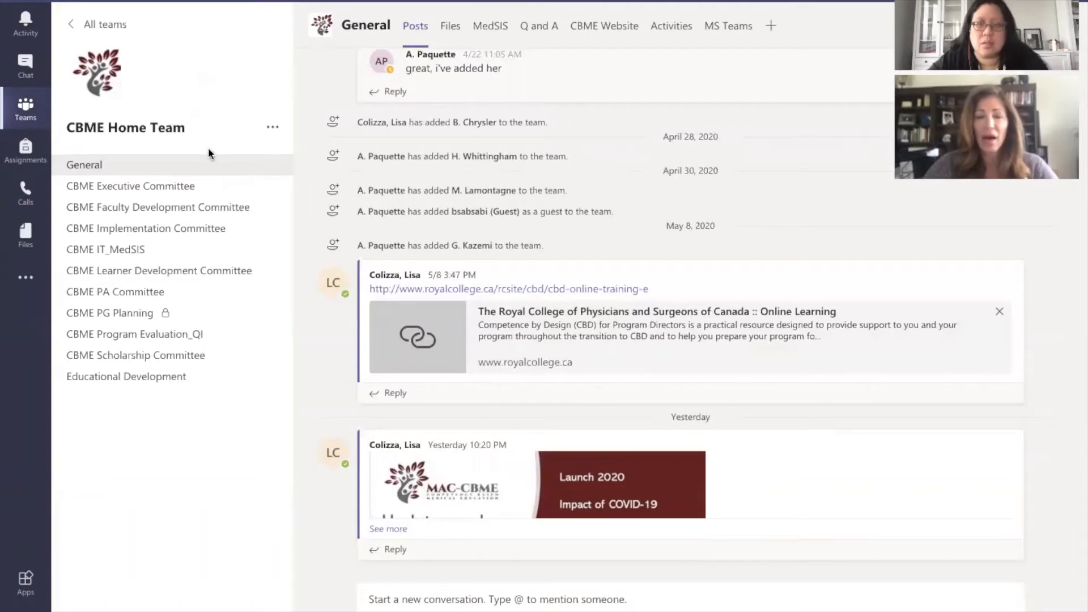
pyautogui.moveTo(215, 132)
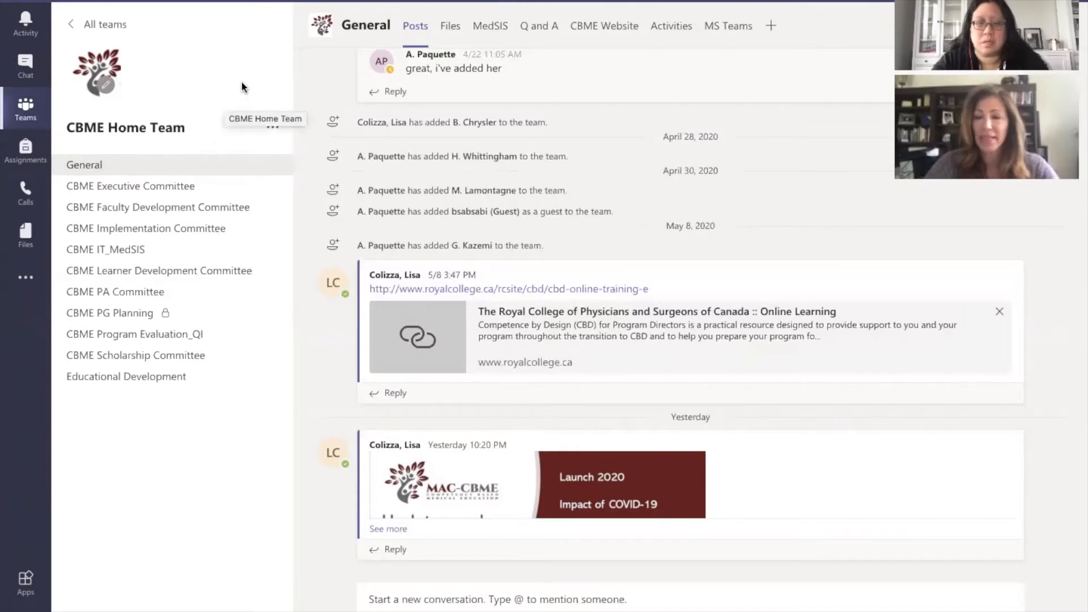
pyautogui.moveTo(239, 71)
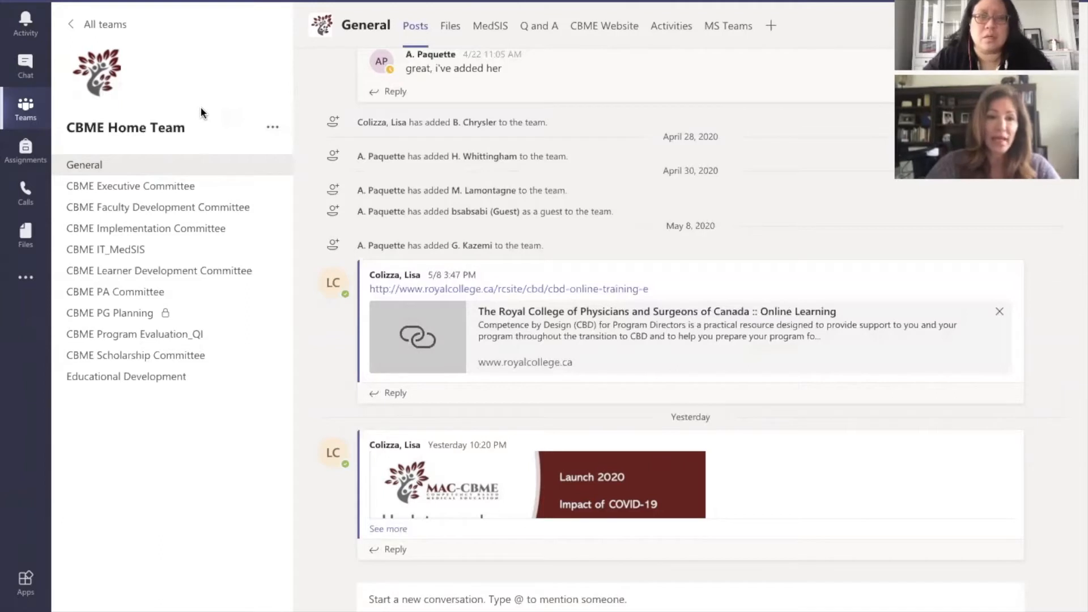
pyautogui.moveTo(254, 111)
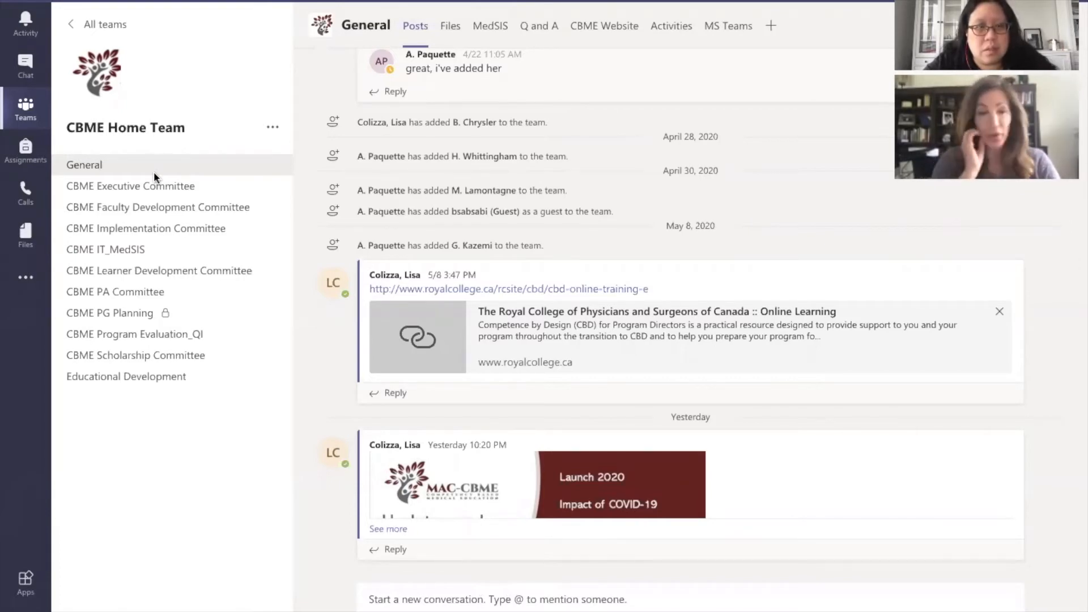
pyautogui.moveTo(178, 104)
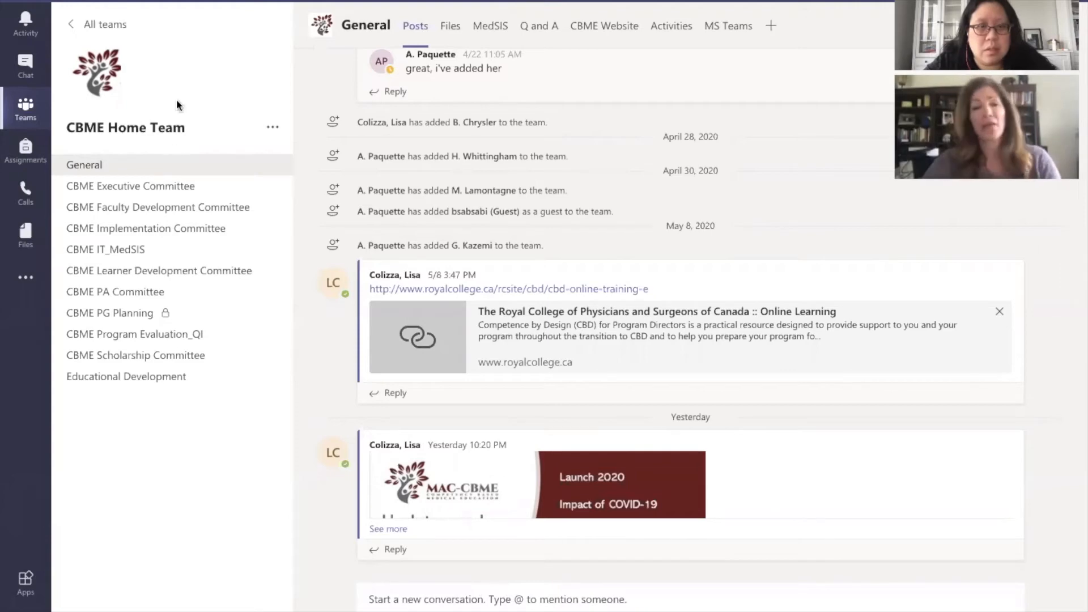
pyautogui.moveTo(109, 134)
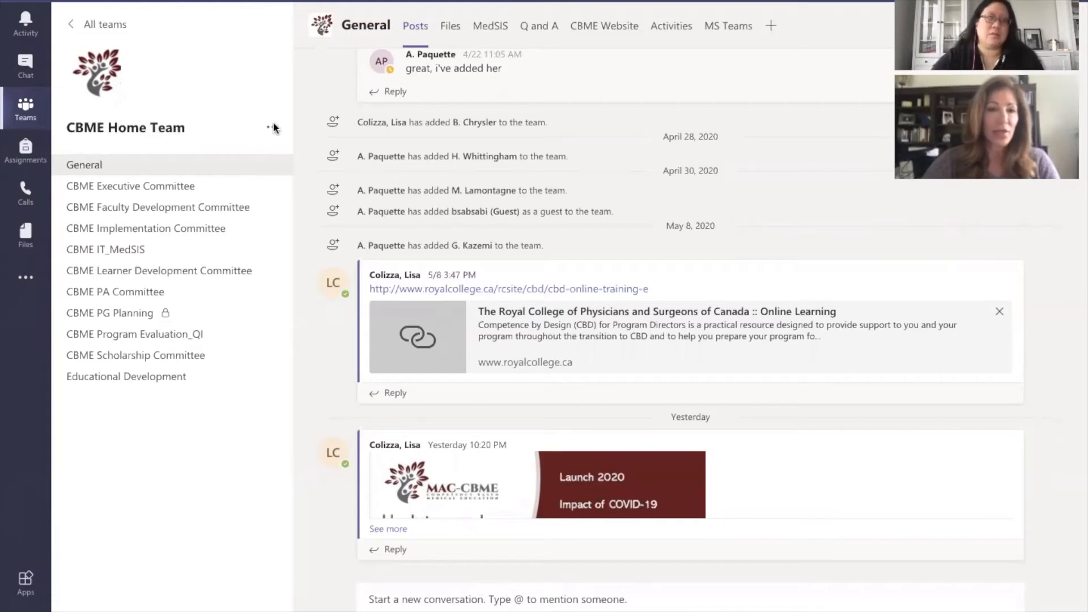
pyautogui.click(272, 127)
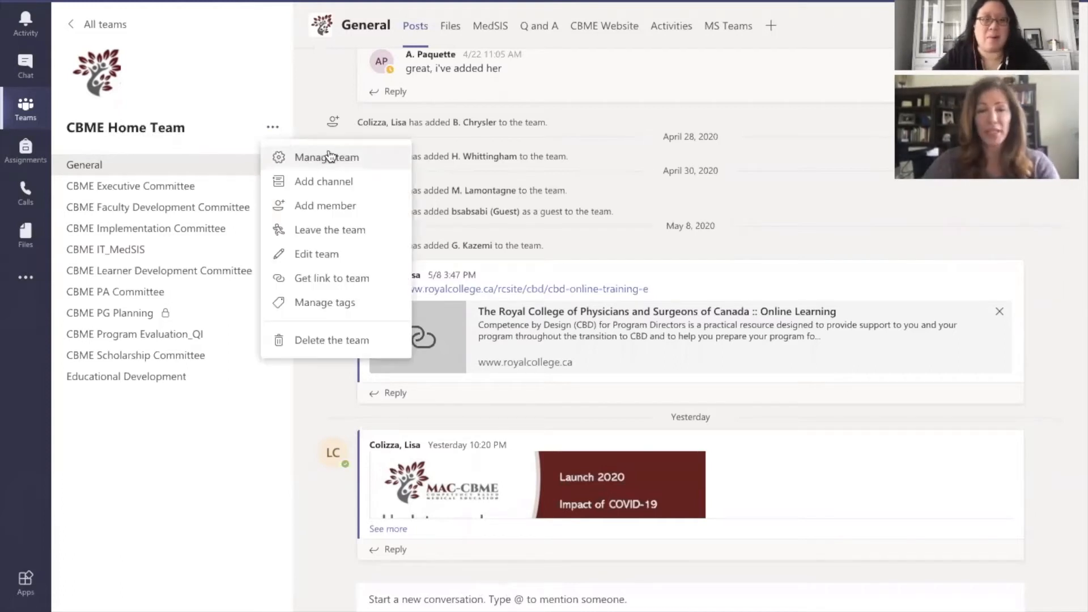
pyautogui.moveTo(336, 258)
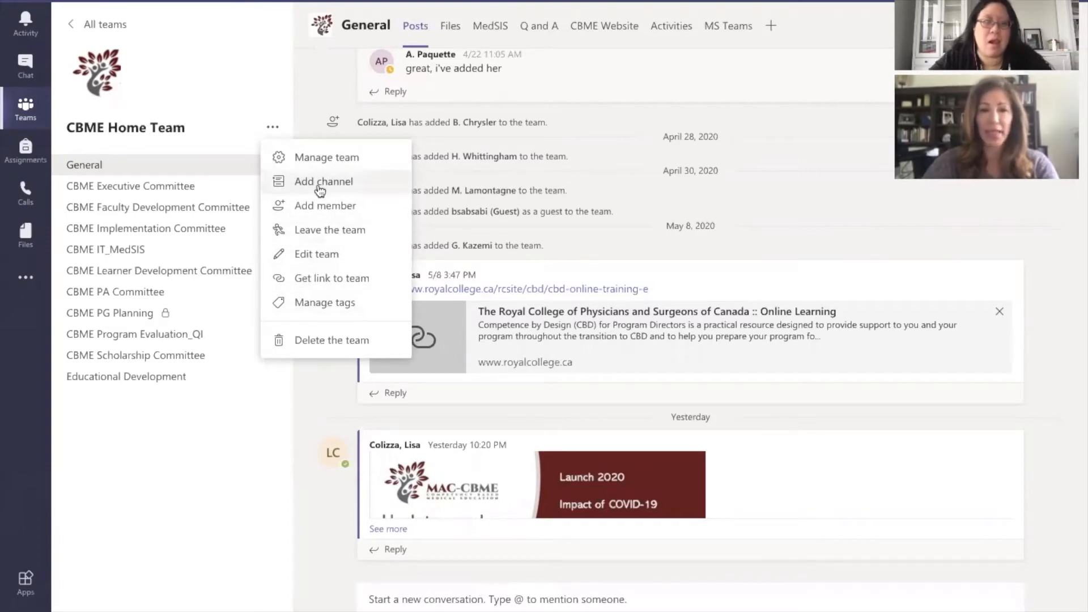
pyautogui.moveTo(205, 99)
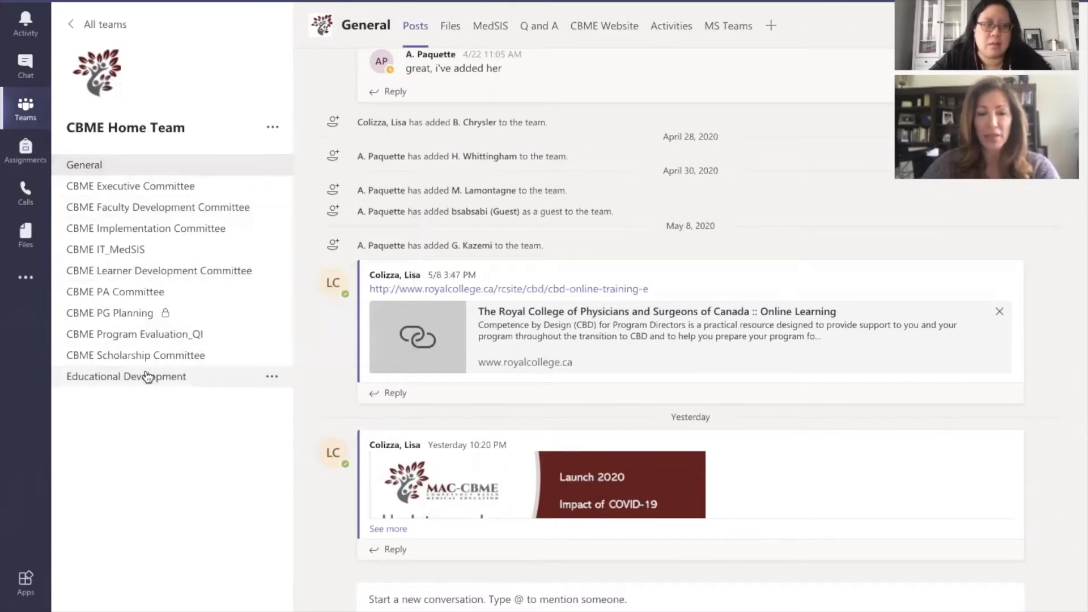
pyautogui.moveTo(126, 377)
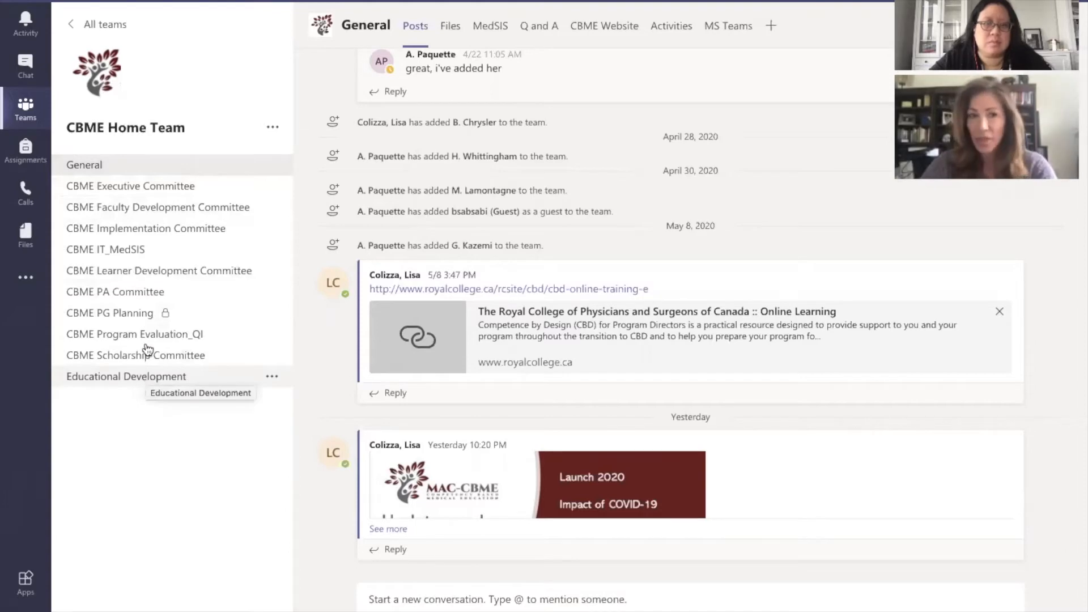
pyautogui.moveTo(105, 185)
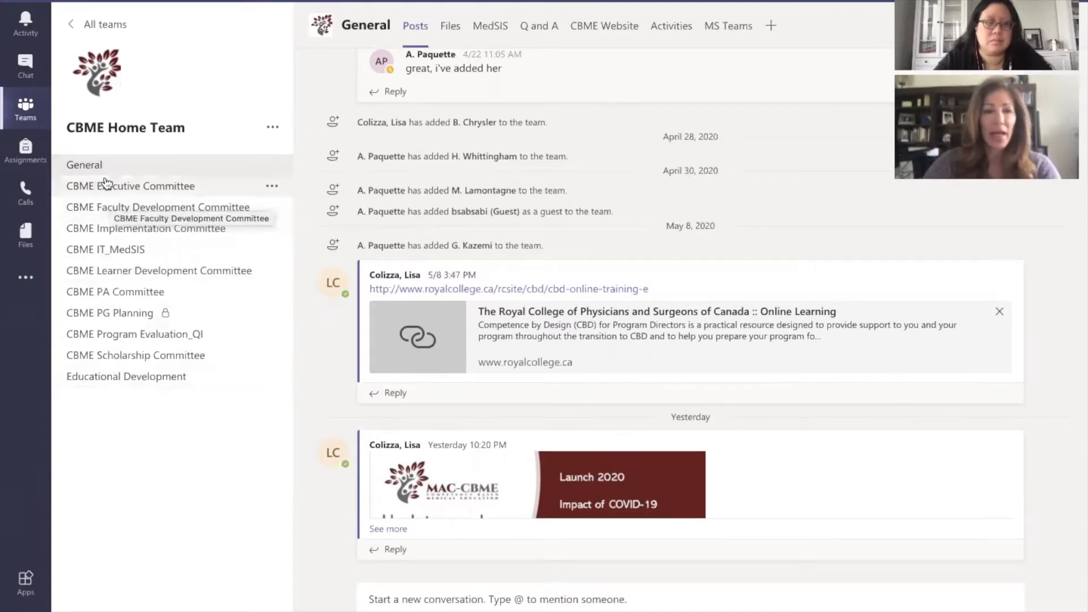
pyautogui.moveTo(139, 191)
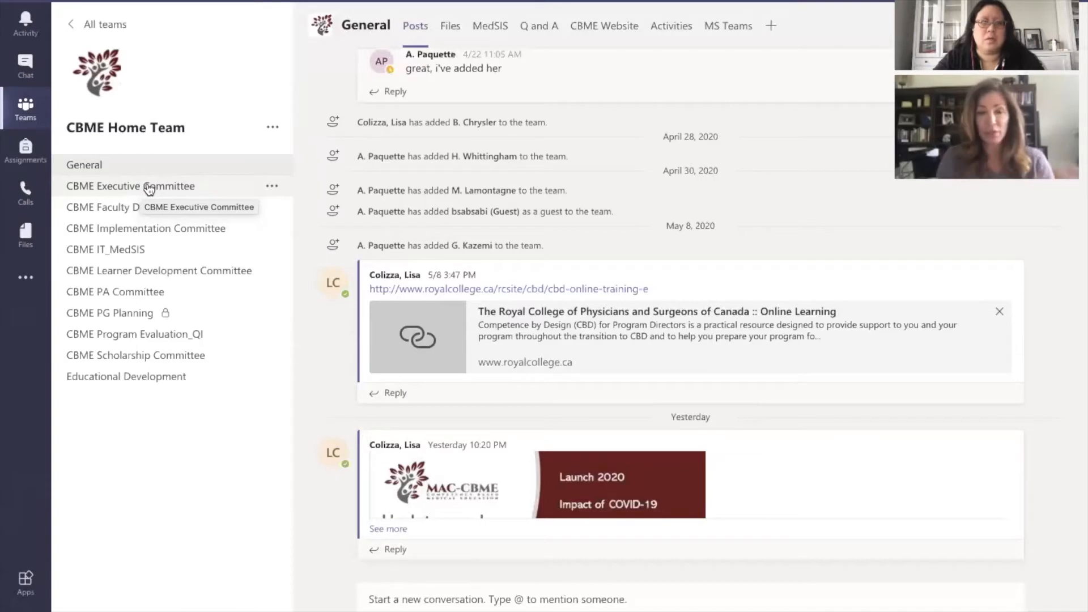
pyautogui.moveTo(197, 133)
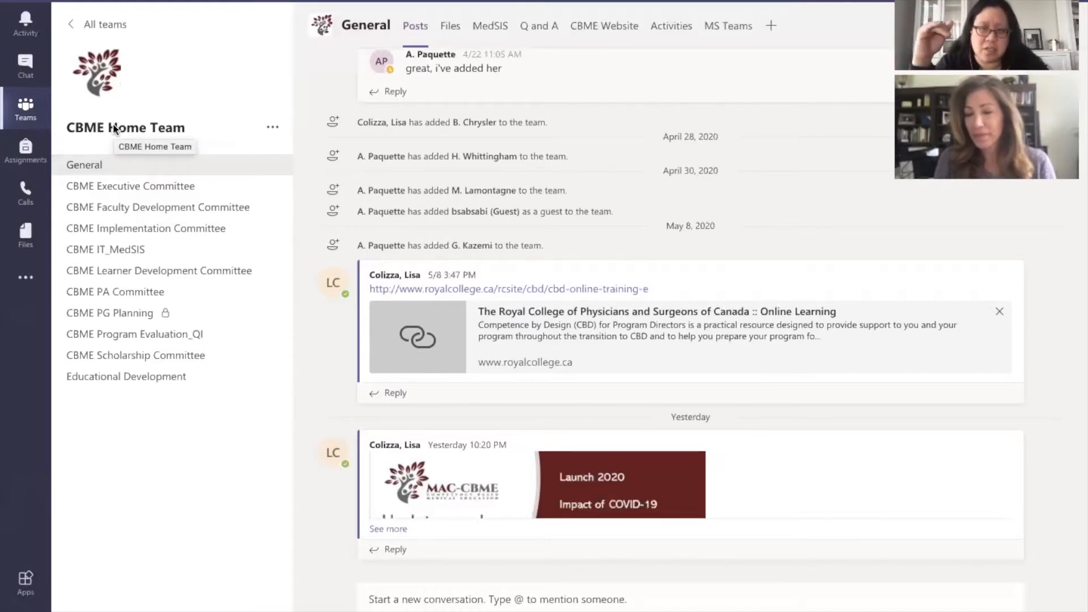
pyautogui.moveTo(145, 111)
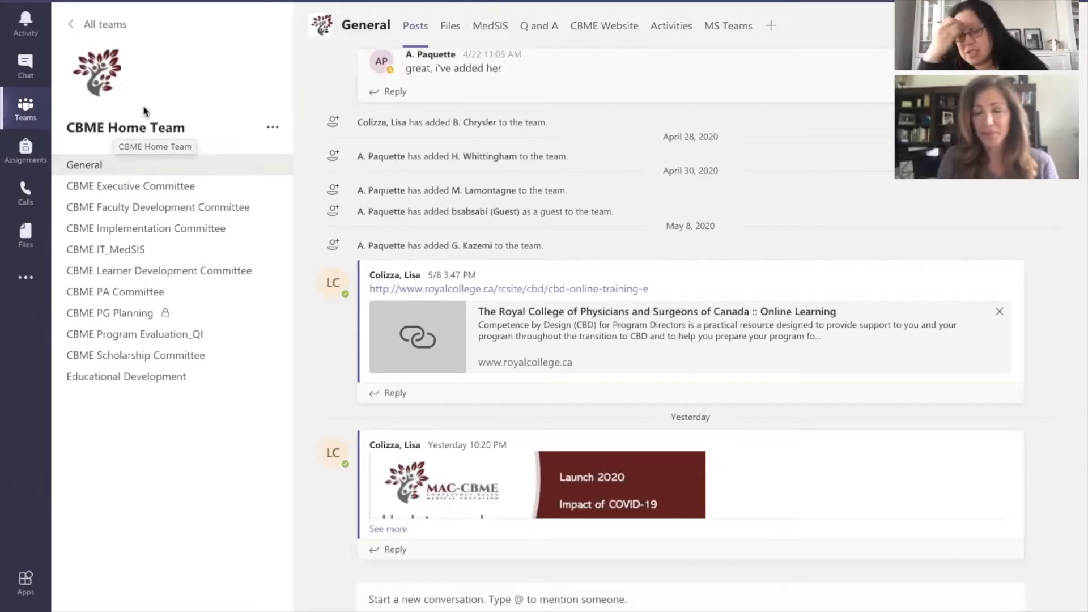
pyautogui.moveTo(214, 154)
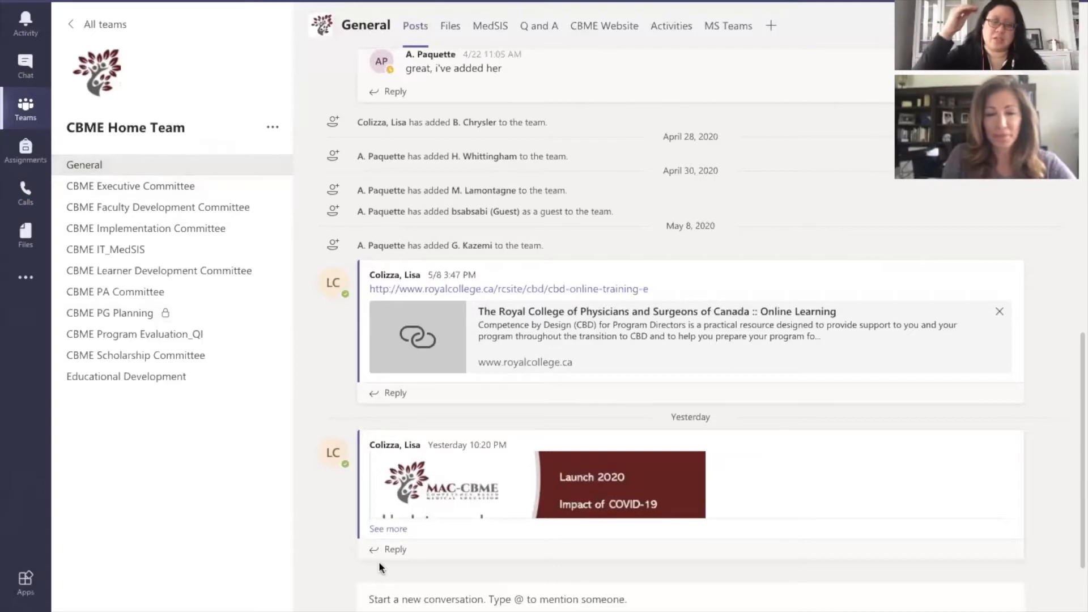
pyautogui.click(387, 529)
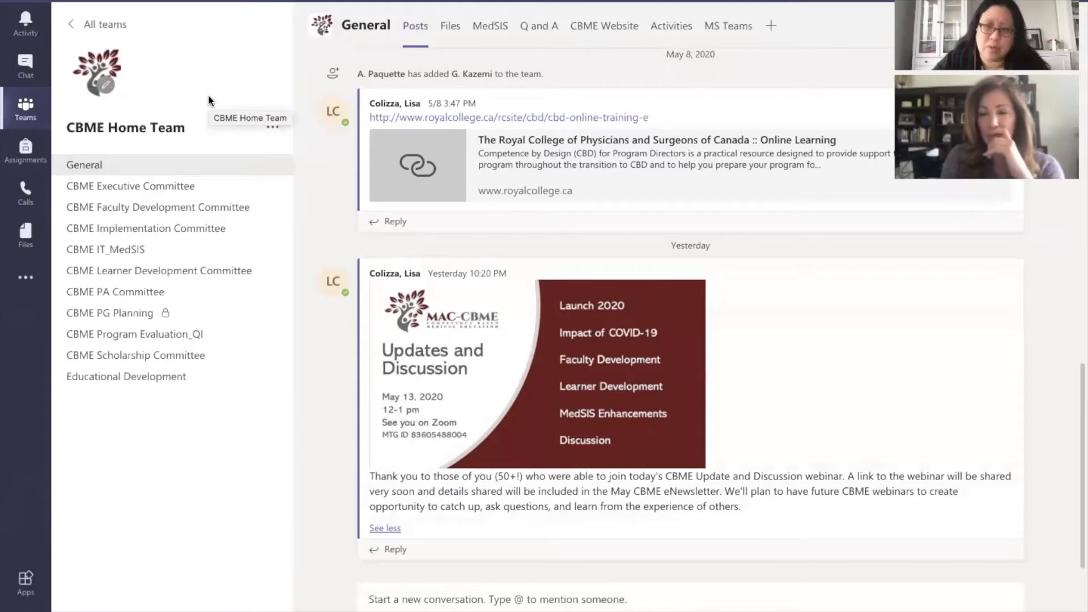
pyautogui.moveTo(197, 137)
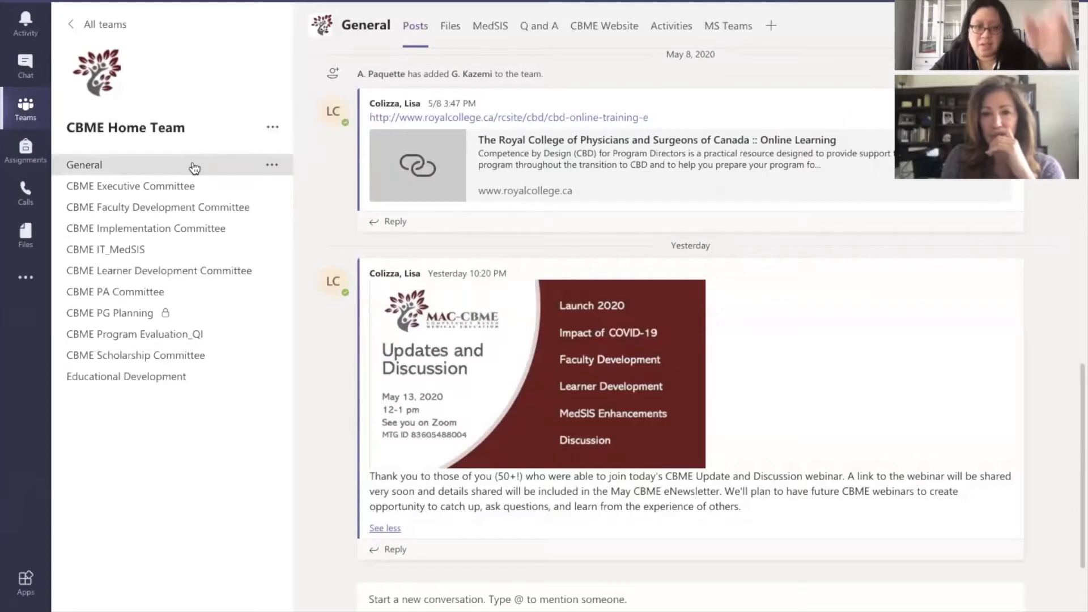
pyautogui.moveTo(195, 168)
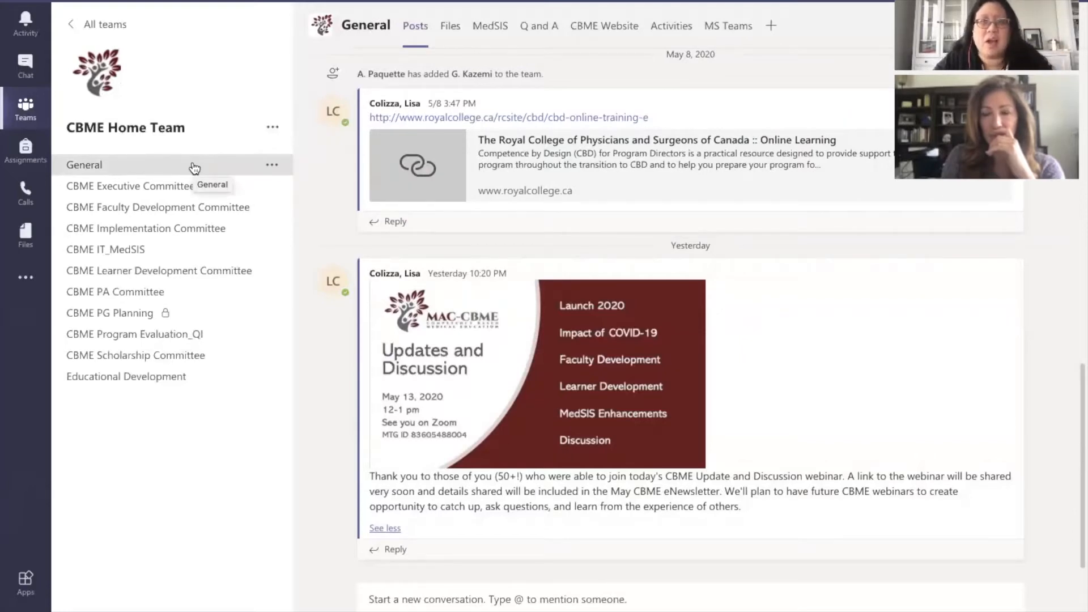
pyautogui.moveTo(204, 133)
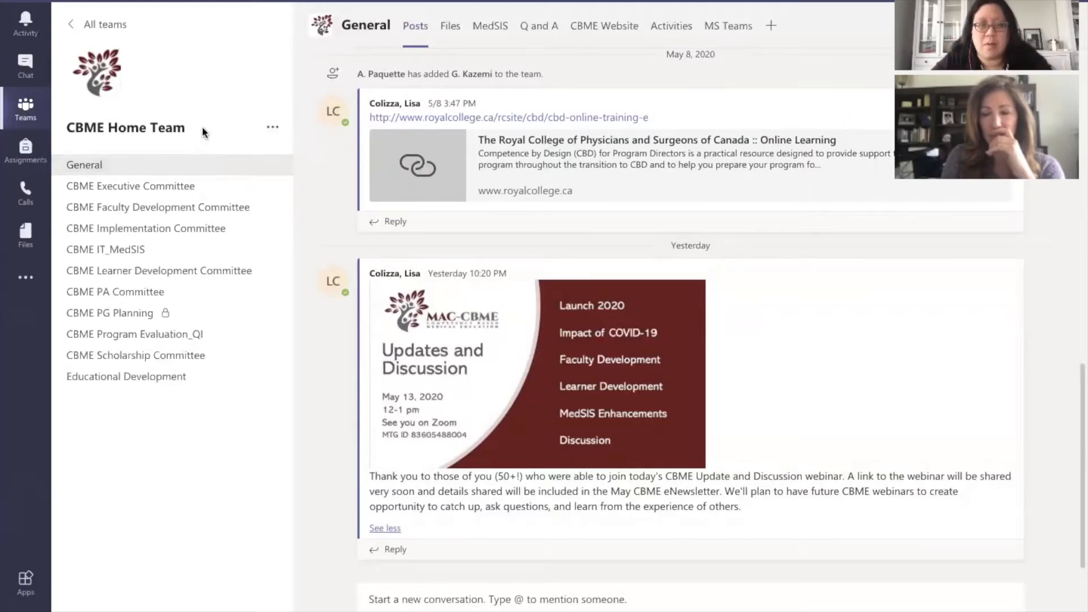
pyautogui.moveTo(181, 127)
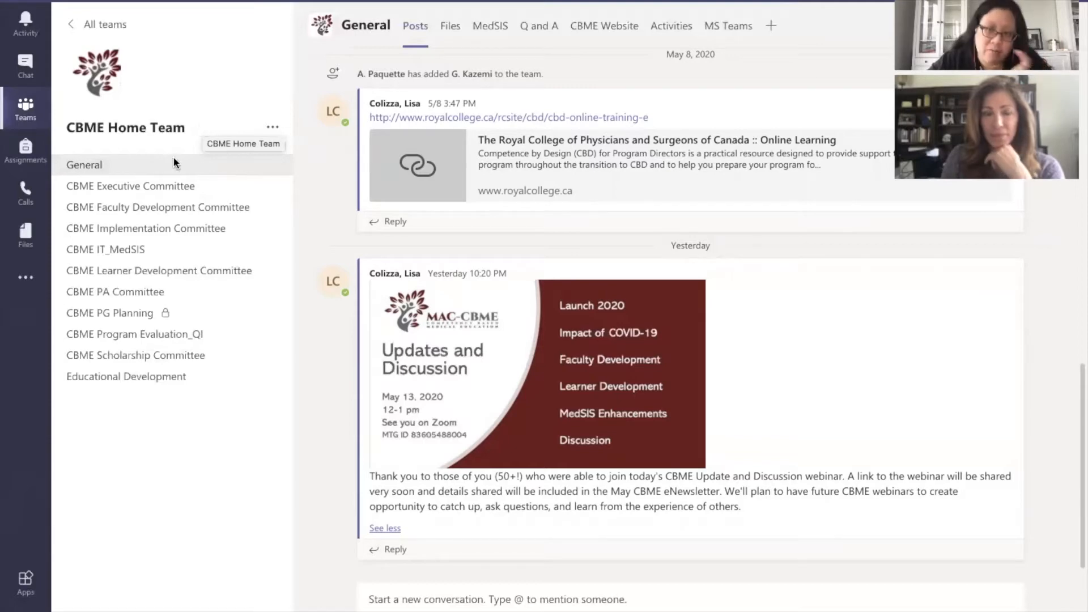
pyautogui.moveTo(184, 154)
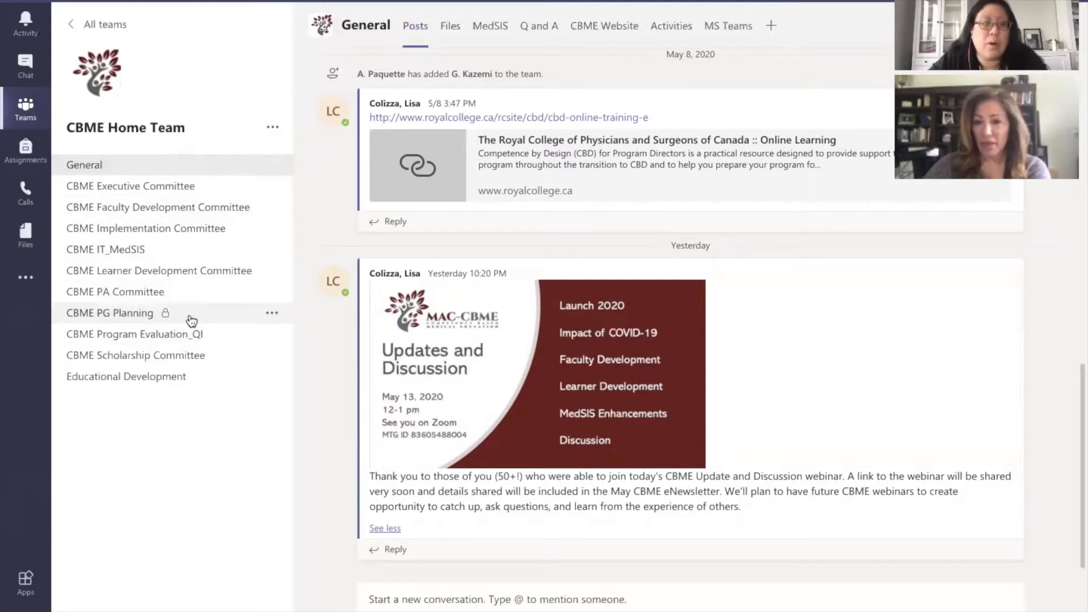
pyautogui.moveTo(109, 313)
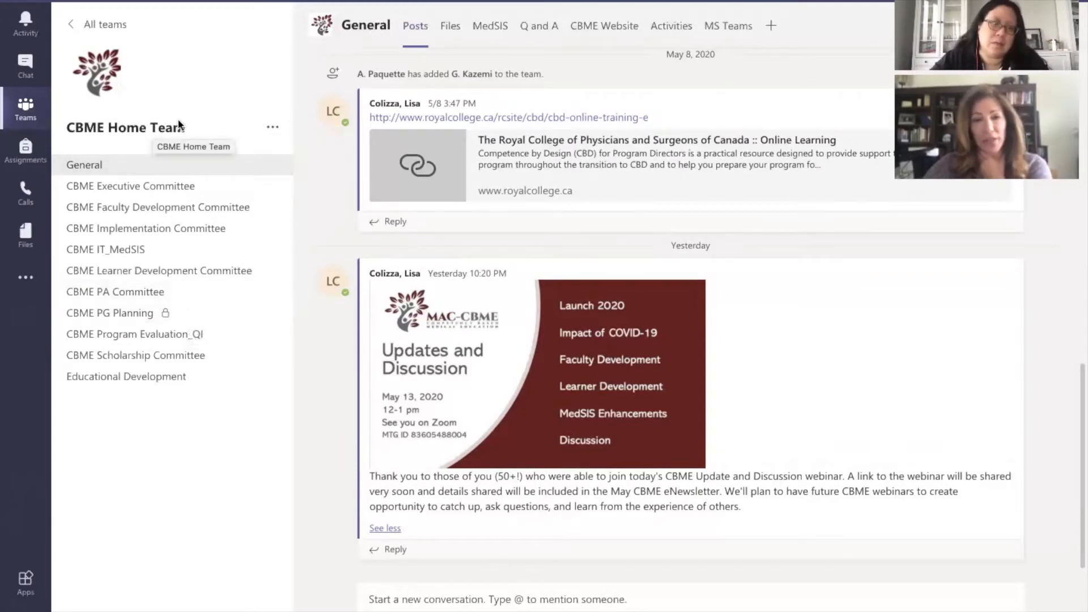
pyautogui.moveTo(150, 134)
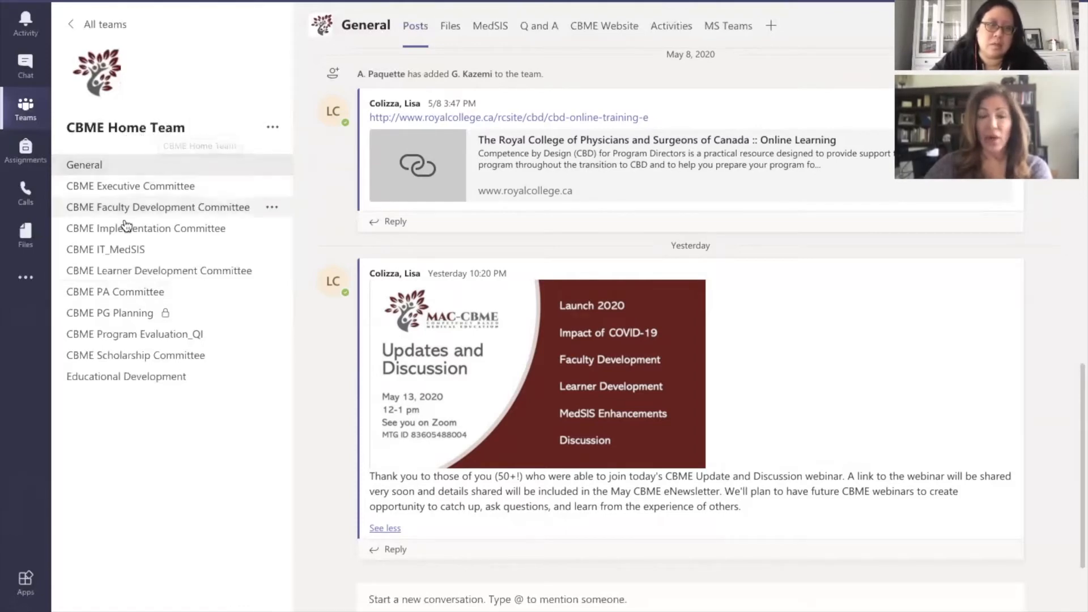
pyautogui.moveTo(134, 418)
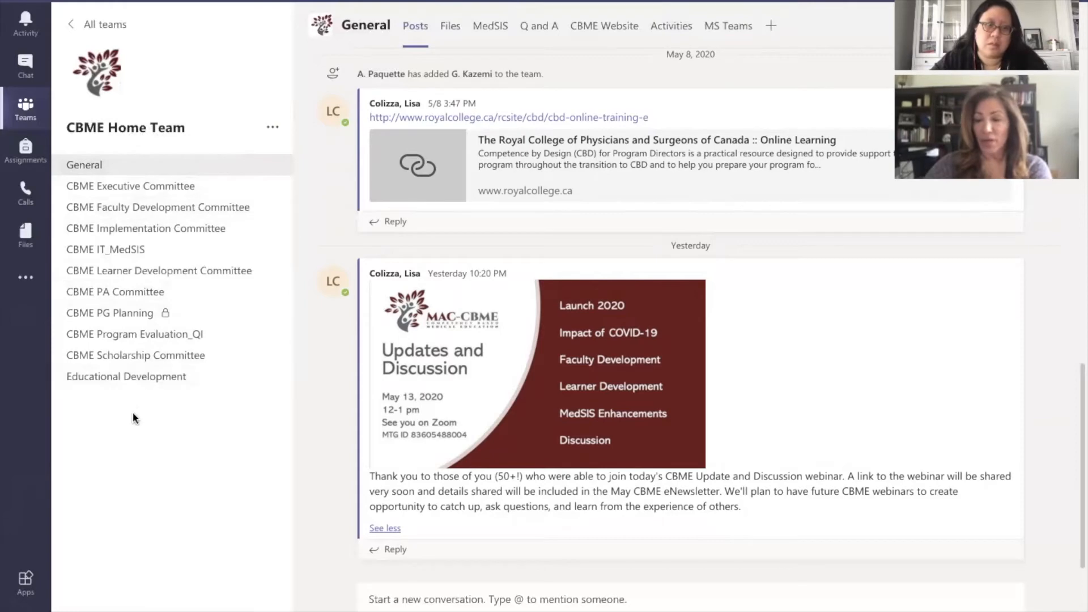
pyautogui.moveTo(146, 228)
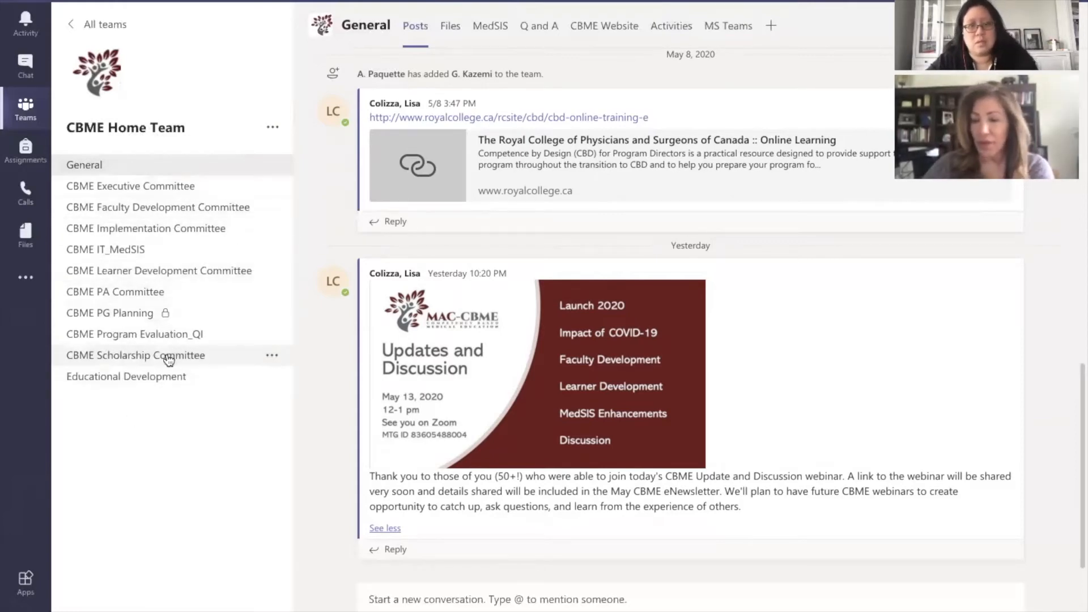
pyautogui.moveTo(135, 340)
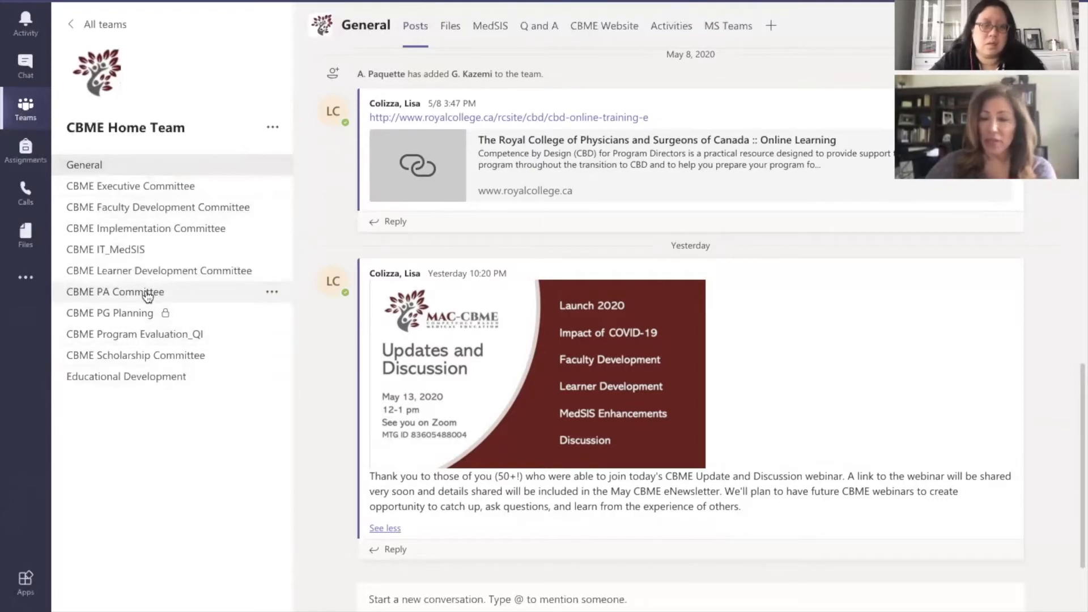
pyautogui.moveTo(146, 295)
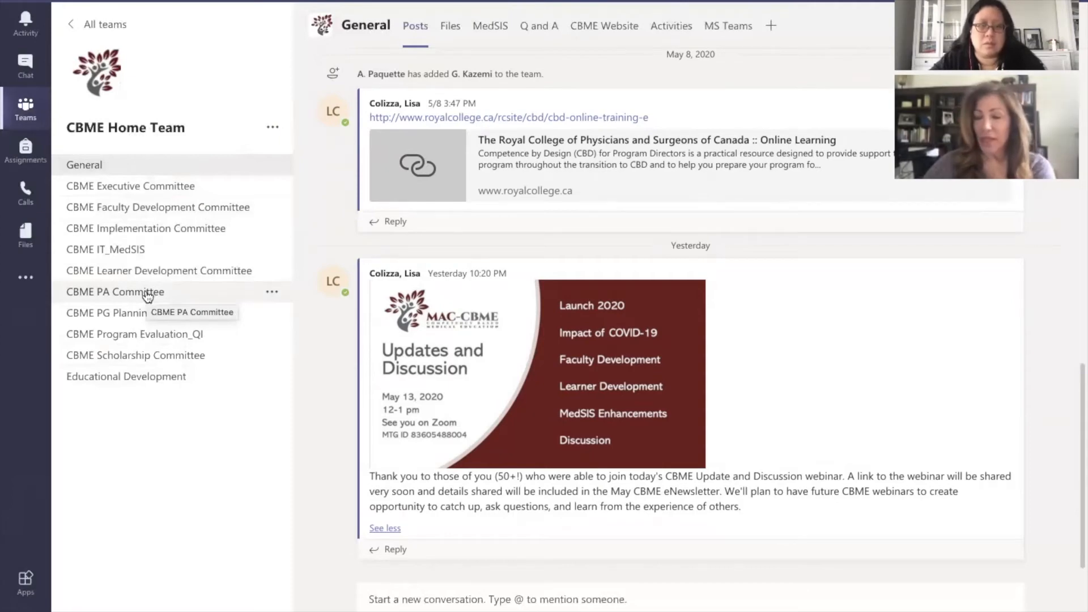
pyautogui.moveTo(152, 166)
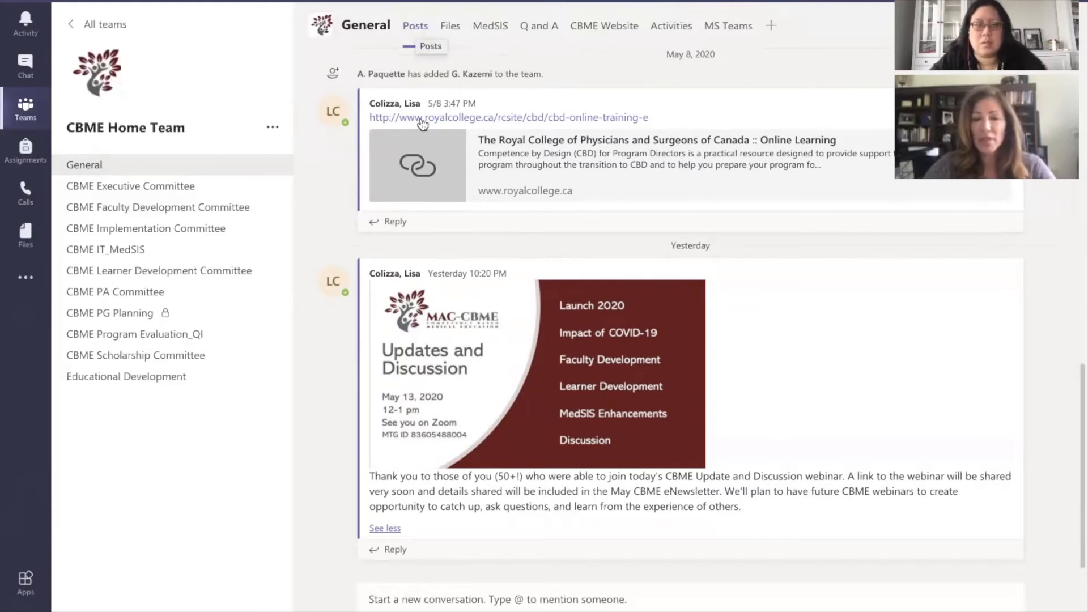
pyautogui.moveTo(458, 340)
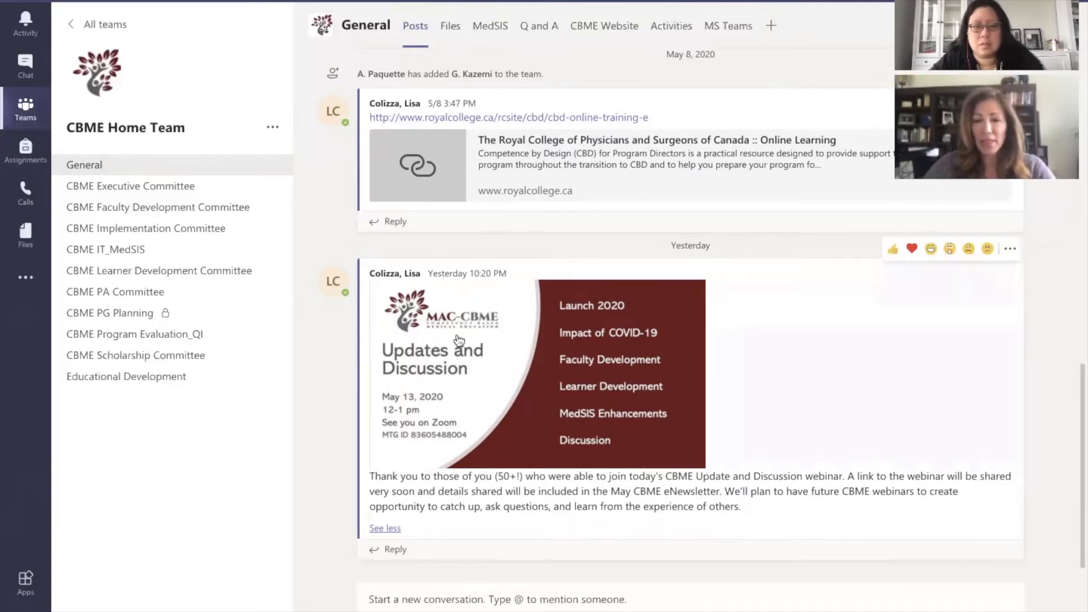
pyautogui.moveTo(127, 149)
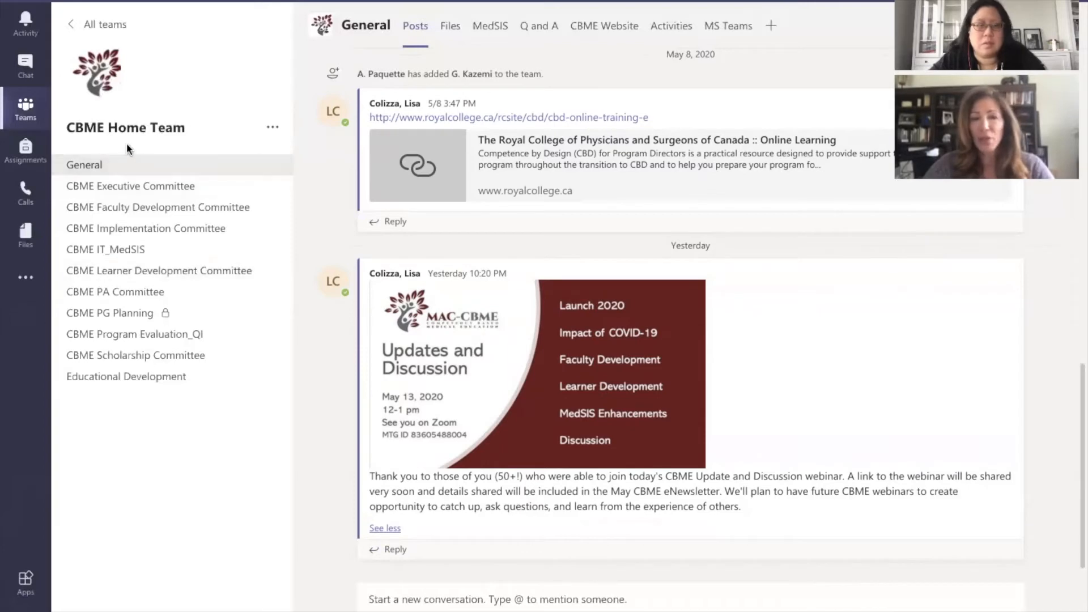
pyautogui.moveTo(443, 300)
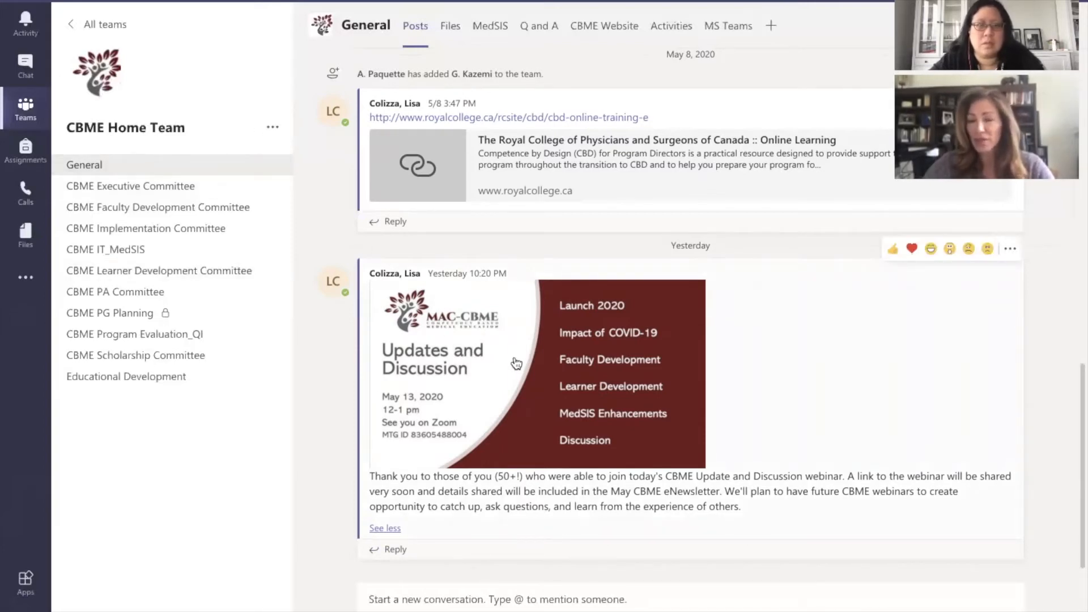
pyautogui.moveTo(434, 332)
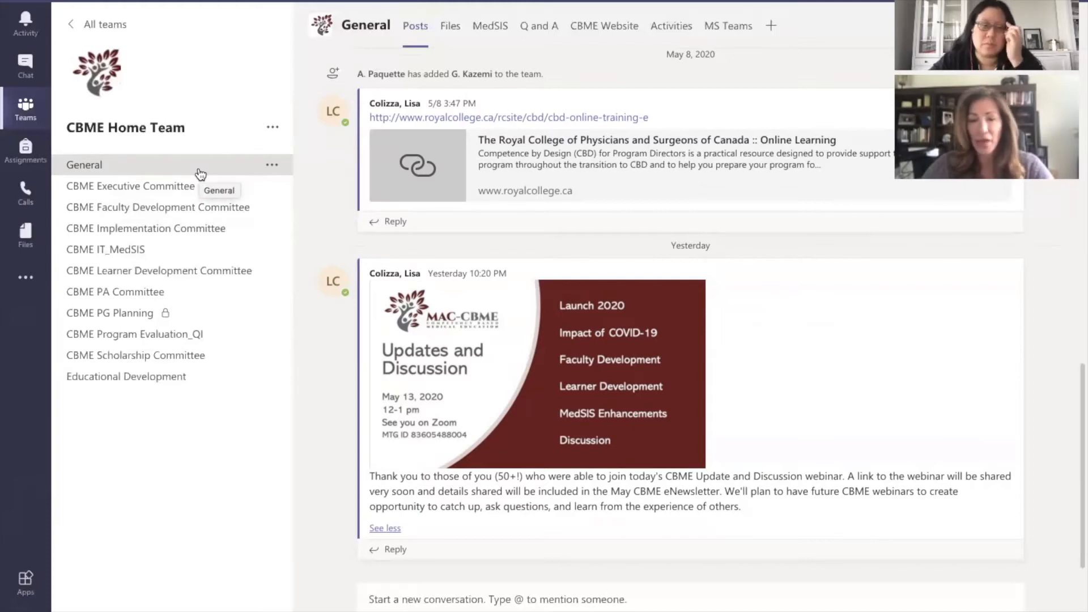
pyautogui.moveTo(216, 134)
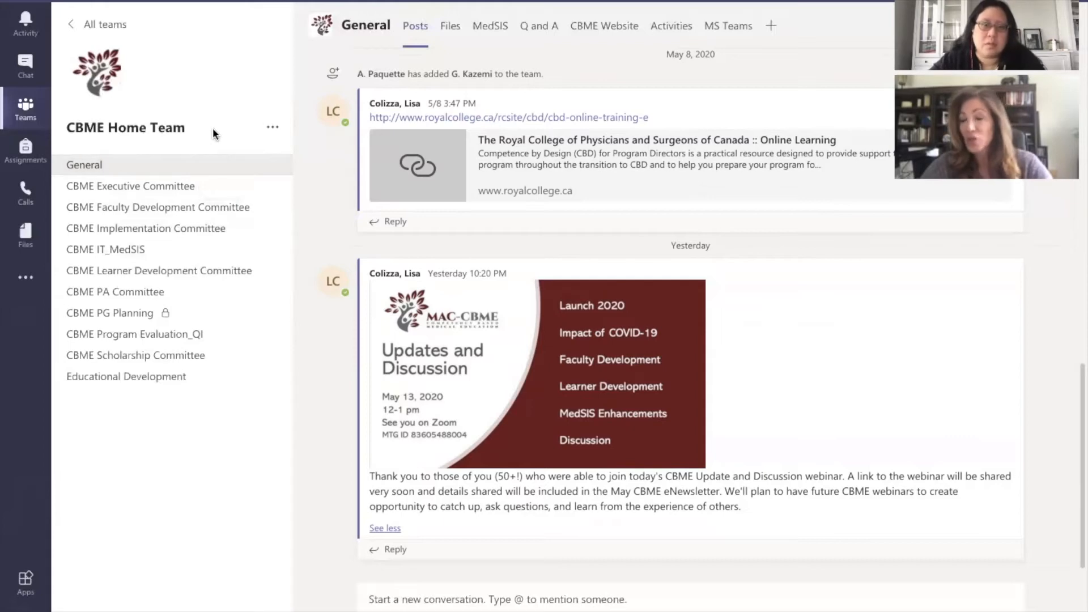
pyautogui.moveTo(215, 132)
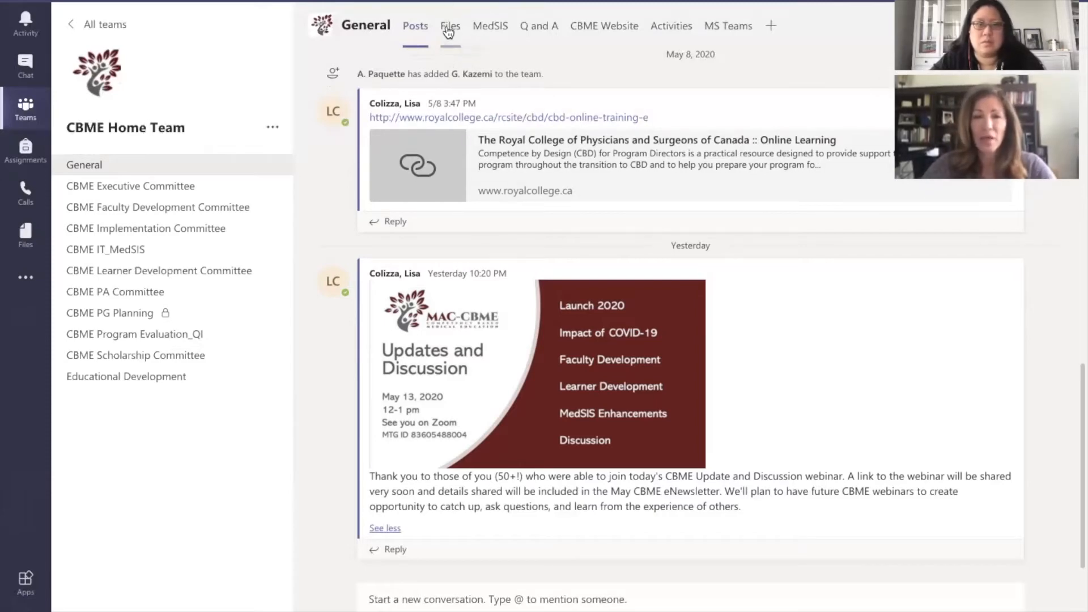
# Show the General channel's Files tab with folders like Newsletters and CBME Framework
pyautogui.click(449, 25)
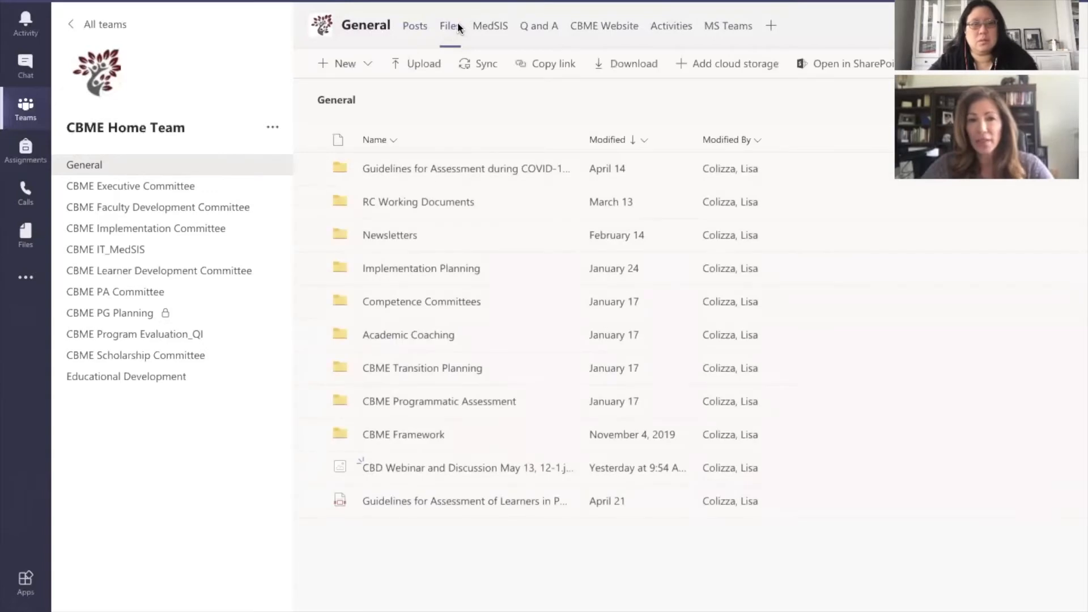
pyautogui.moveTo(420, 269)
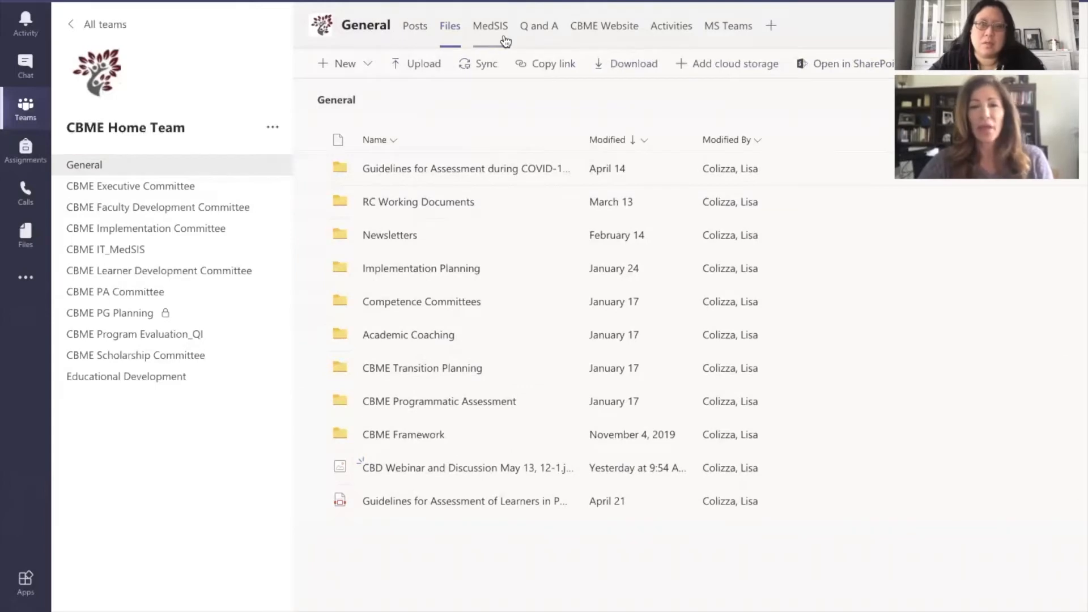
pyautogui.moveTo(489, 25)
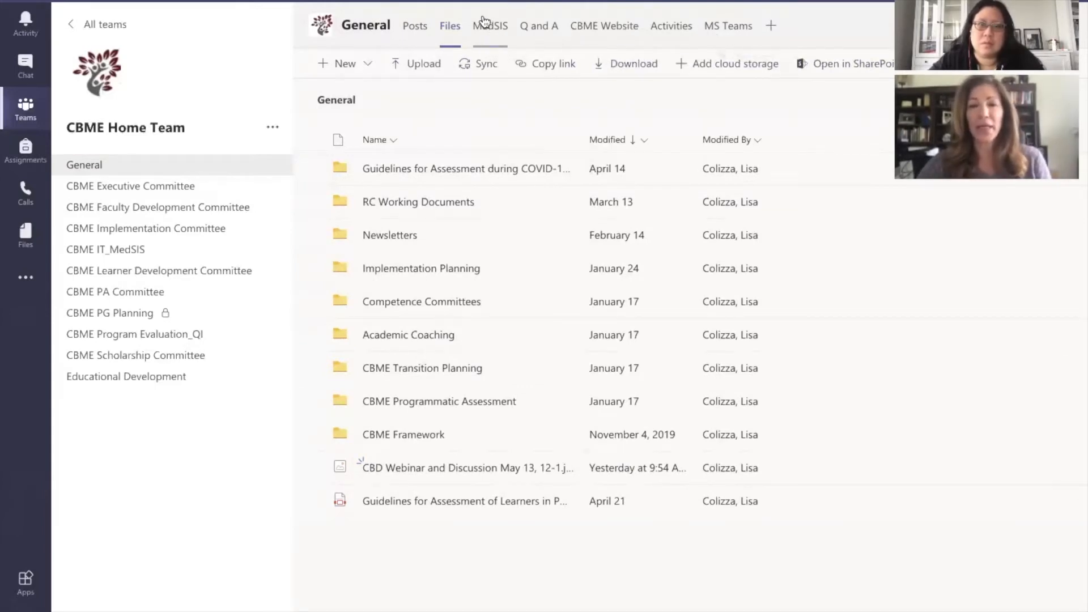
pyautogui.moveTo(770, 25)
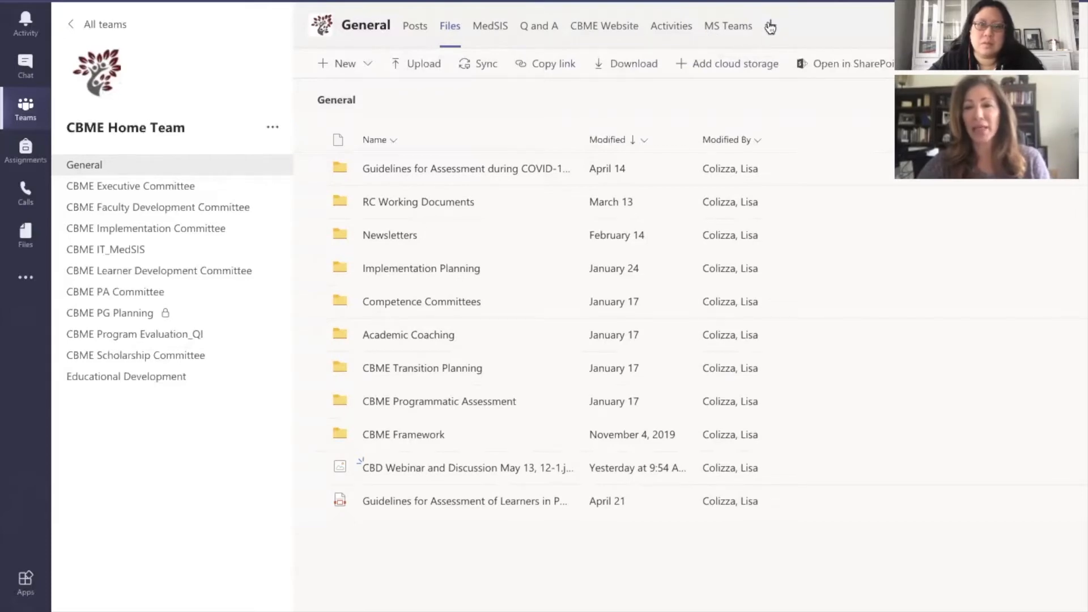
pyautogui.click(769, 26)
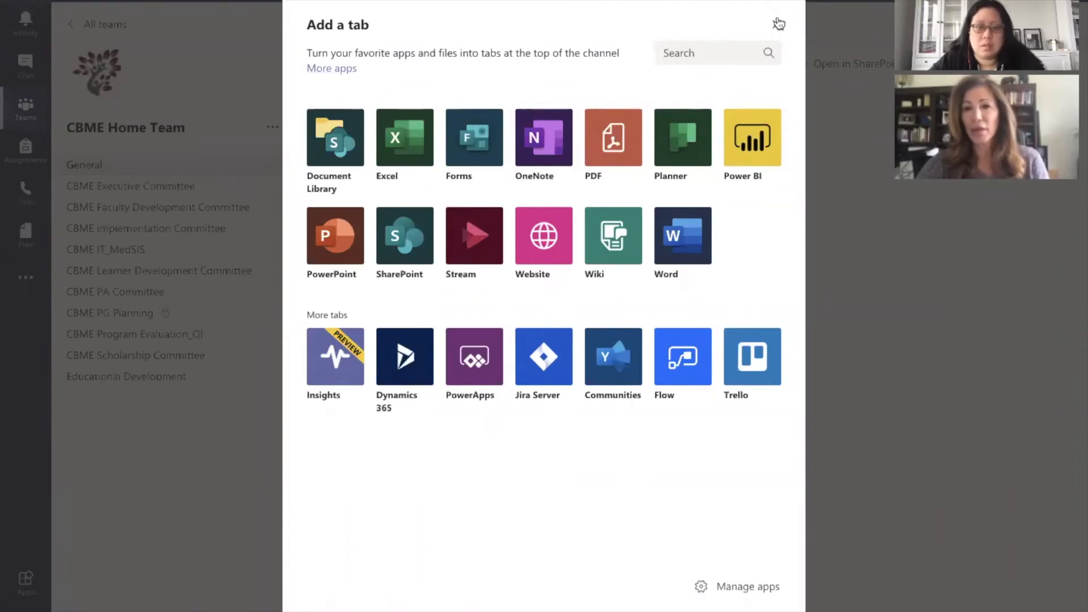
pyautogui.click(779, 24)
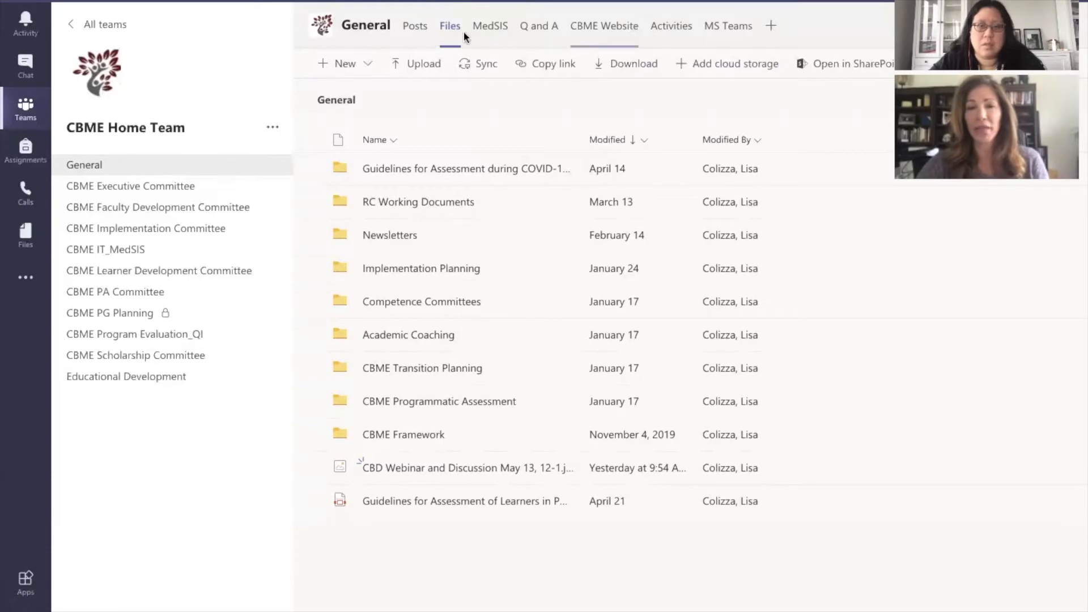
# Browse the MedSIS and Q and A tabs, ending on the embedded CBME Website
pyautogui.click(490, 25)
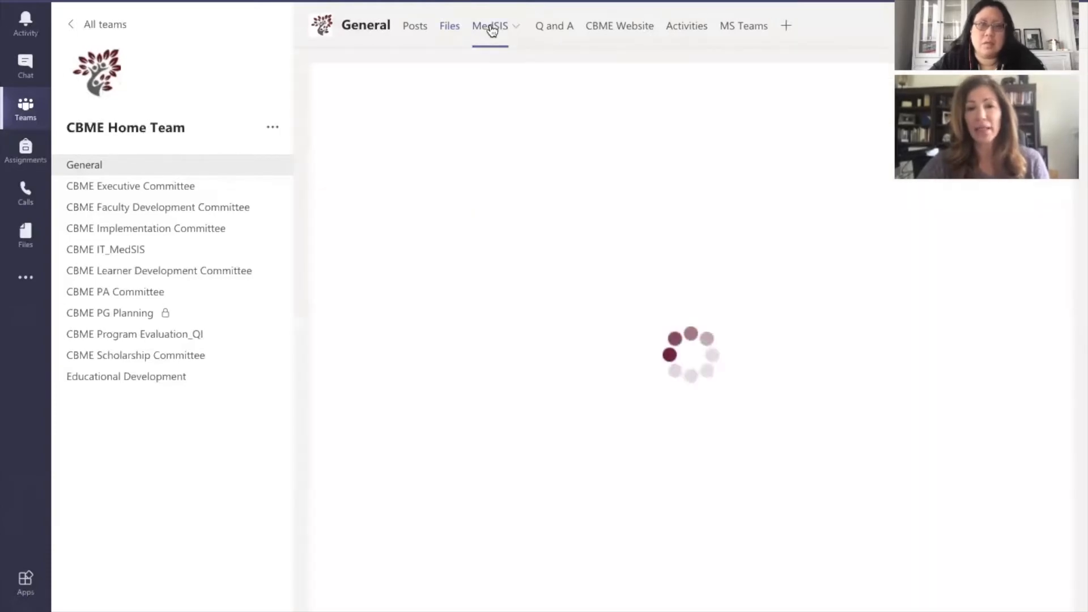
pyautogui.click(490, 26)
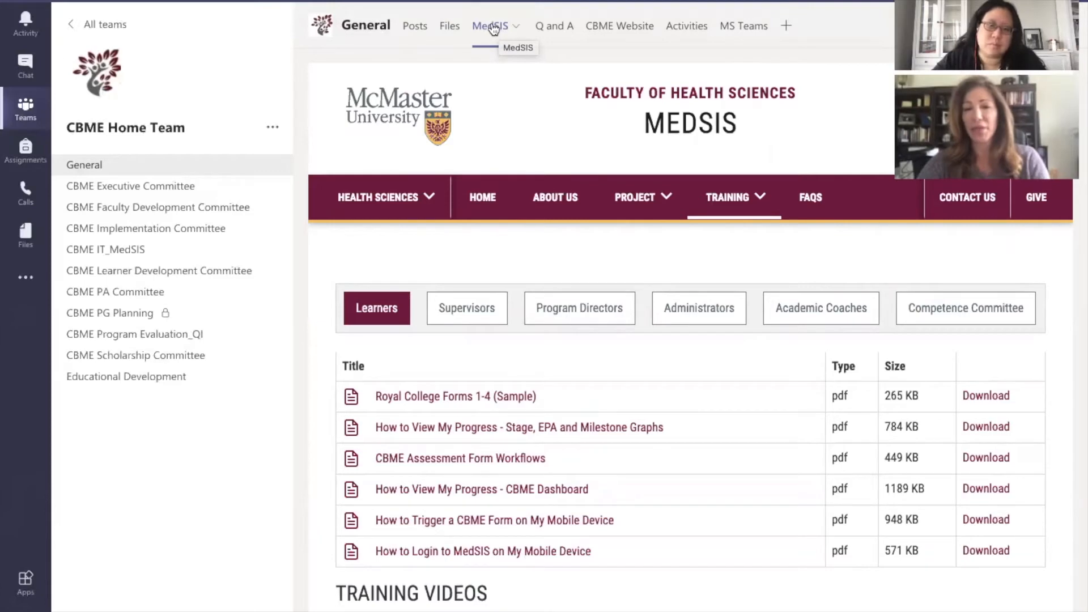
pyautogui.moveTo(554, 25)
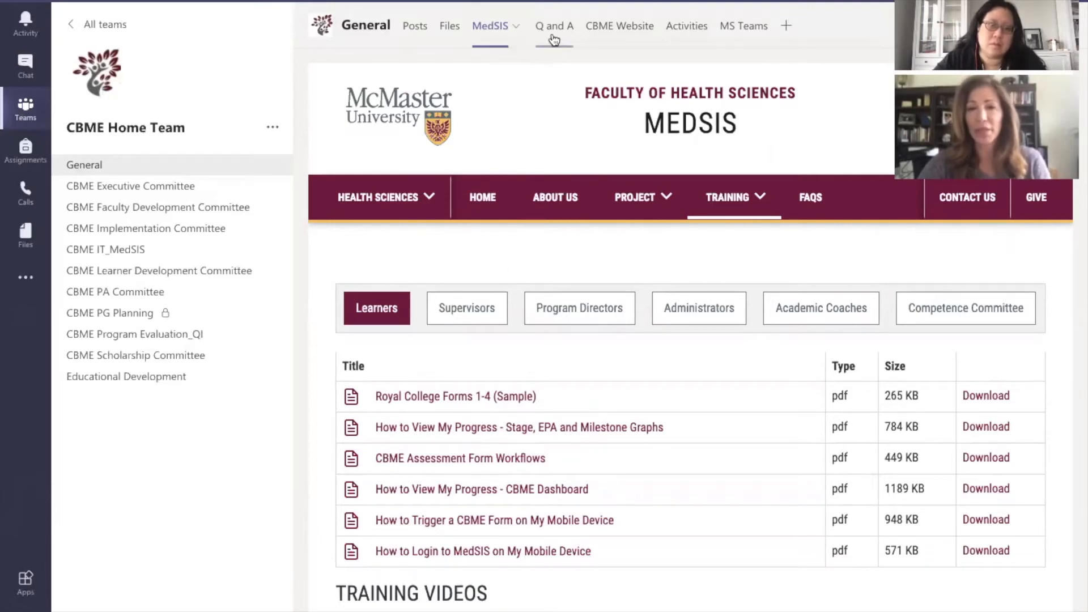
pyautogui.click(545, 26)
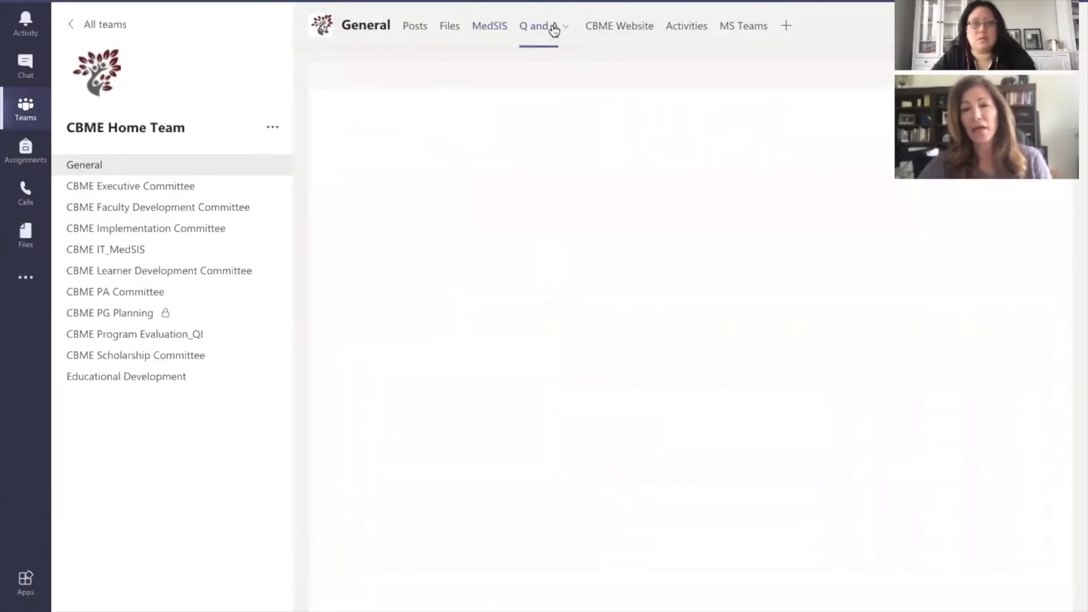
pyautogui.click(538, 26)
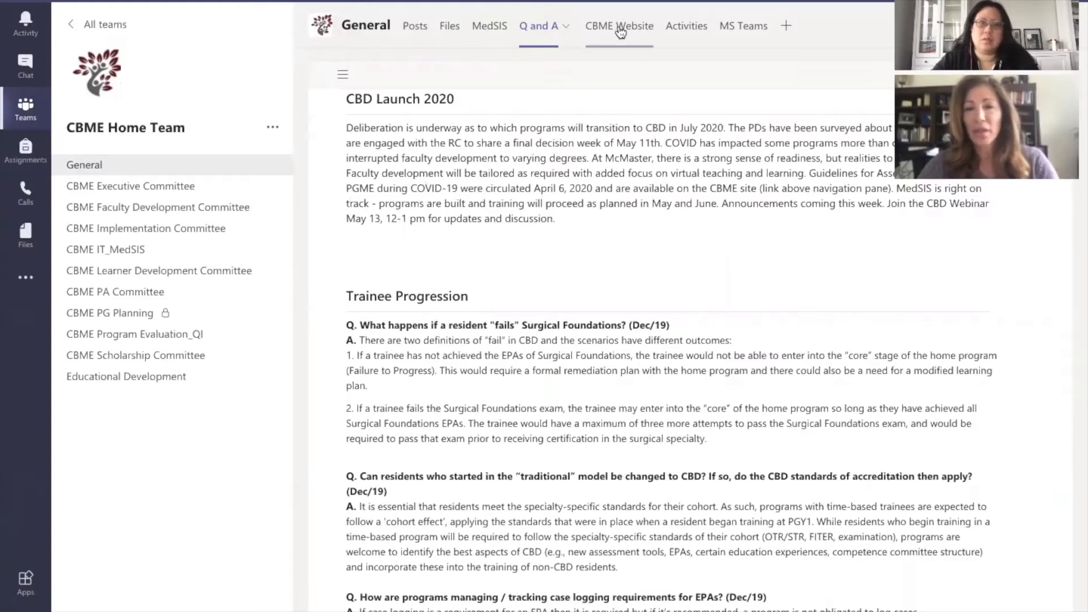
pyautogui.click(618, 26)
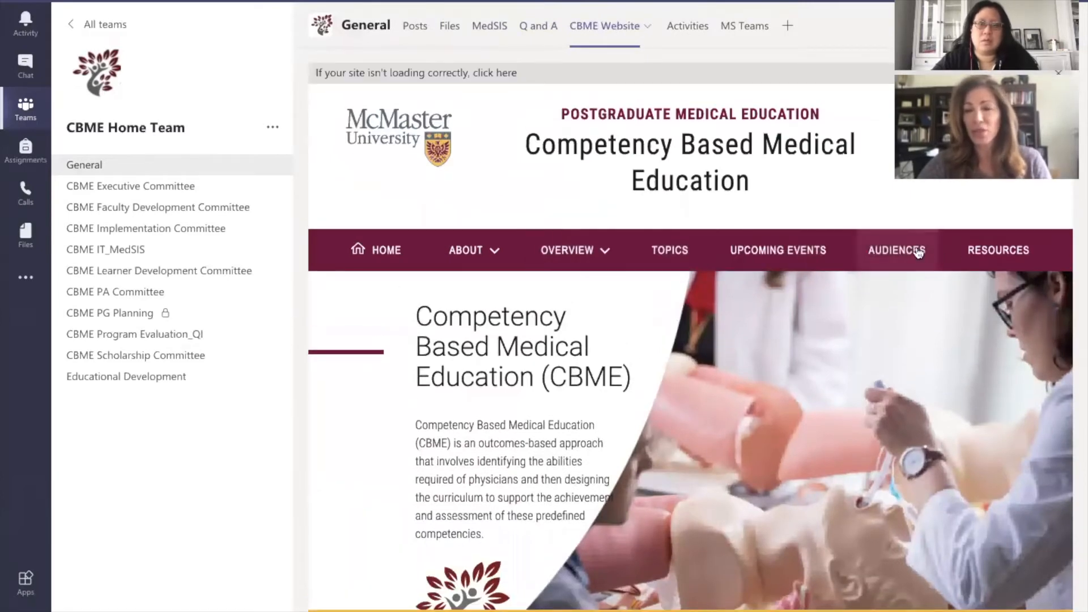
pyautogui.moveTo(590, 228)
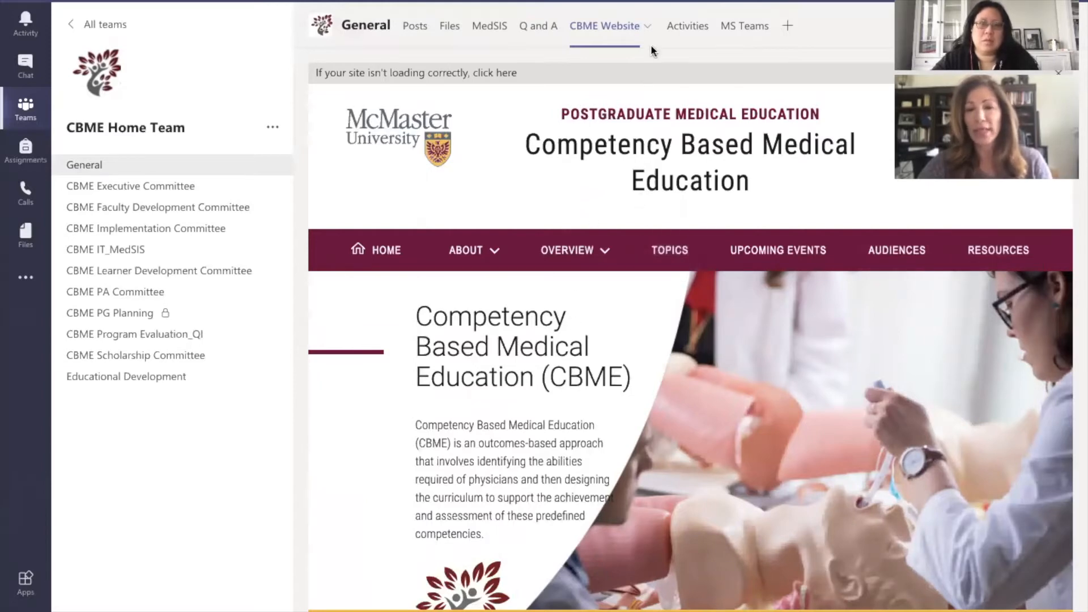
pyautogui.click(671, 25)
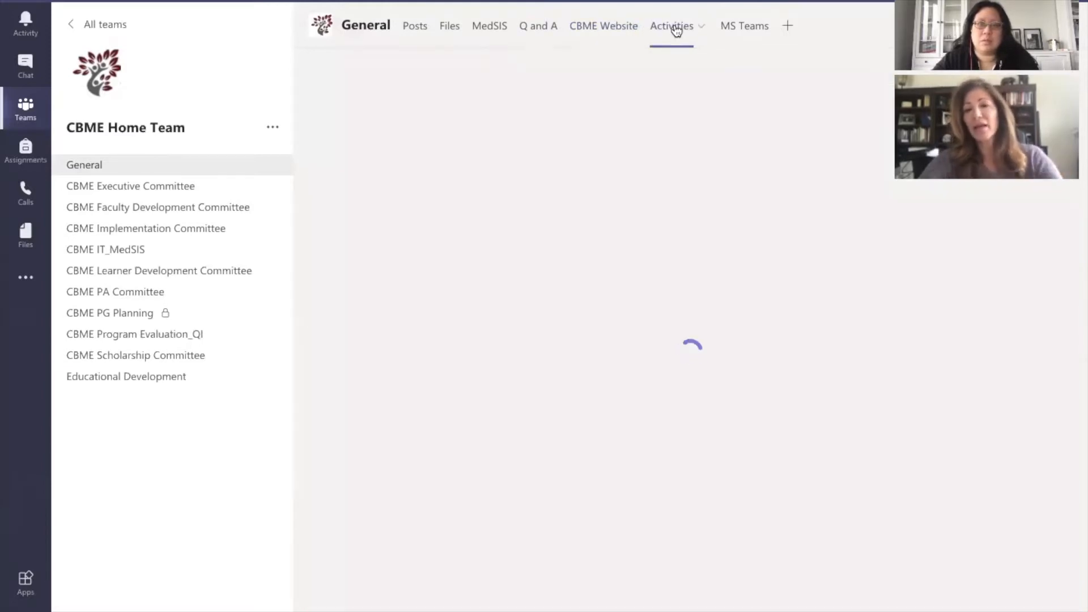
pyautogui.click(671, 25)
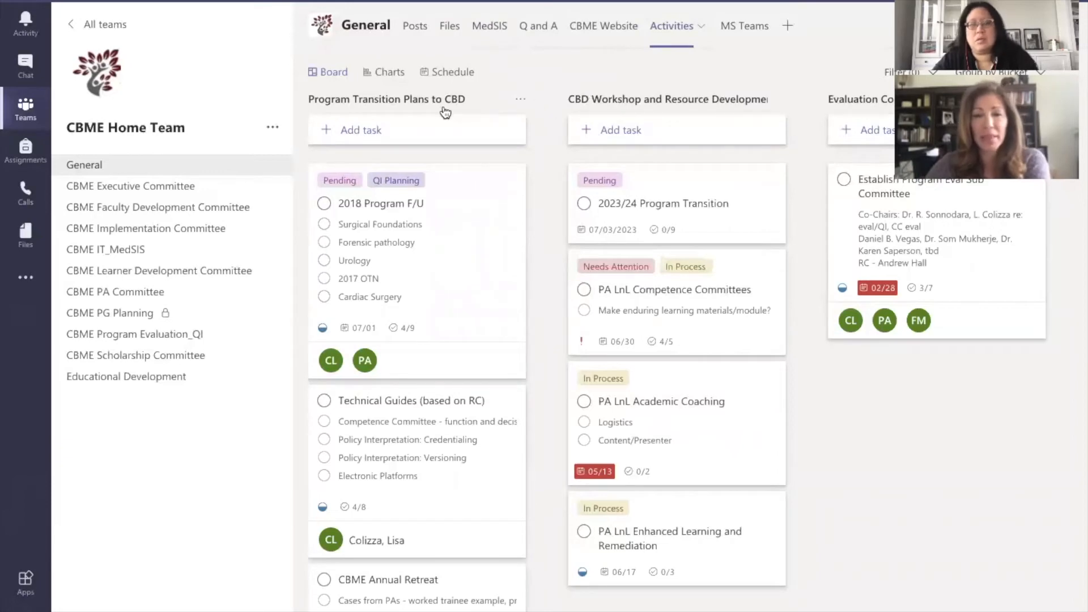
pyautogui.moveTo(440, 107)
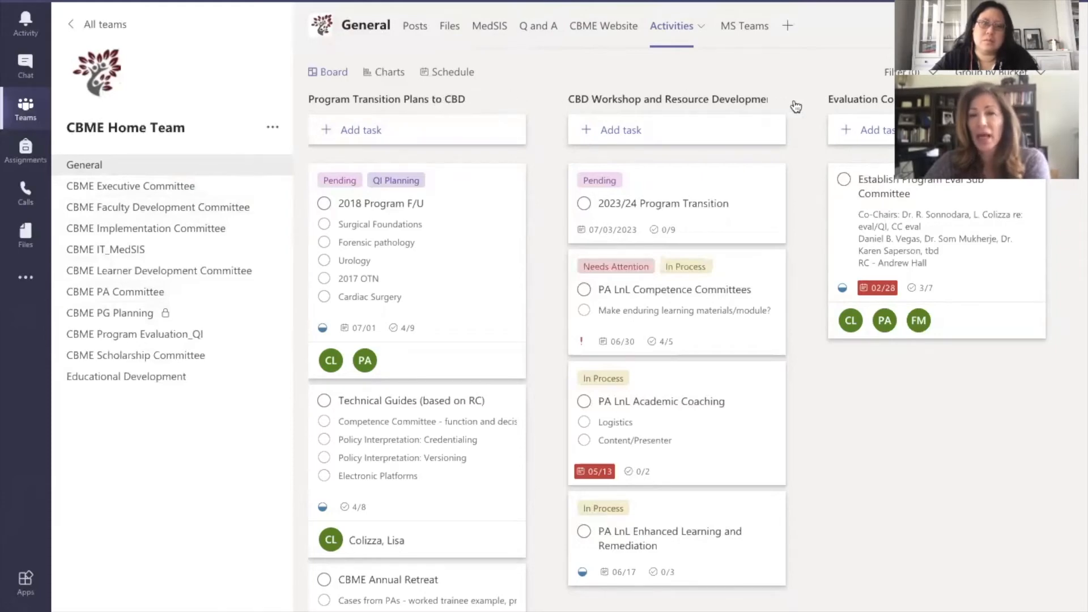
pyautogui.moveTo(497, 149)
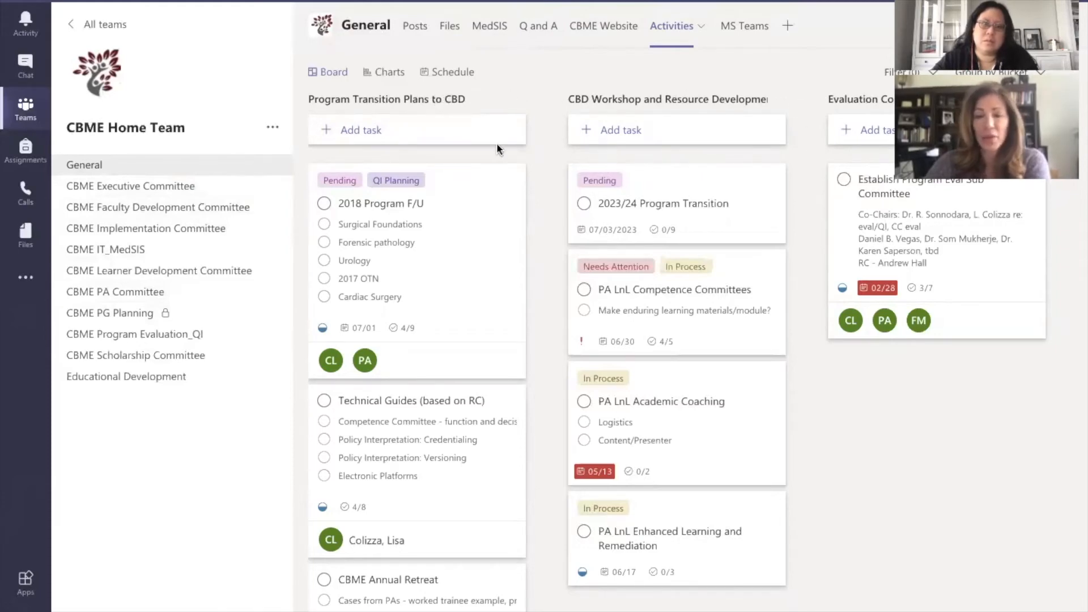
pyautogui.moveTo(442, 102)
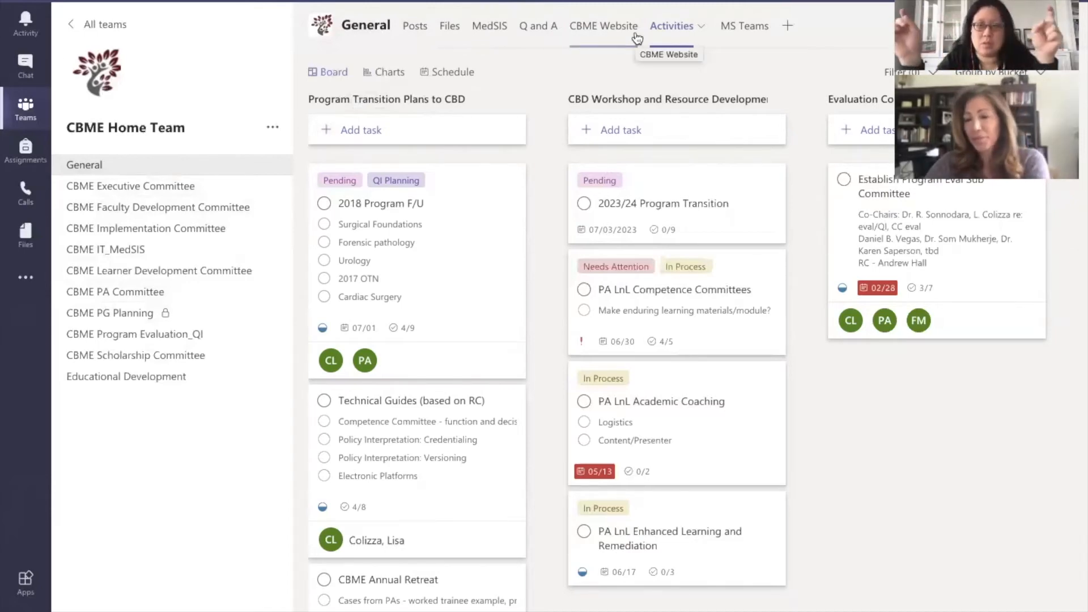
pyautogui.moveTo(671, 26)
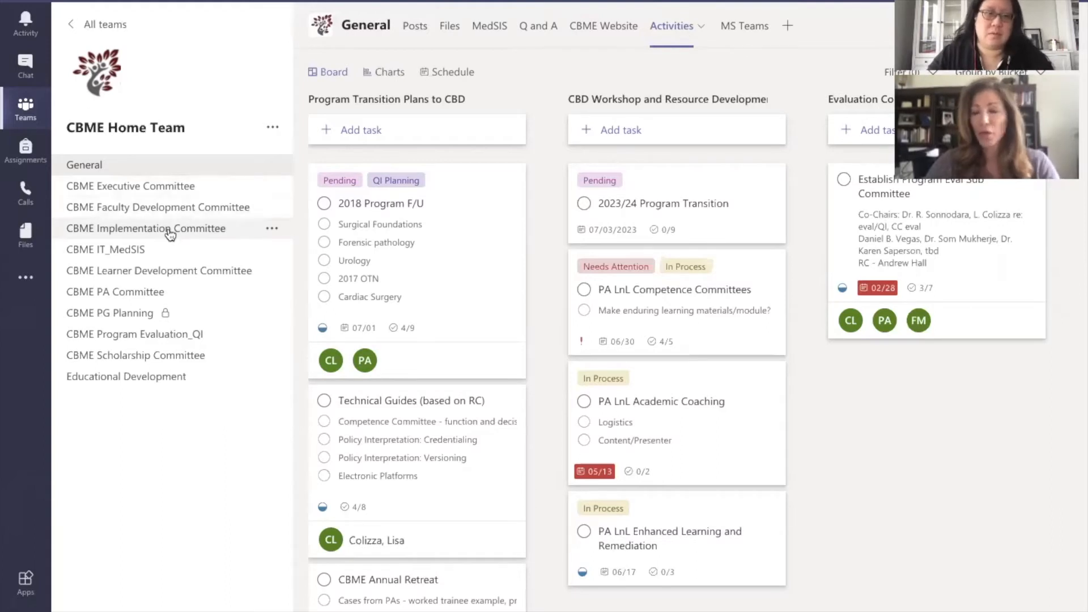
pyautogui.moveTo(146, 229)
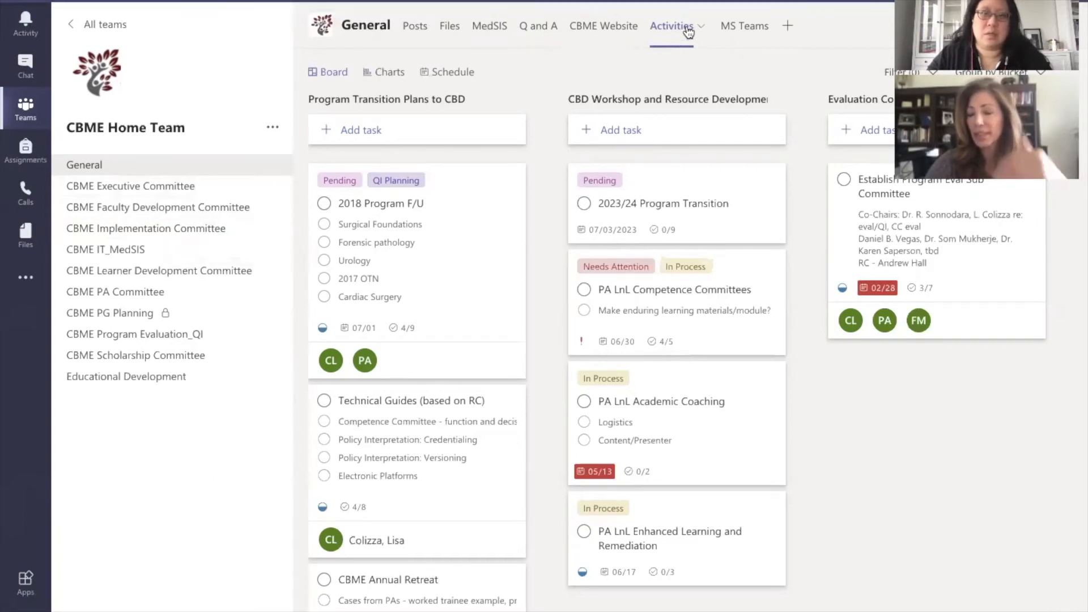
pyautogui.moveTo(745, 26)
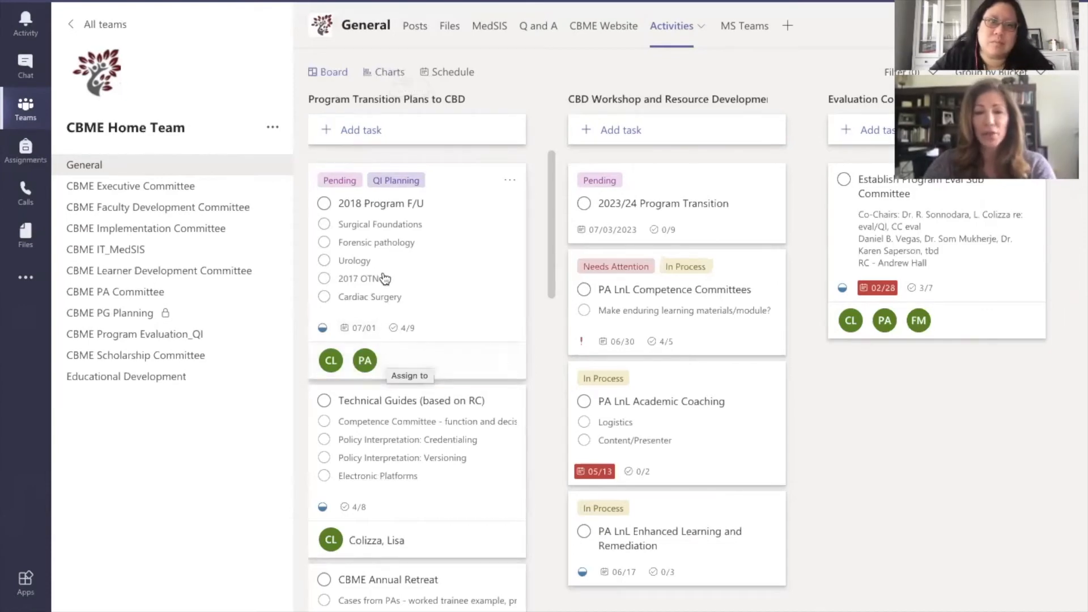
pyautogui.moveTo(526, 269)
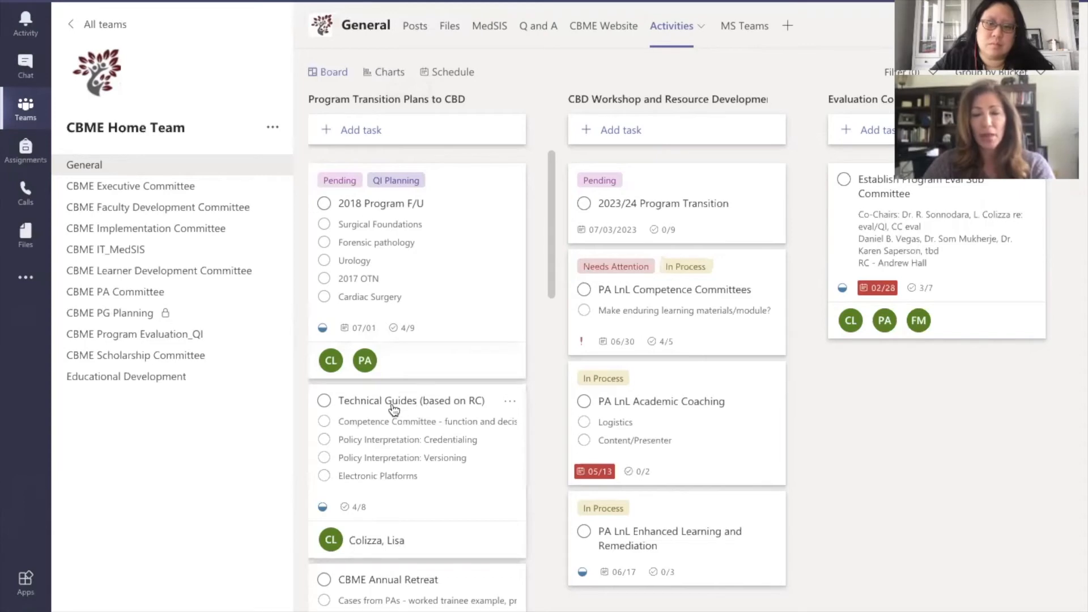
pyautogui.click(410, 401)
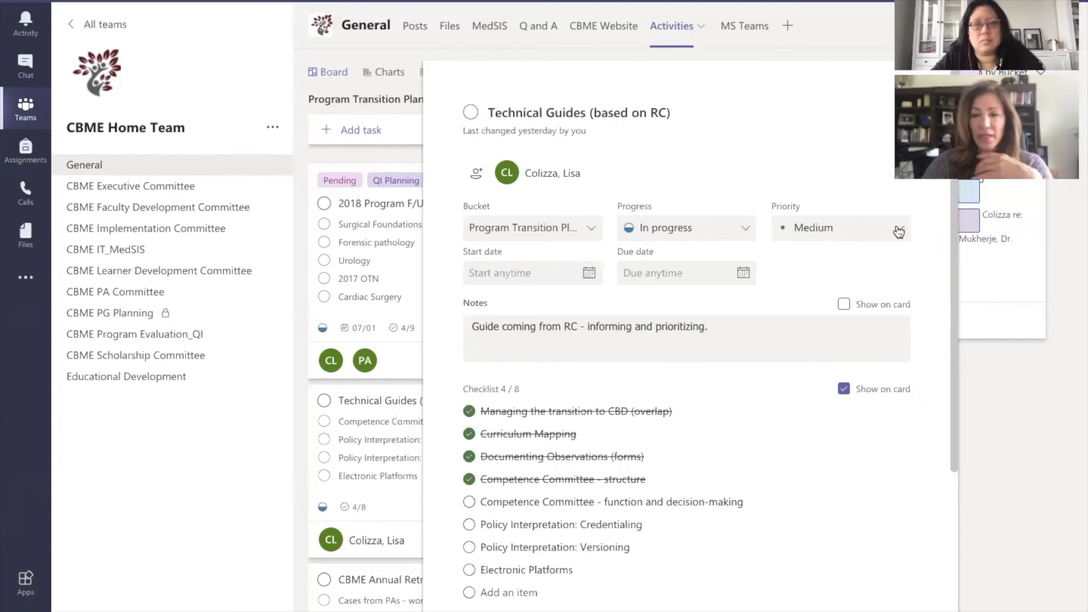
pyautogui.moveTo(720, 283)
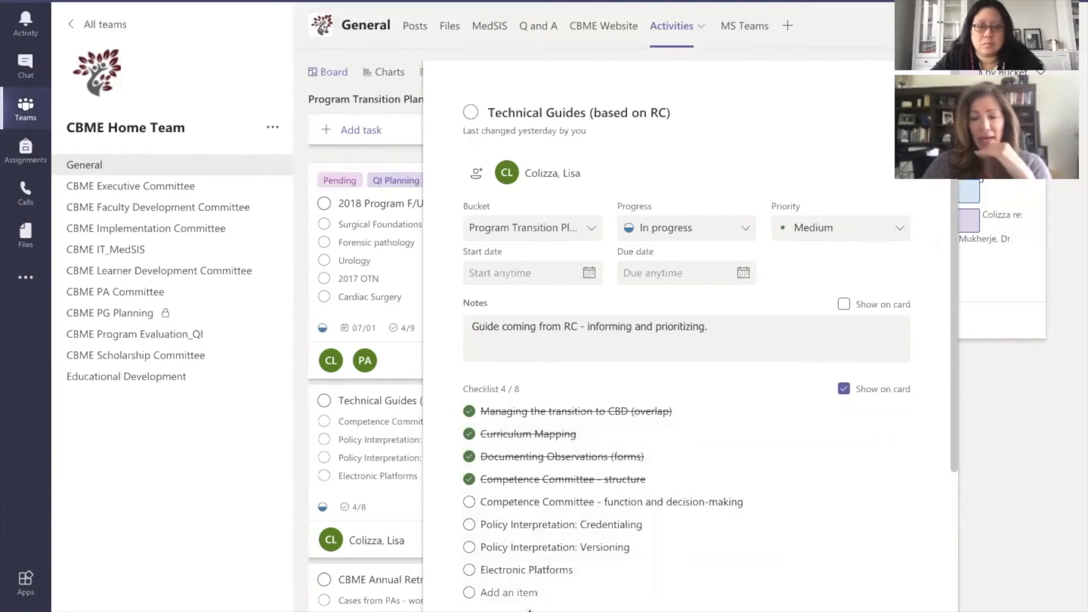
pyautogui.click(578, 111)
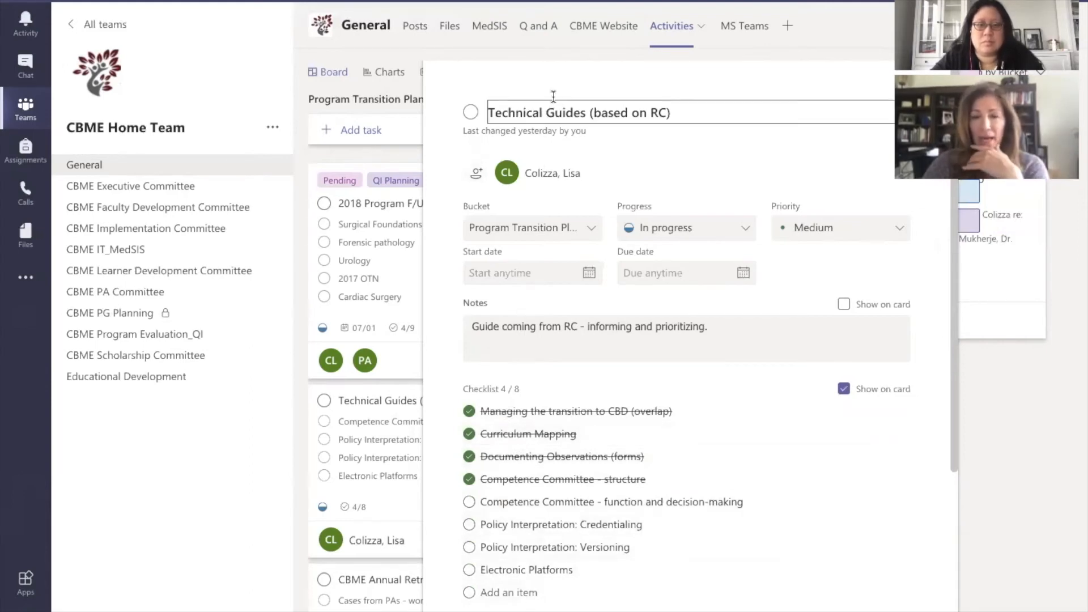
pyautogui.click(476, 173)
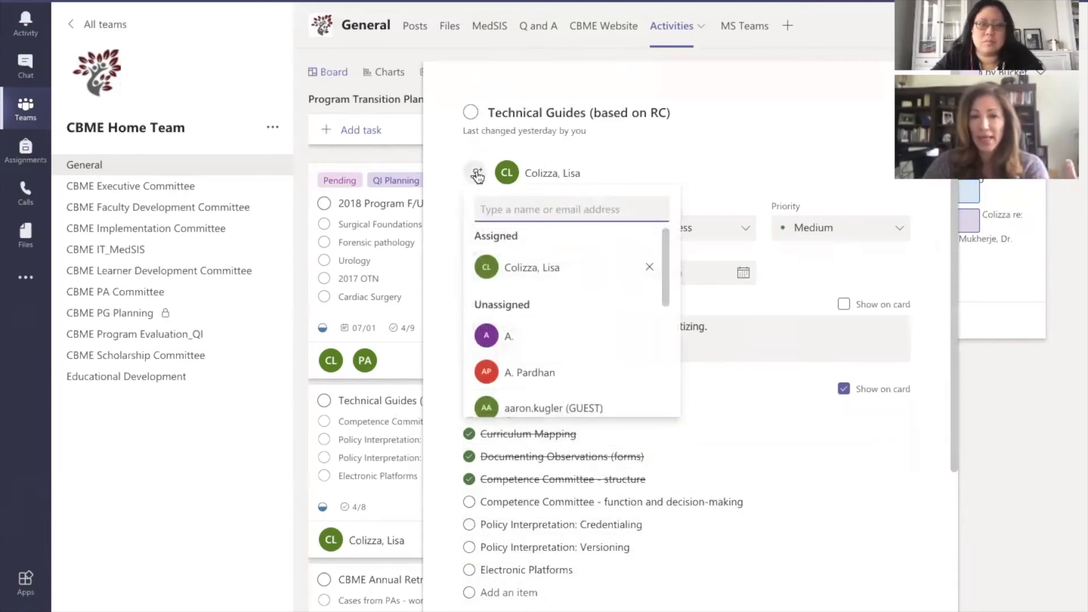
pyautogui.click(609, 292)
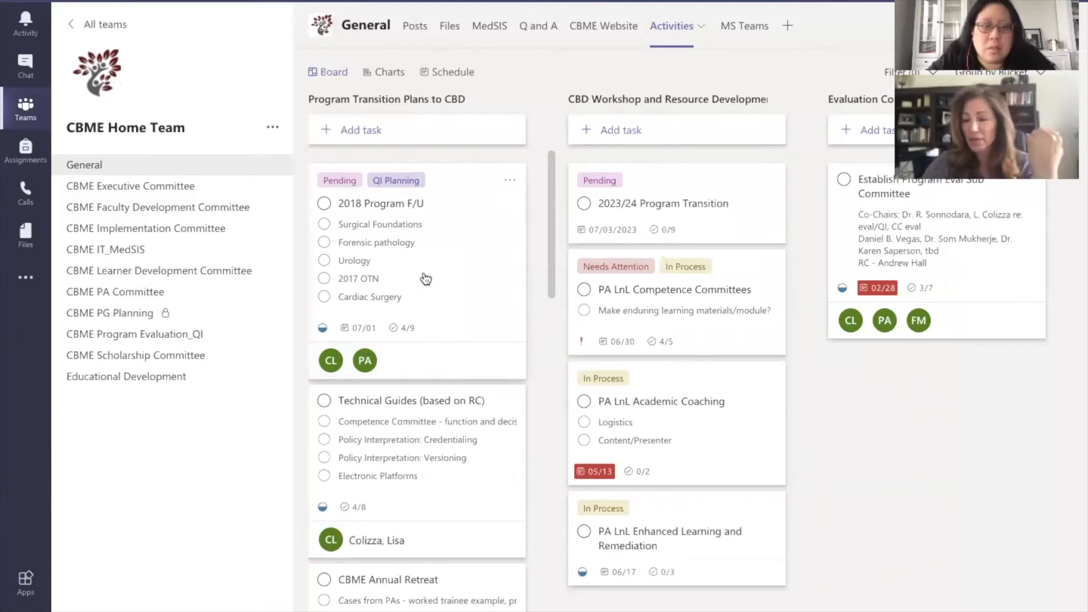
pyautogui.click(324, 297)
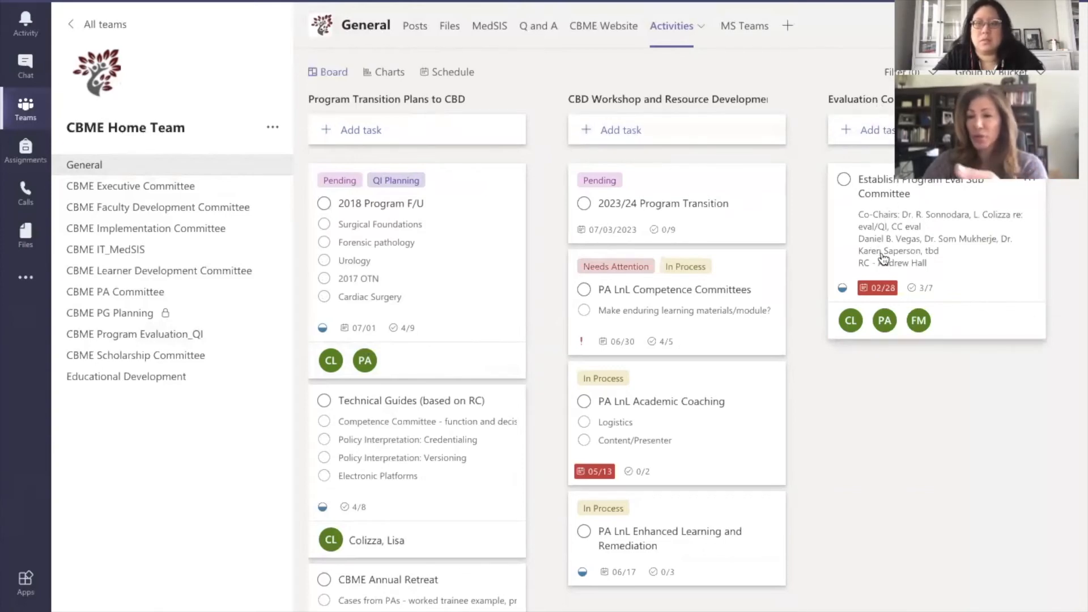
pyautogui.moveTo(912, 196)
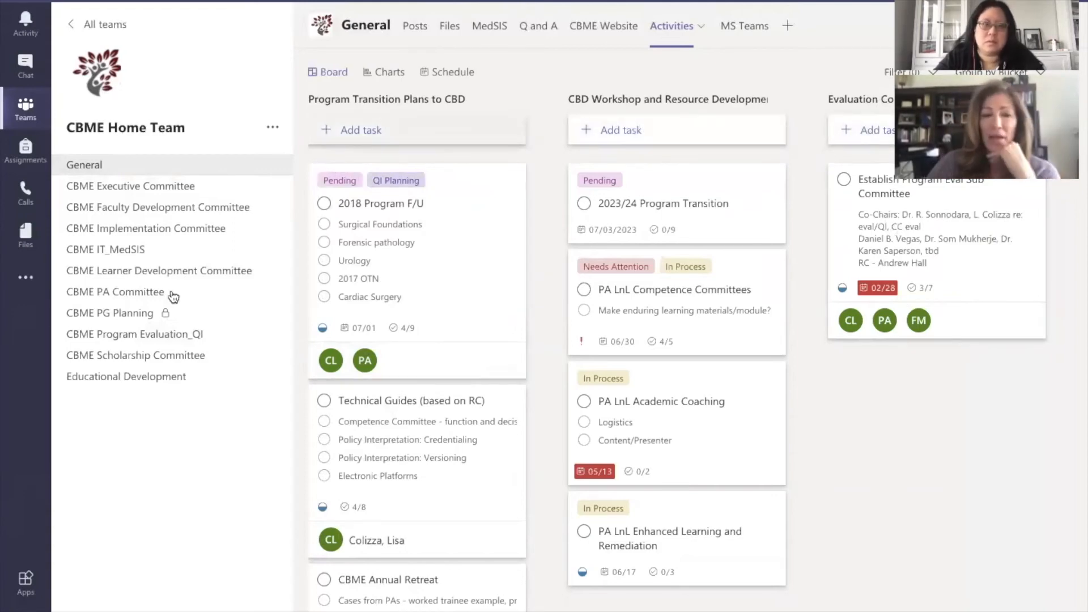
pyautogui.moveTo(135, 334)
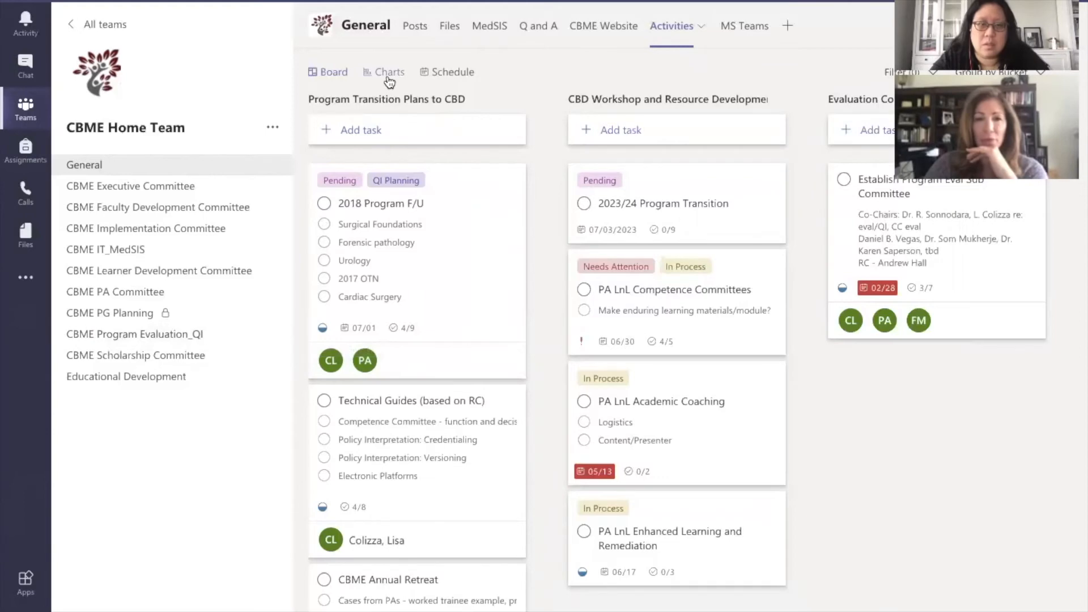
# View the Activities plan as status charts, then as the May 2020 schedule calendar
pyautogui.click(389, 71)
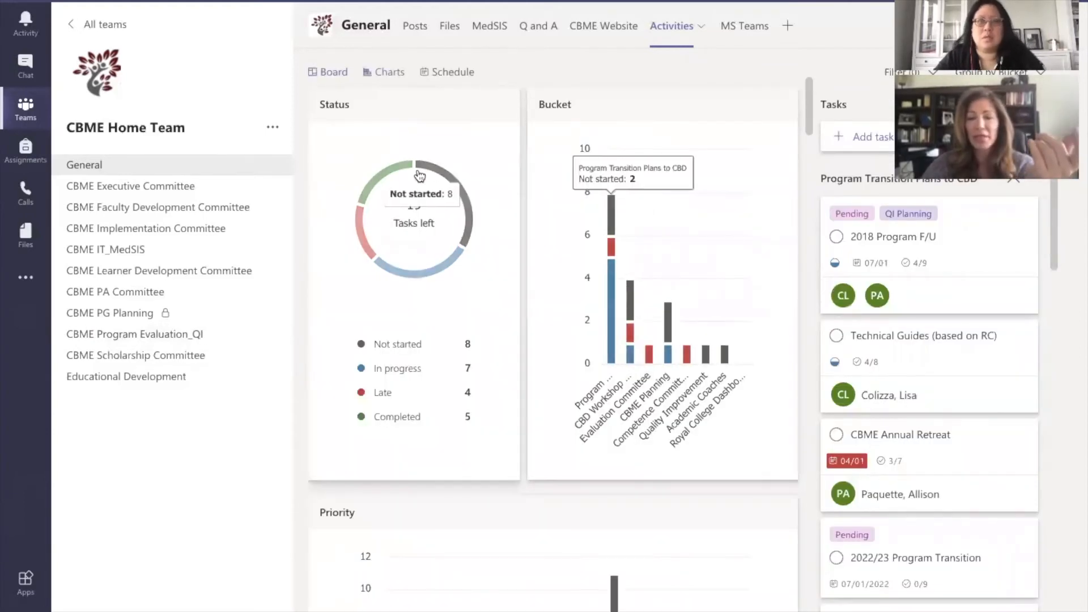
pyautogui.moveTo(341, 133)
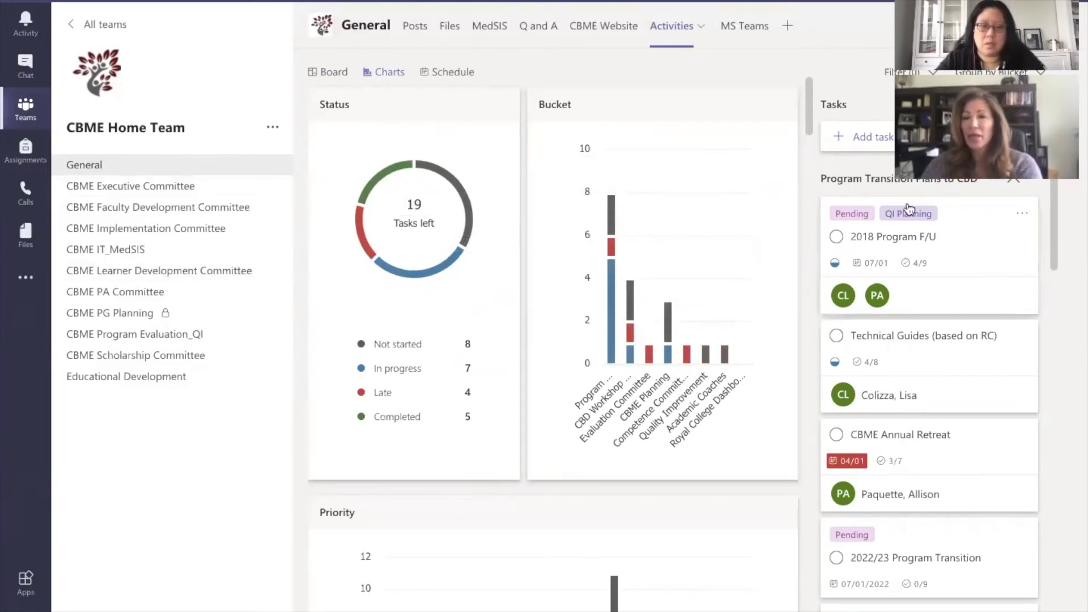
pyautogui.moveTo(911, 307)
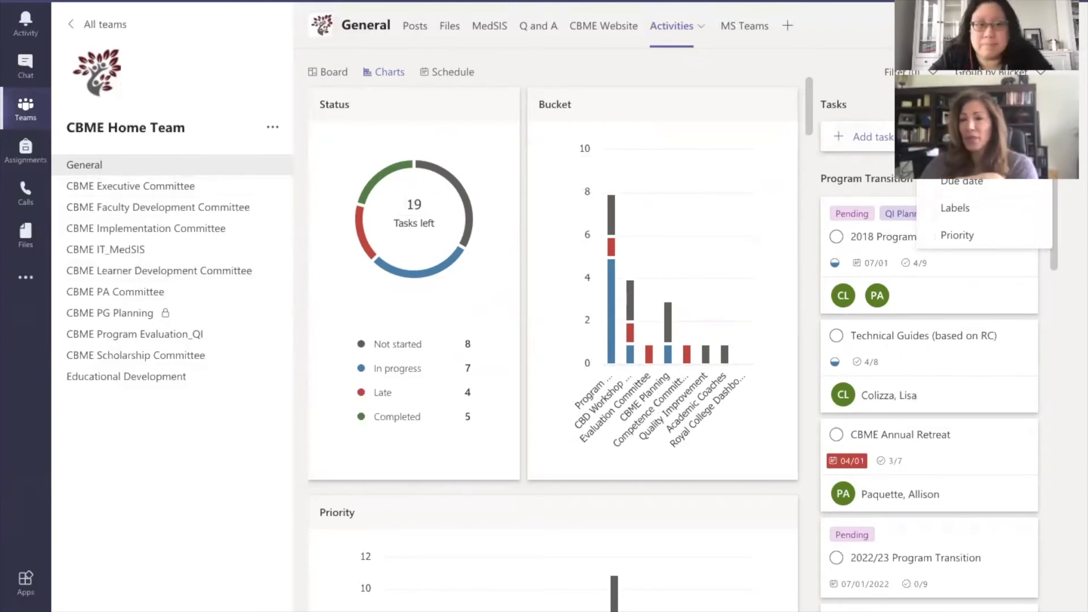
pyautogui.moveTo(964, 203)
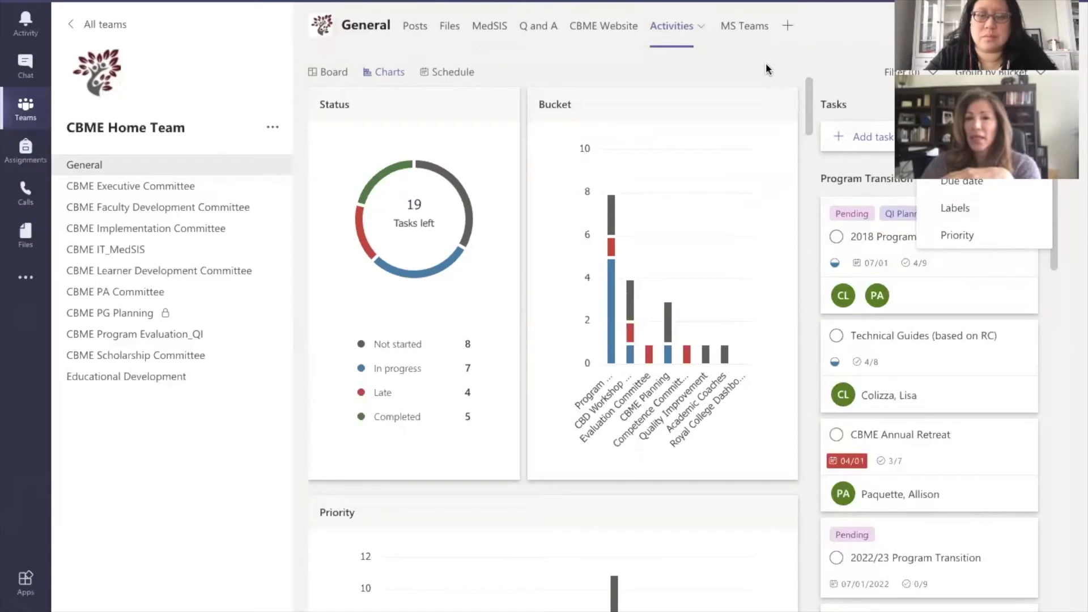
pyautogui.scroll(-3)
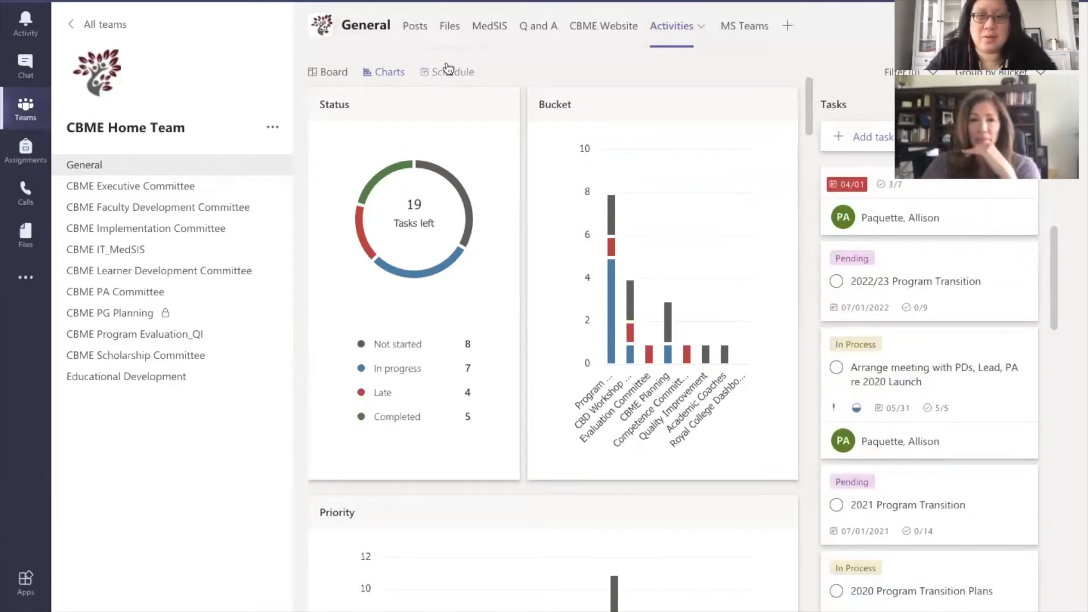
pyautogui.click(452, 71)
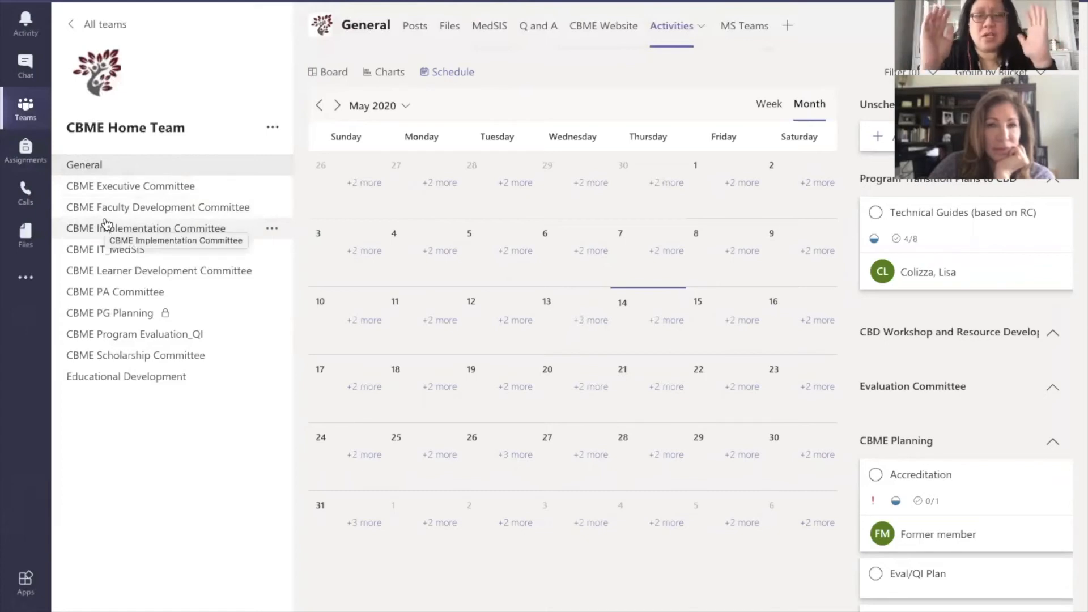
pyautogui.moveTo(104, 143)
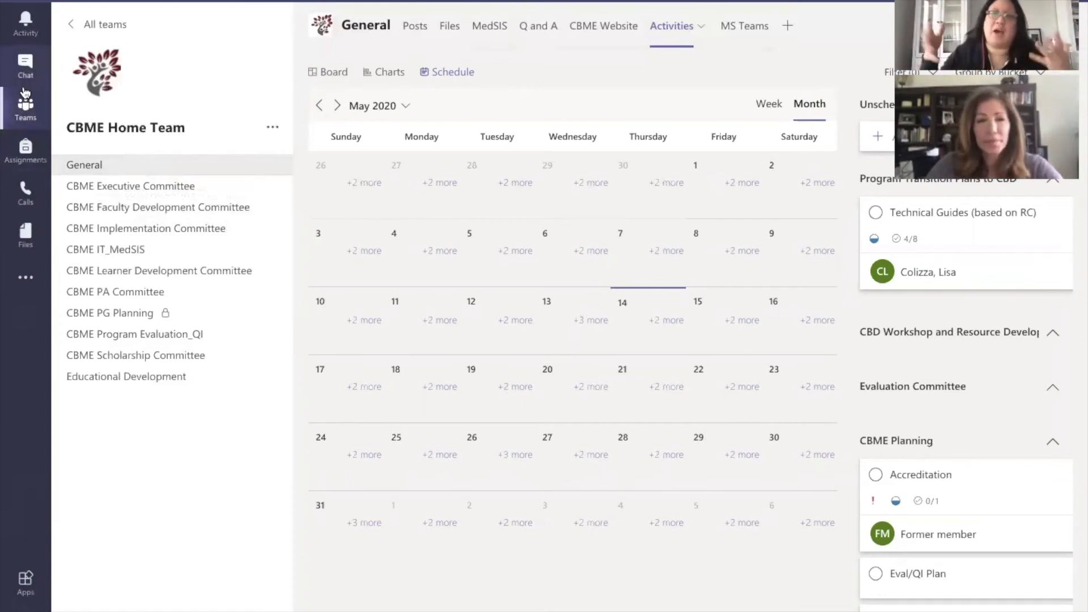
pyautogui.click(25, 66)
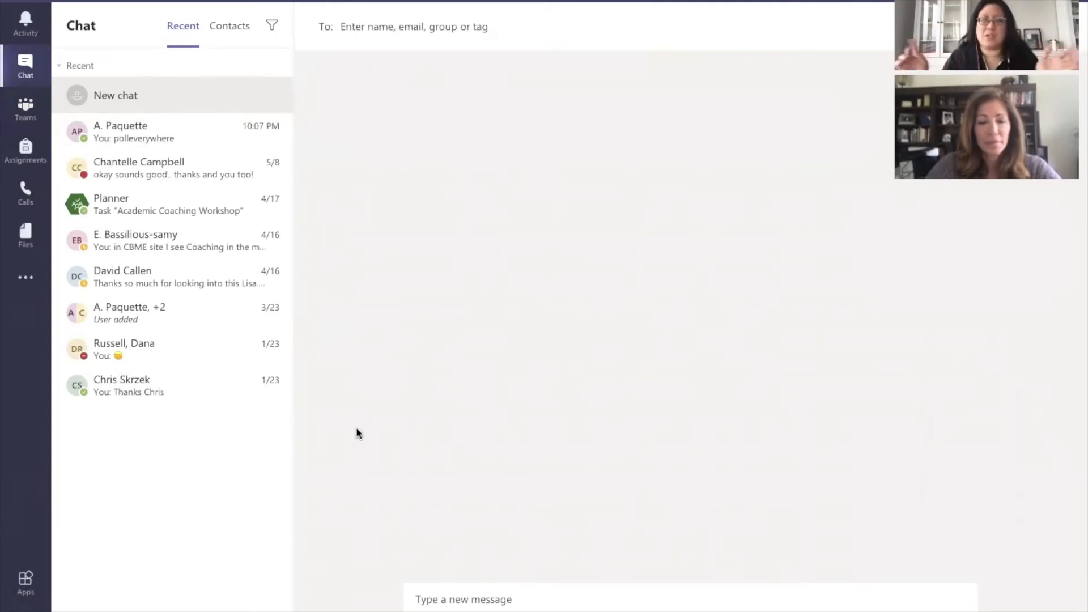
pyautogui.moveTo(503, 454)
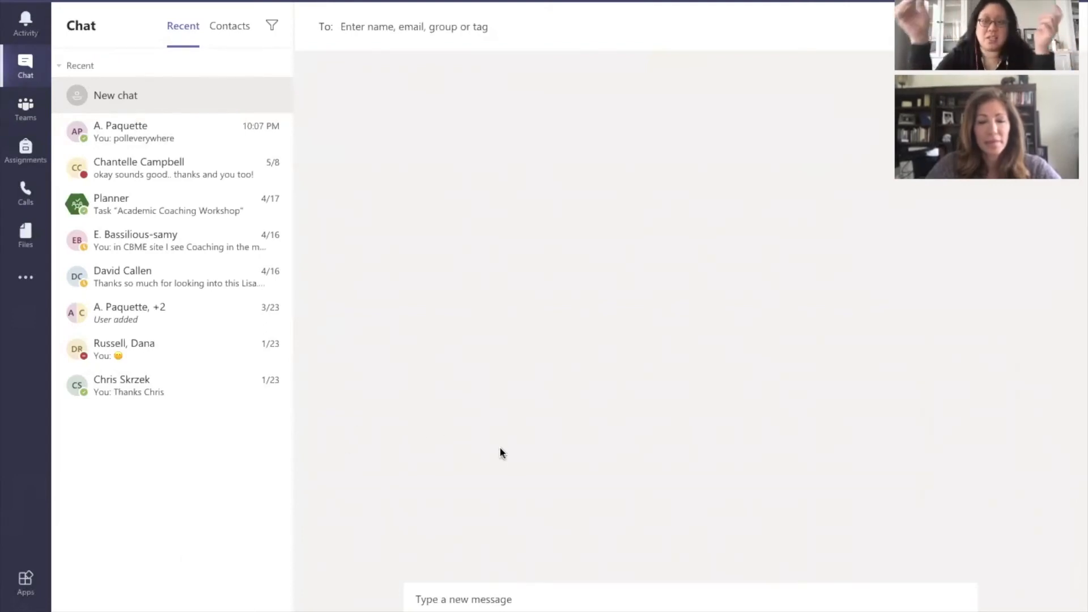
pyautogui.moveTo(431, 599)
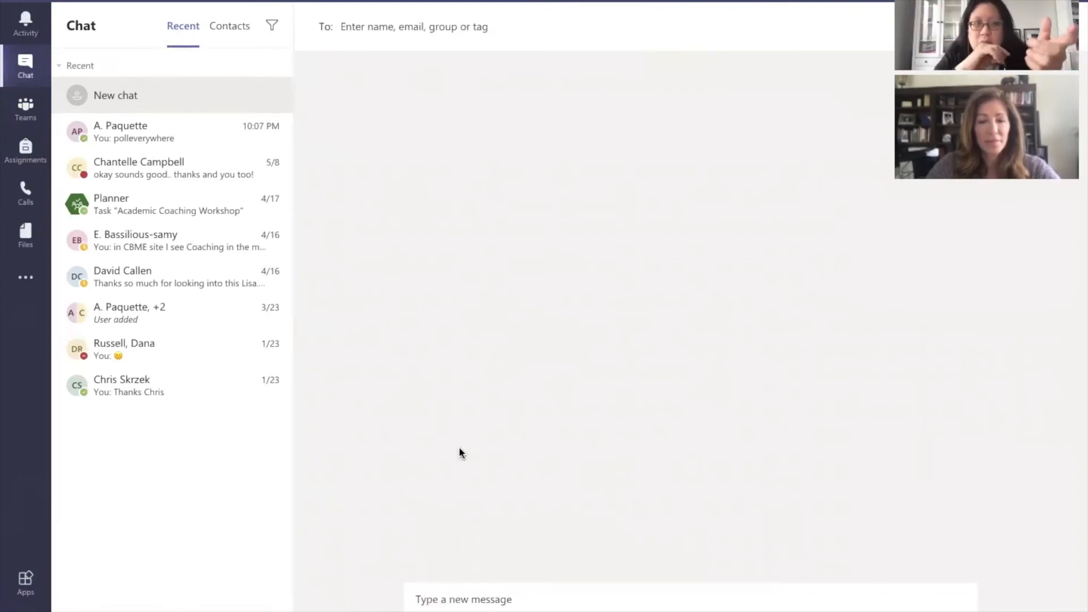
pyautogui.moveTo(134, 135)
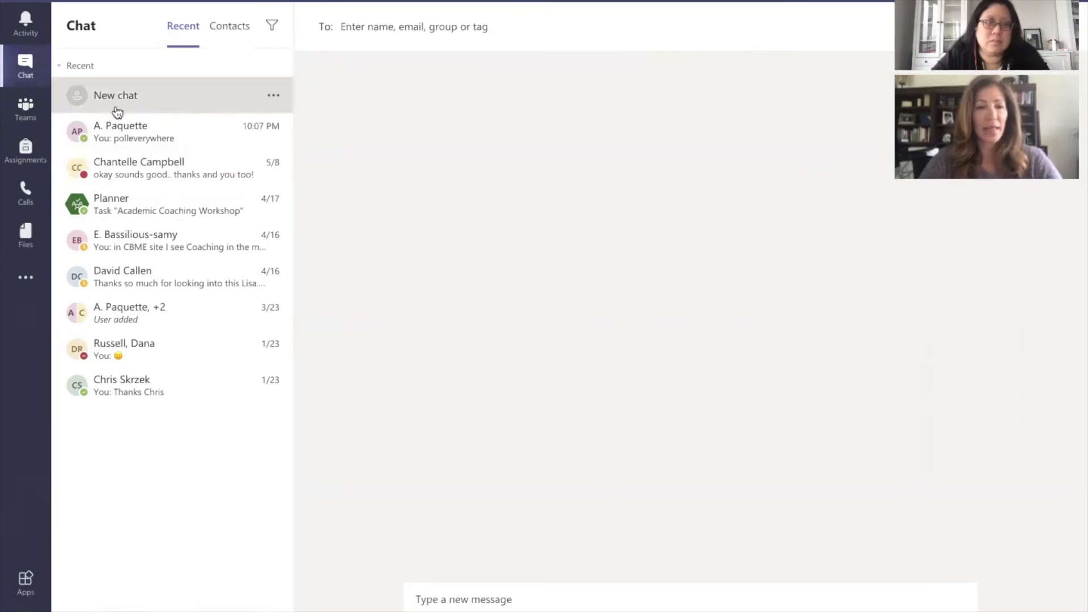
pyautogui.moveTo(167, 132)
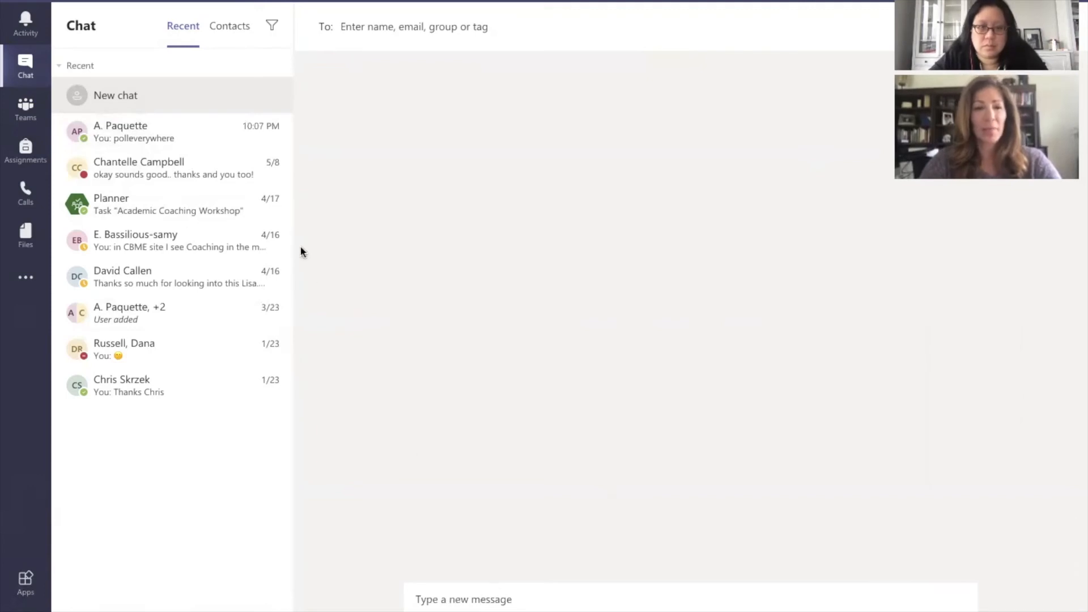
pyautogui.click(120, 131)
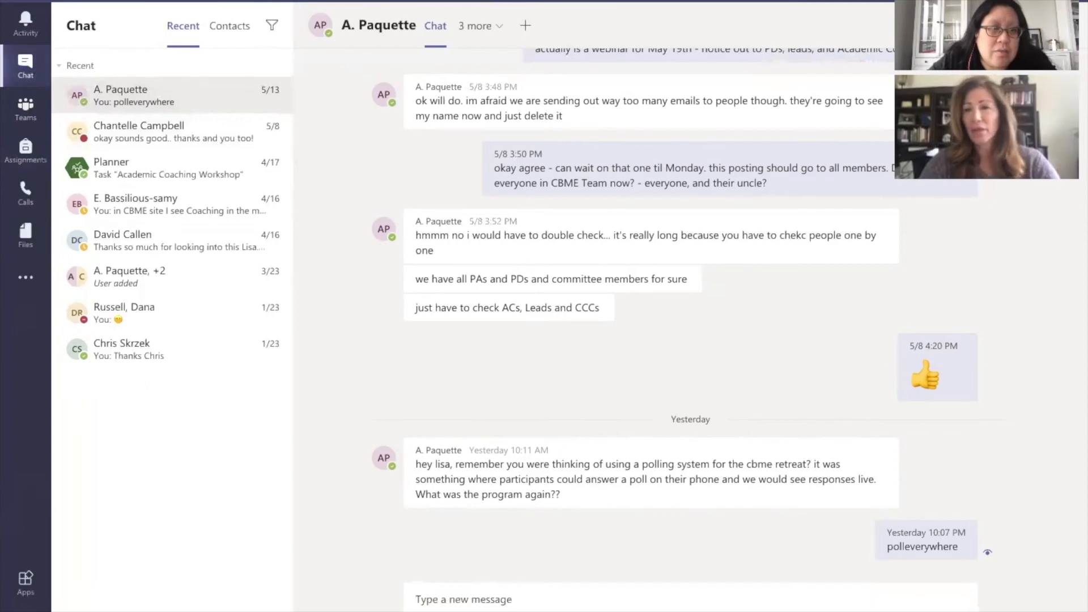
pyautogui.moveTo(658, 114)
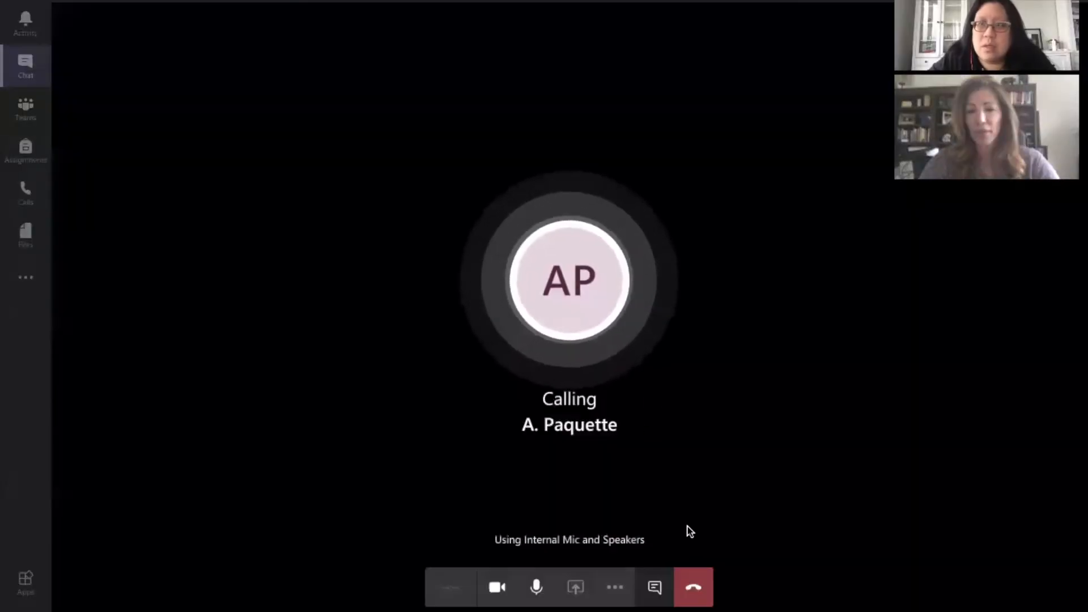
# Hang up the outgoing call and view recent files like Presentation.pptx
pyautogui.click(693, 587)
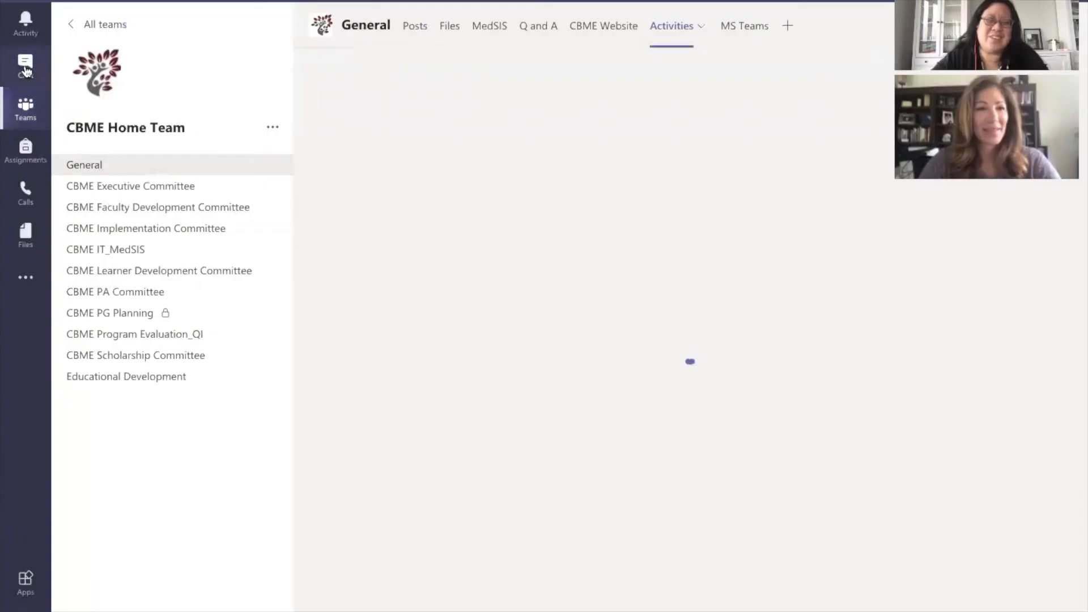
pyautogui.click(25, 66)
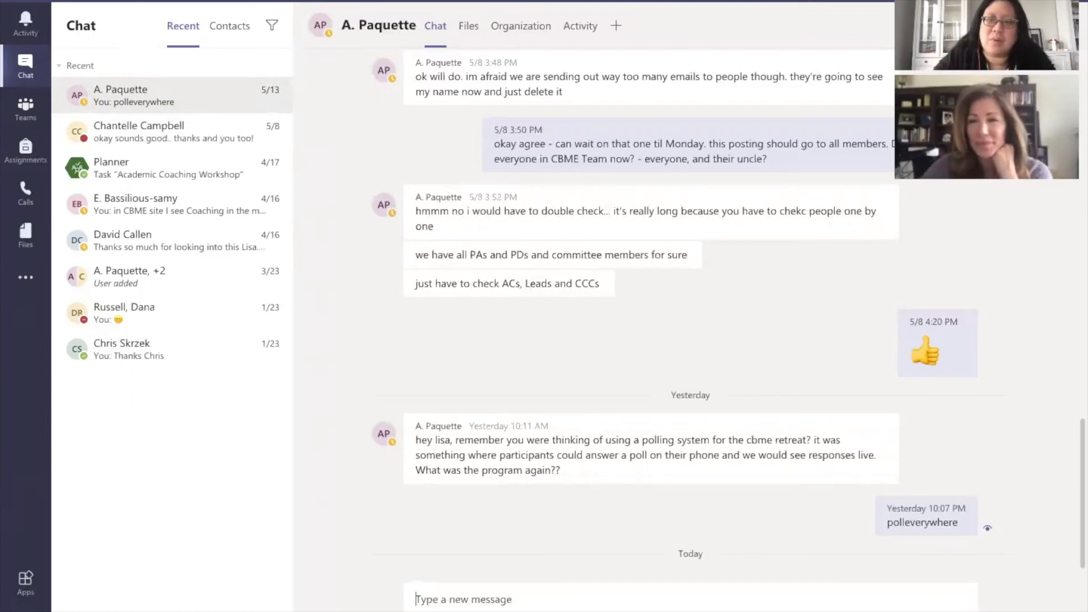
pyautogui.moveTo(1020, 198)
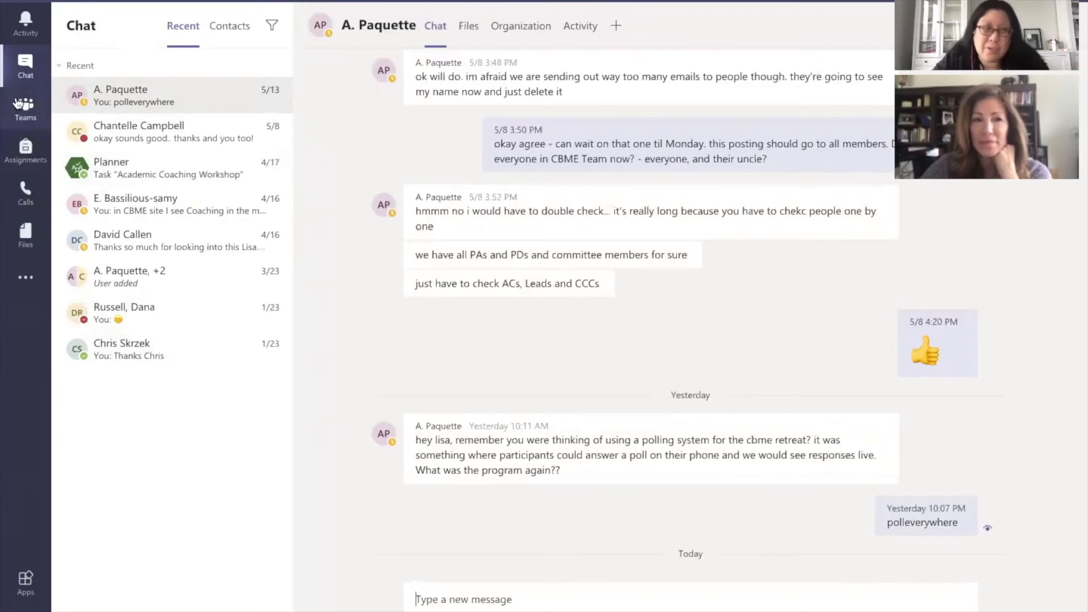
pyautogui.moveTo(25, 194)
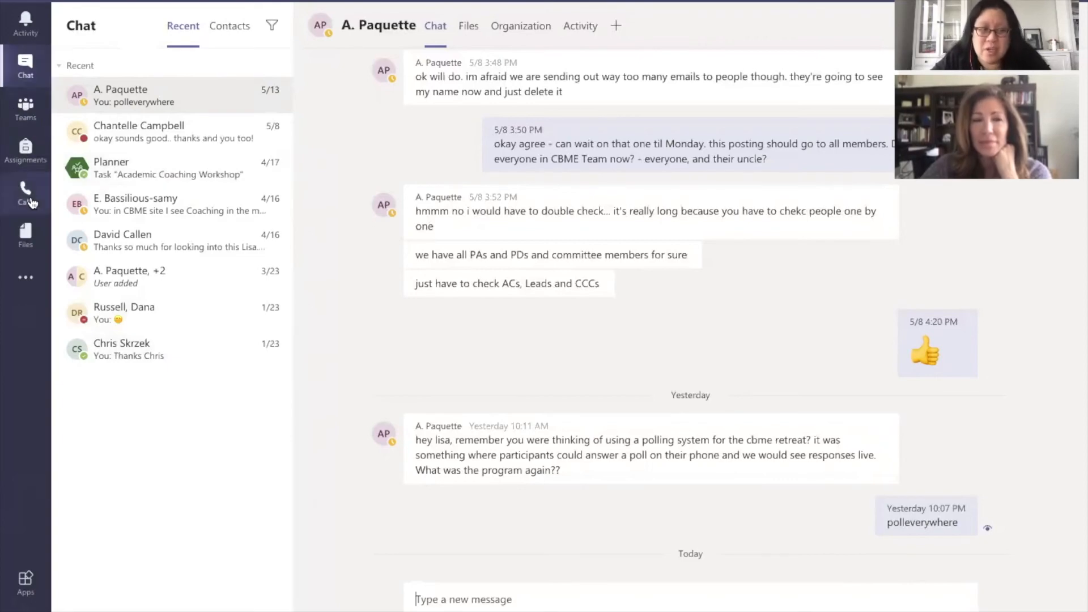
pyautogui.click(24, 235)
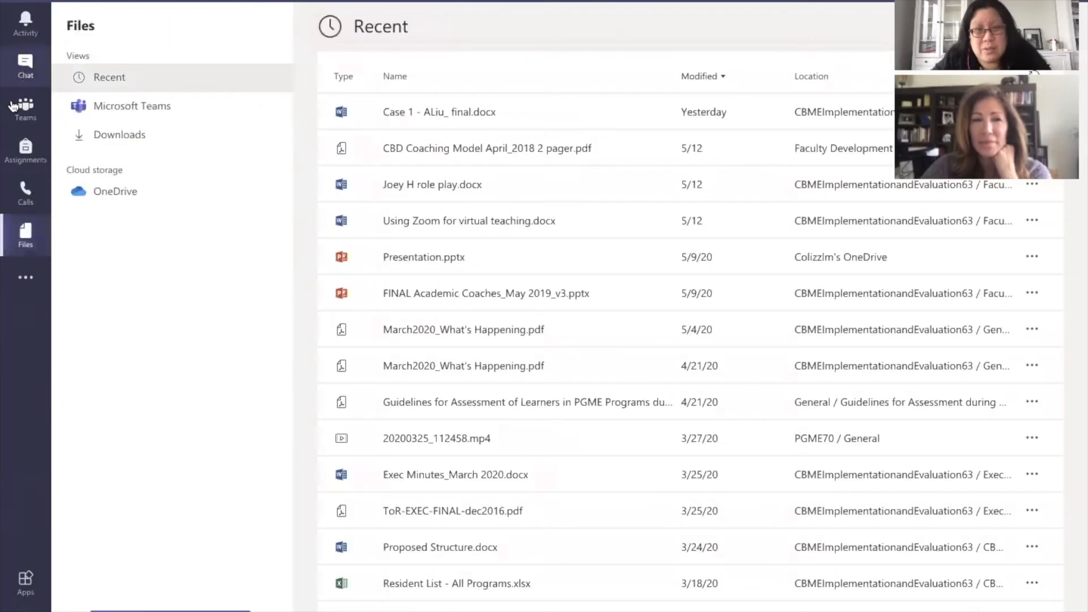
pyautogui.click(25, 107)
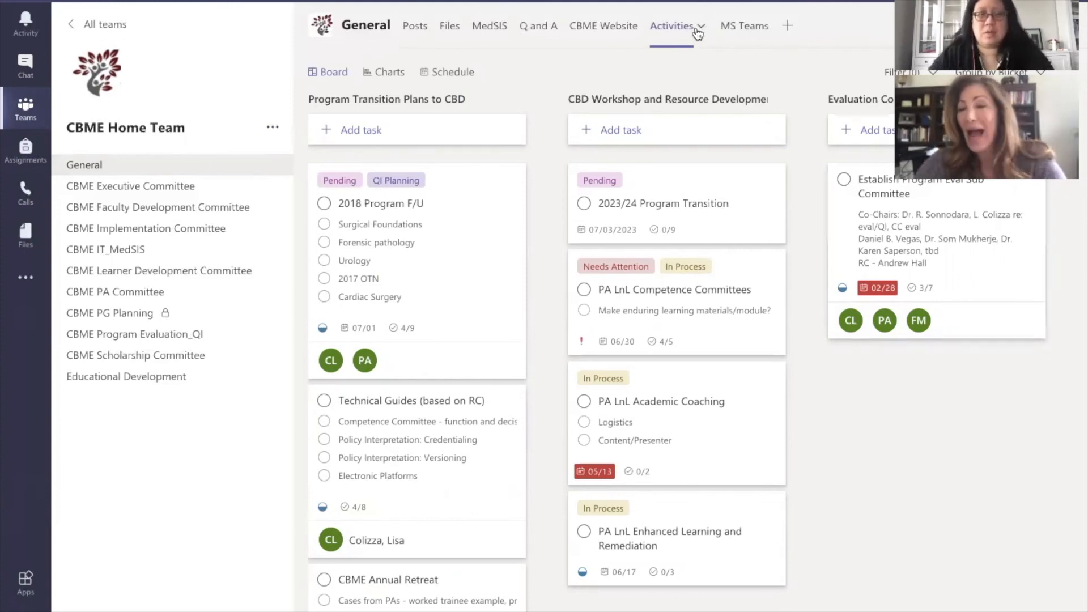
pyautogui.moveTo(591, 55)
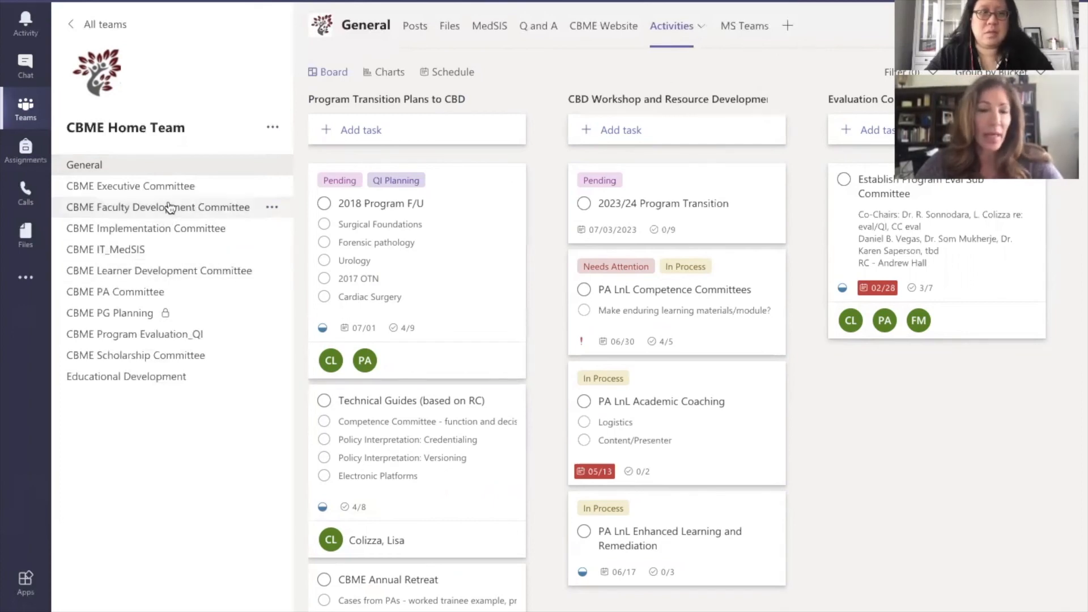
# Open the CBME Faculty Development Committee channel with its shared links and presentation
pyautogui.click(157, 207)
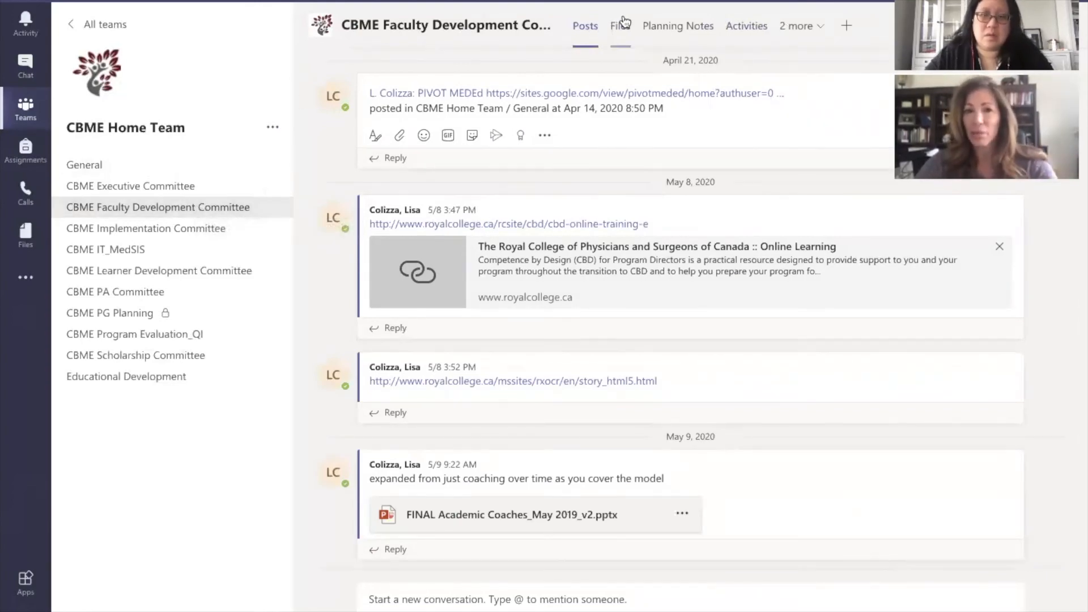
# Browse Faculty Development's Files, Planning Notes and Activities tabs, then open Executive Committee
pyautogui.click(619, 26)
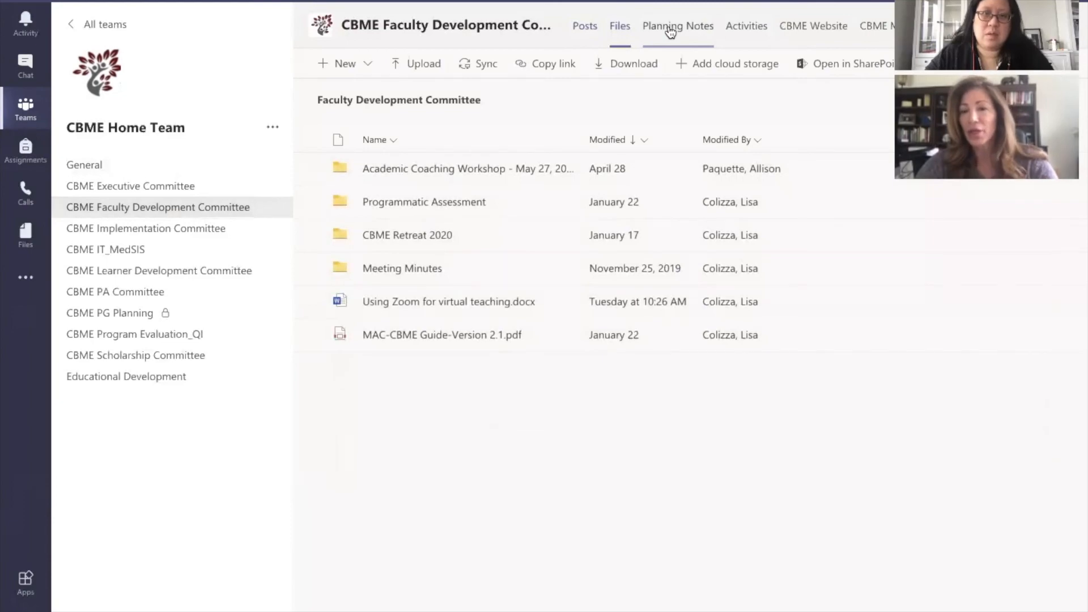
pyautogui.click(677, 26)
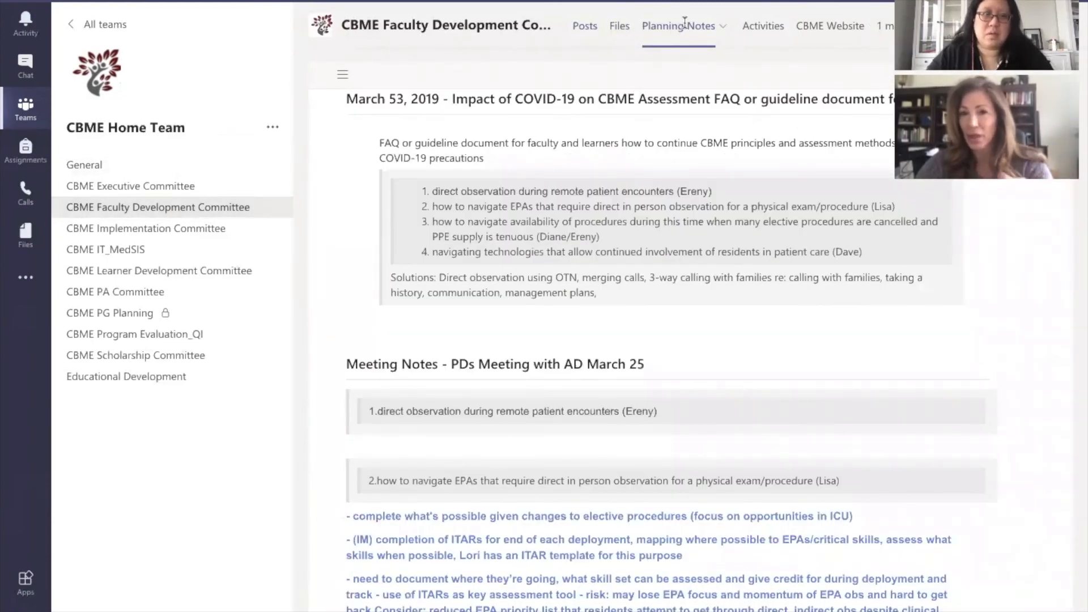
pyautogui.click(747, 26)
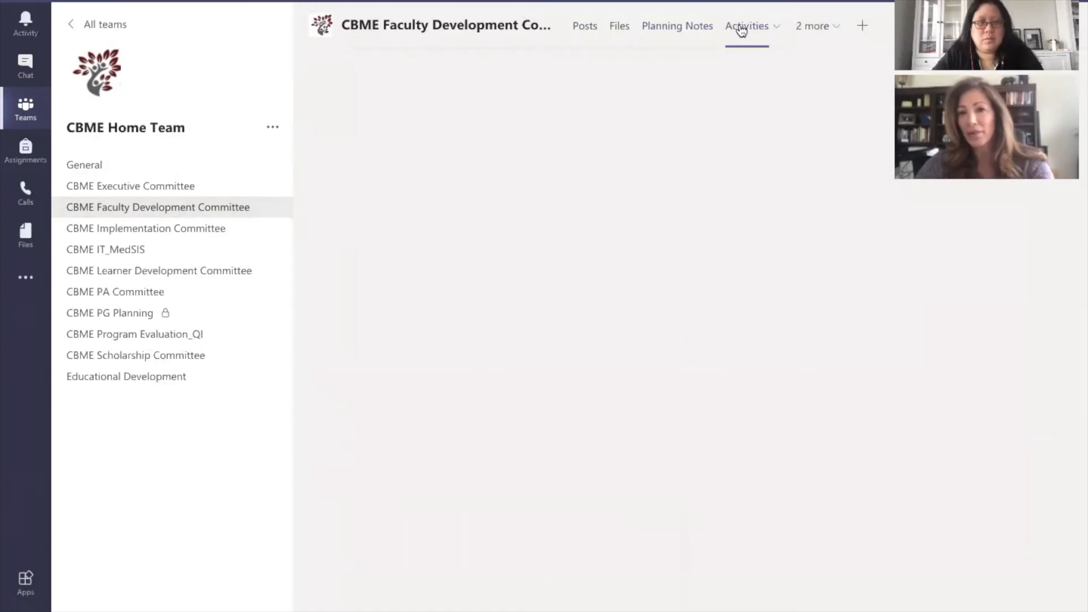
pyautogui.click(747, 25)
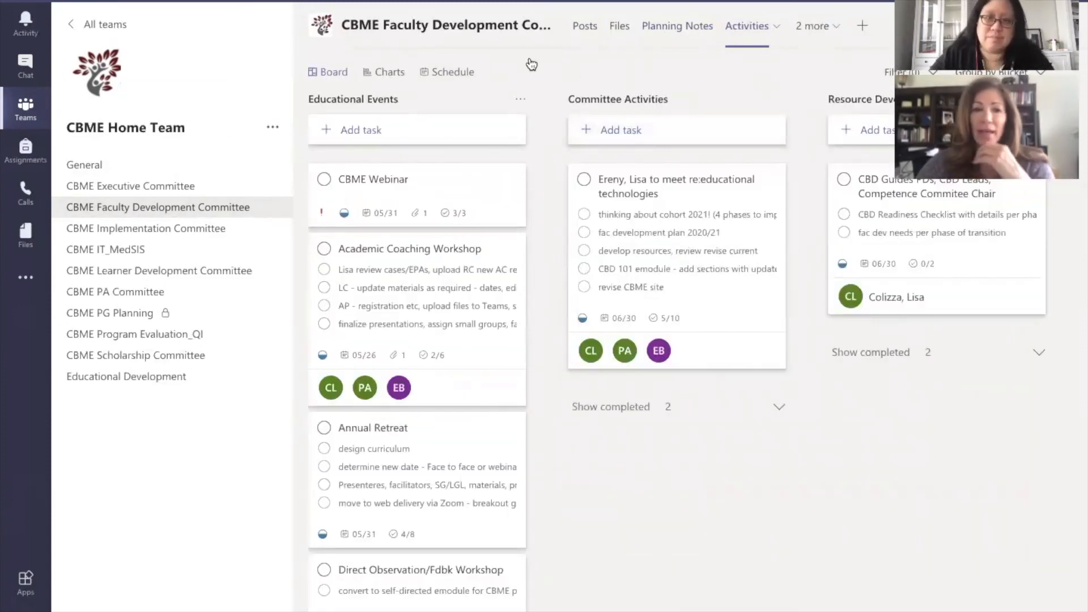
pyautogui.click(130, 186)
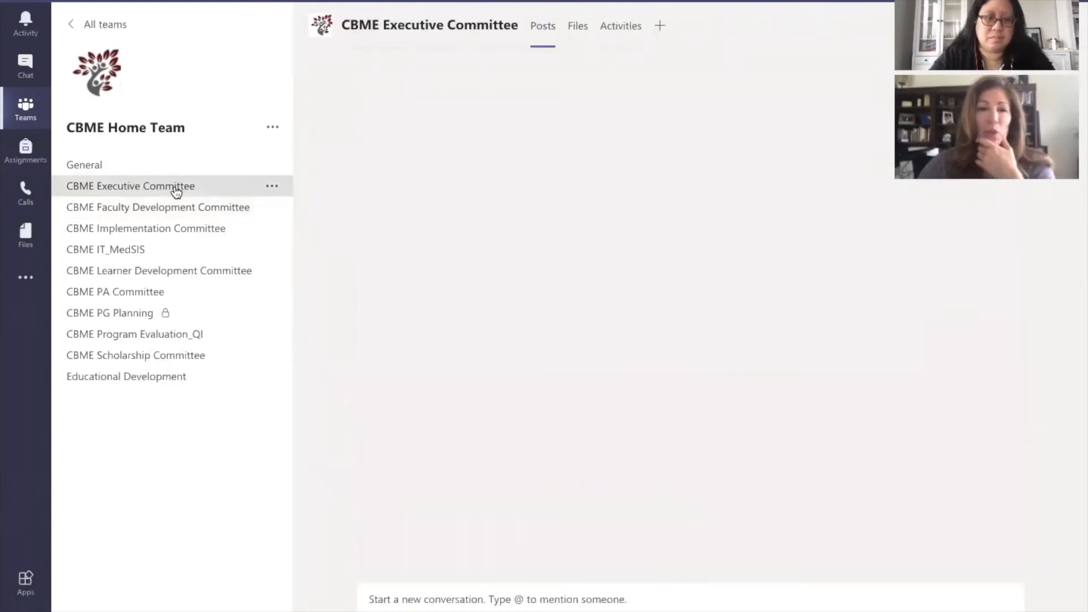
# Read the Executive Committee's postponed-retreat posts, then return to Faculty Development Committee
pyautogui.click(130, 185)
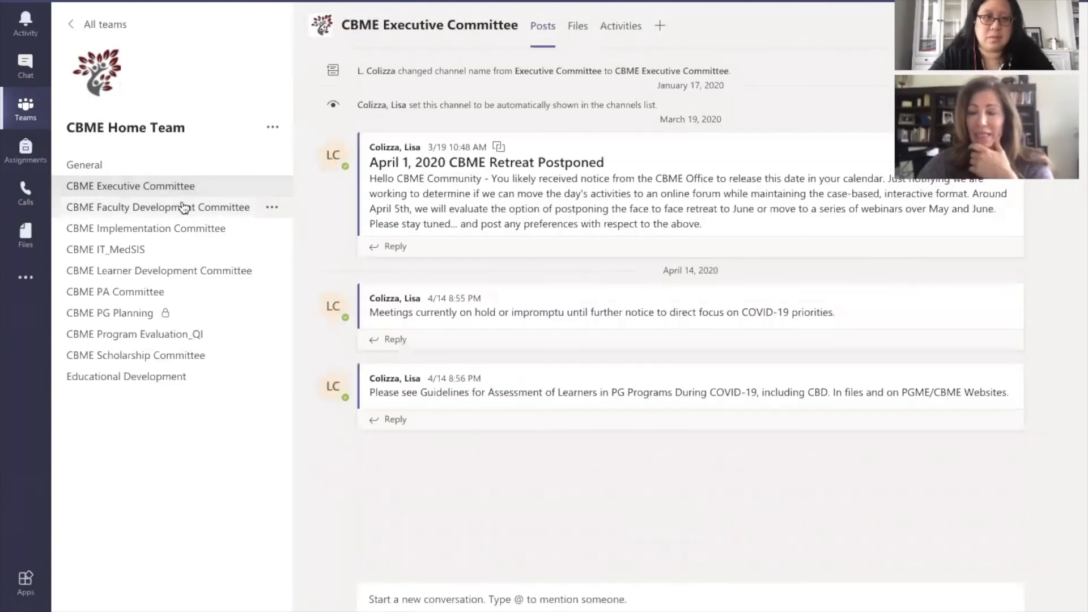
pyautogui.moveTo(157, 206)
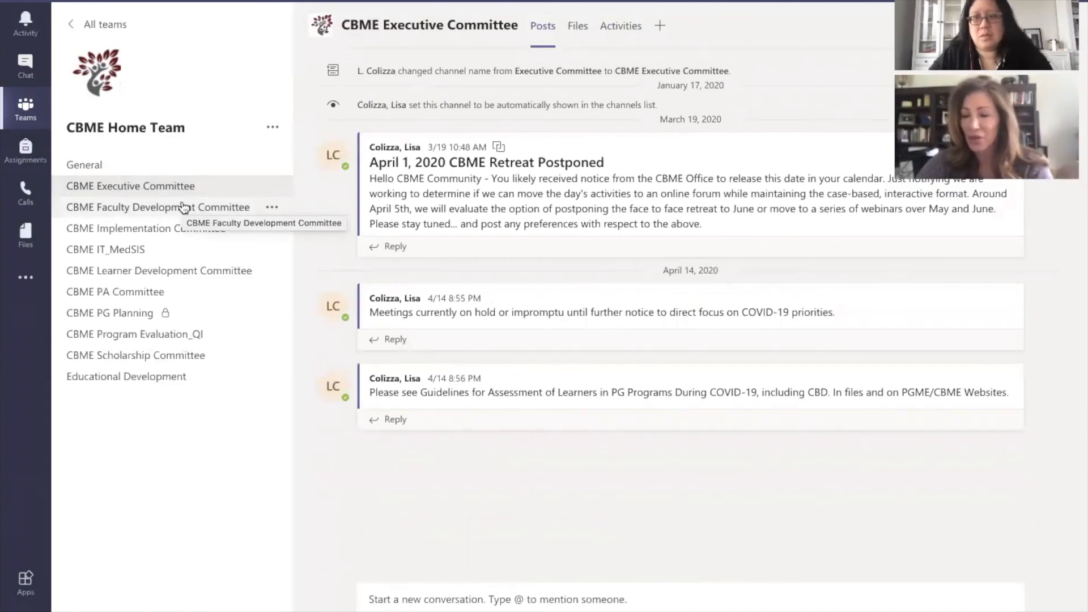
pyautogui.moveTo(85, 152)
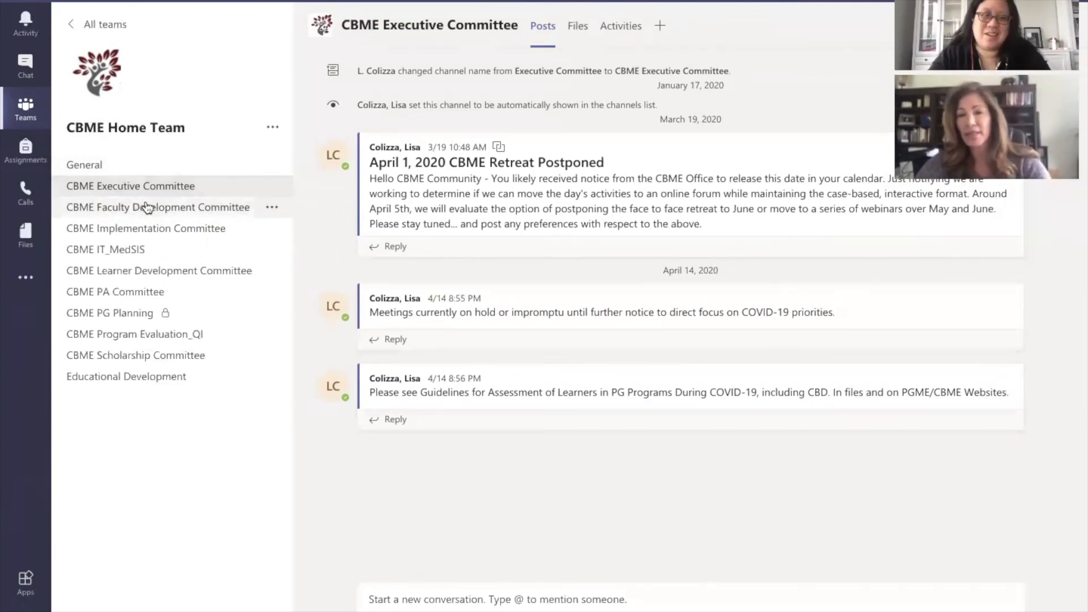
pyautogui.click(158, 207)
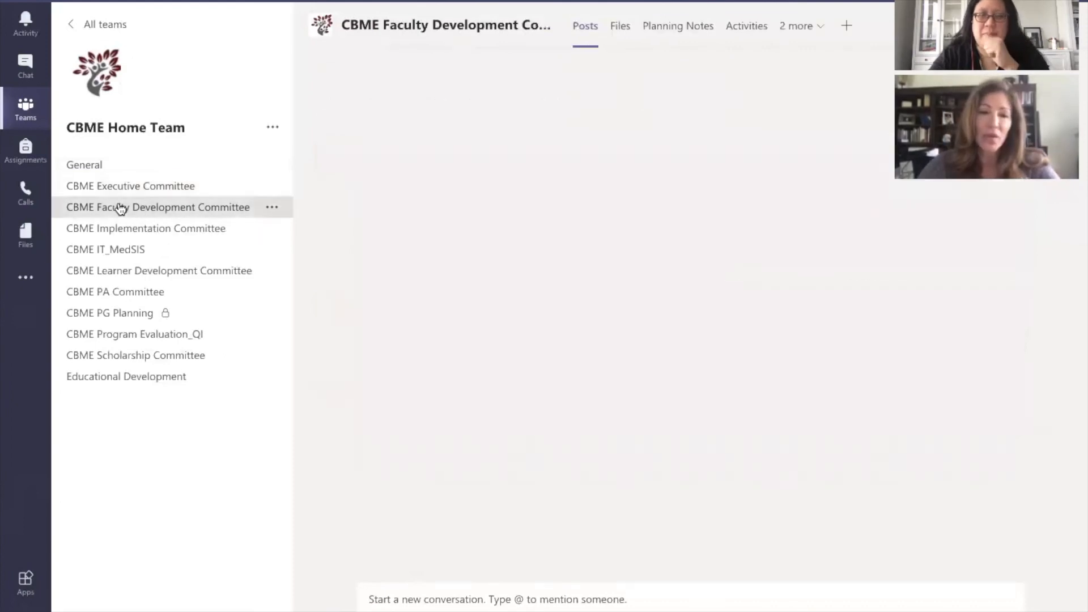
pyautogui.click(157, 207)
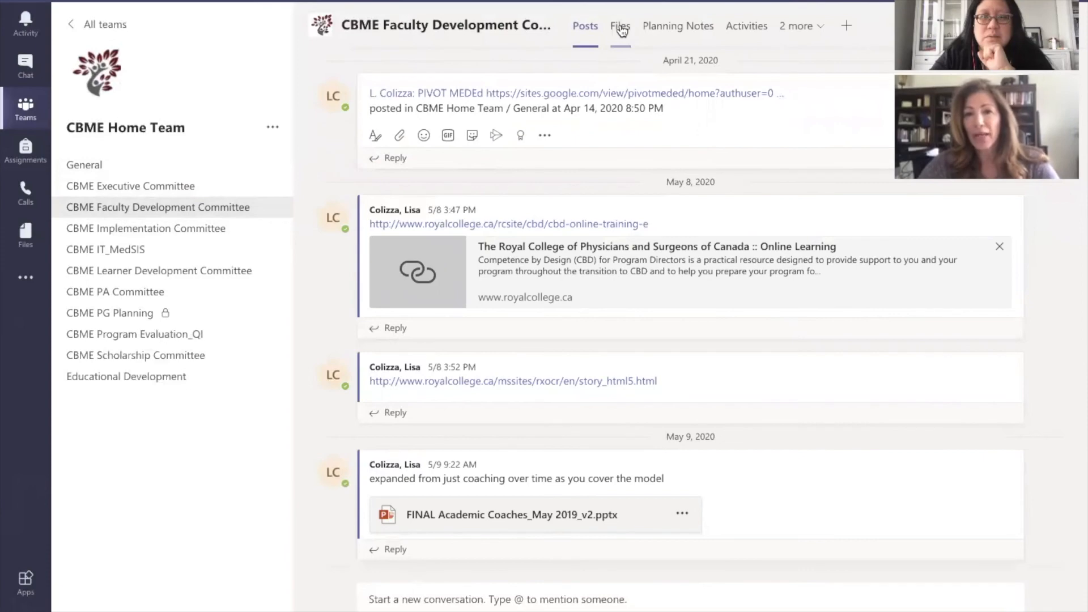
# View the Academic Coach and CBD slide deck from the channel's Files, then go to Chat
pyautogui.click(618, 25)
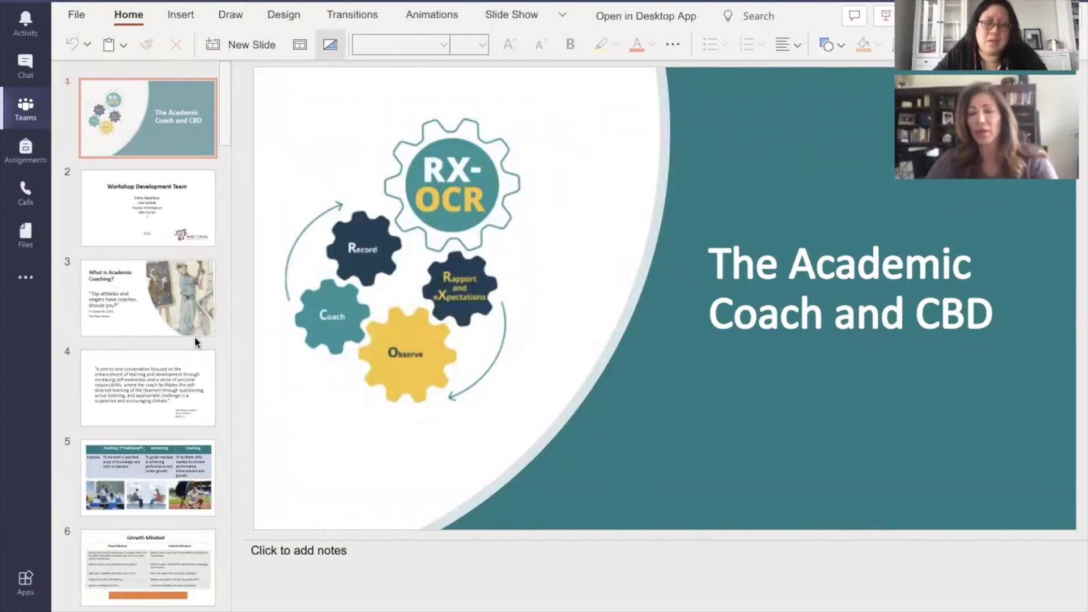
pyautogui.moveTo(196, 350)
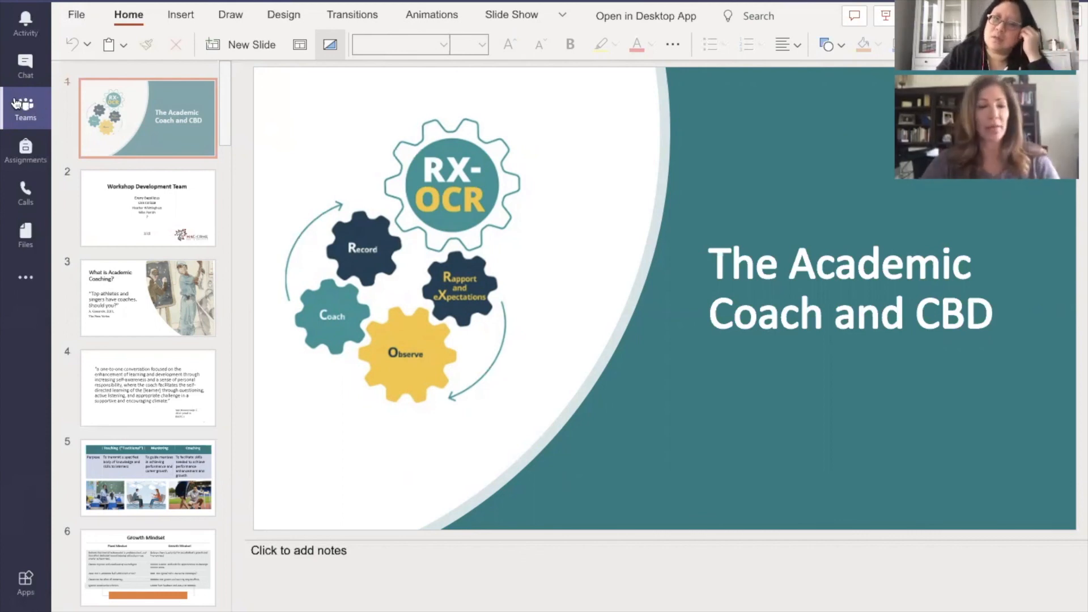
pyautogui.click(25, 66)
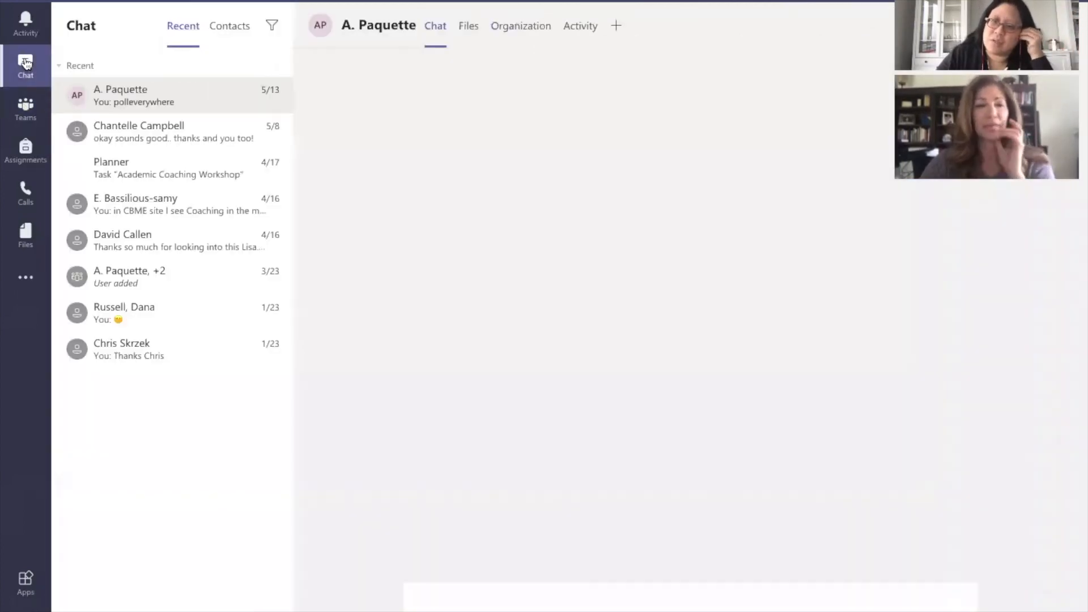
# Browse a chat and the Calls speed dial, then return to the joined teams overview
pyautogui.click(120, 95)
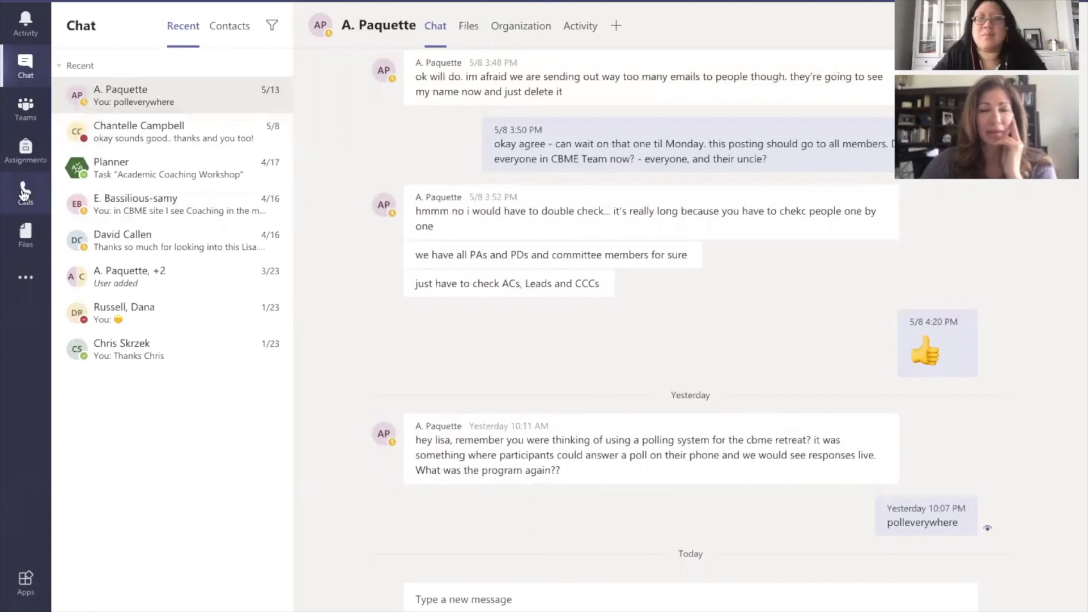
pyautogui.click(25, 193)
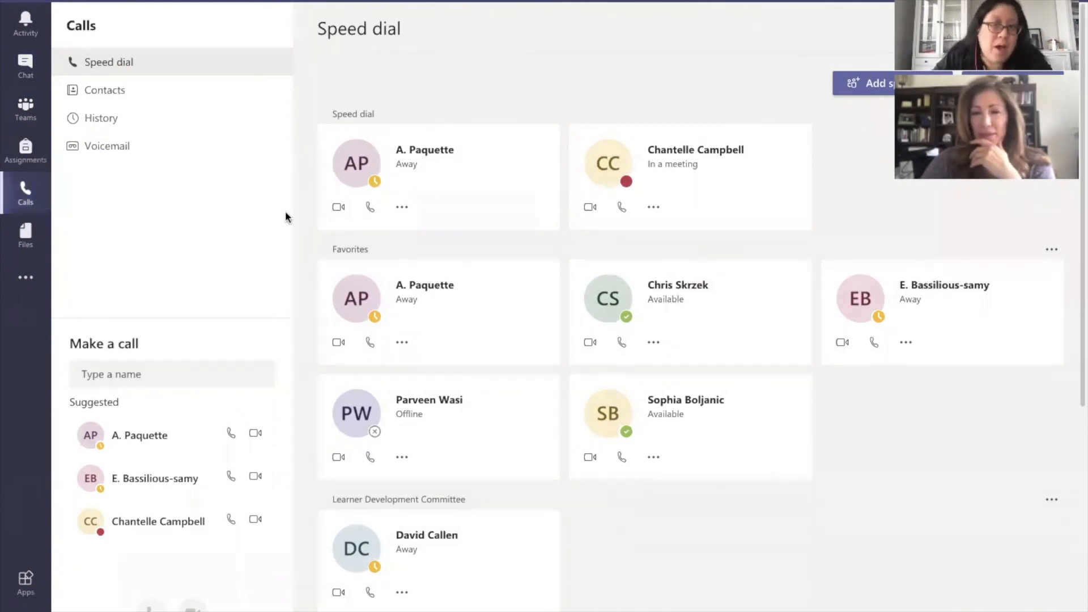
pyautogui.click(24, 107)
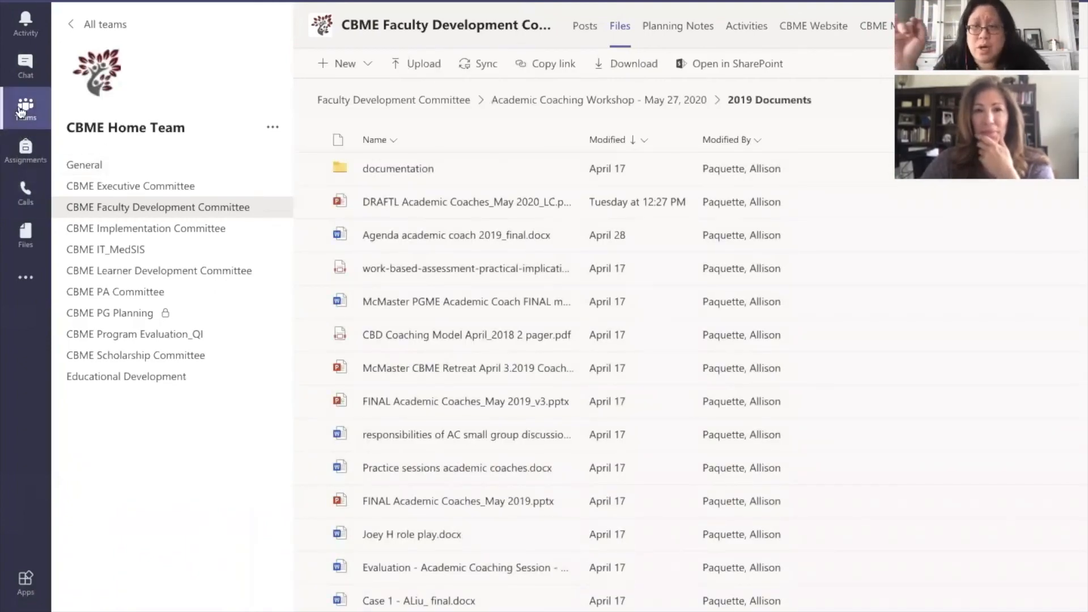
pyautogui.click(25, 104)
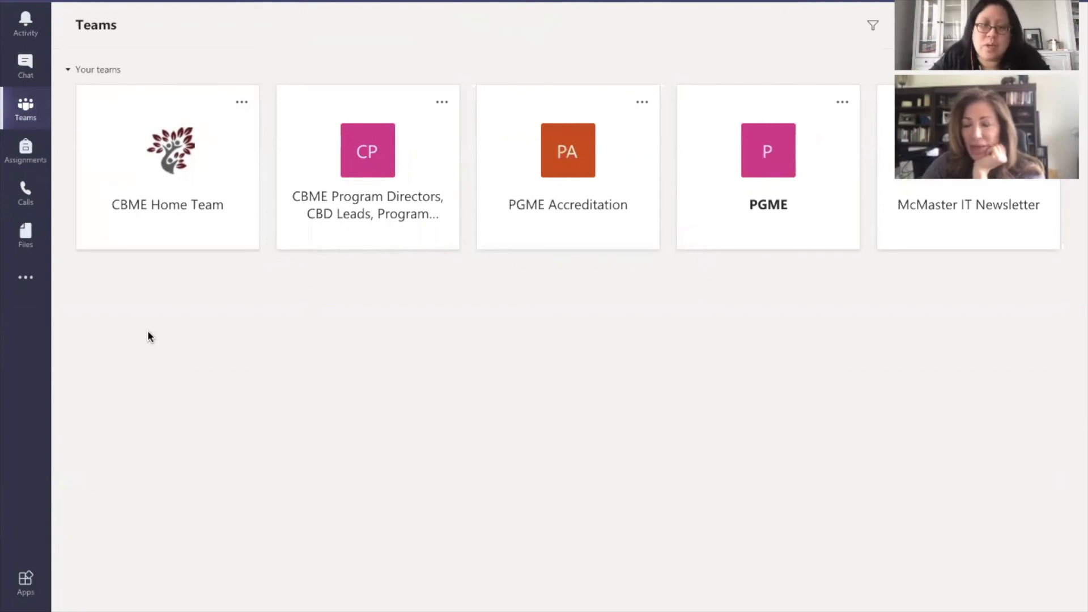
pyautogui.moveTo(252, 404)
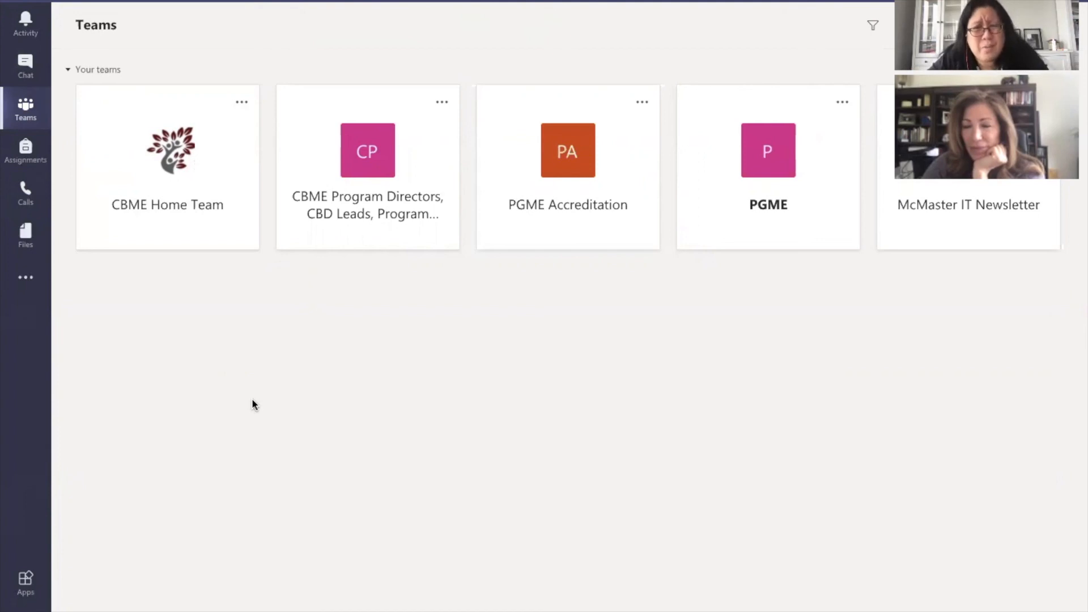
pyautogui.moveTo(302, 399)
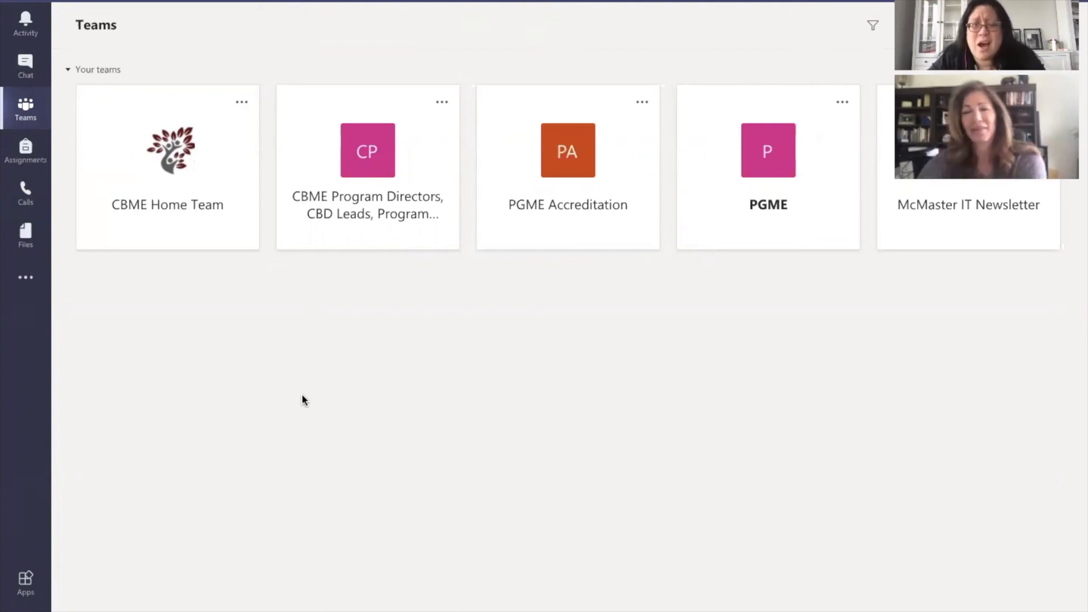
pyautogui.moveTo(464, 439)
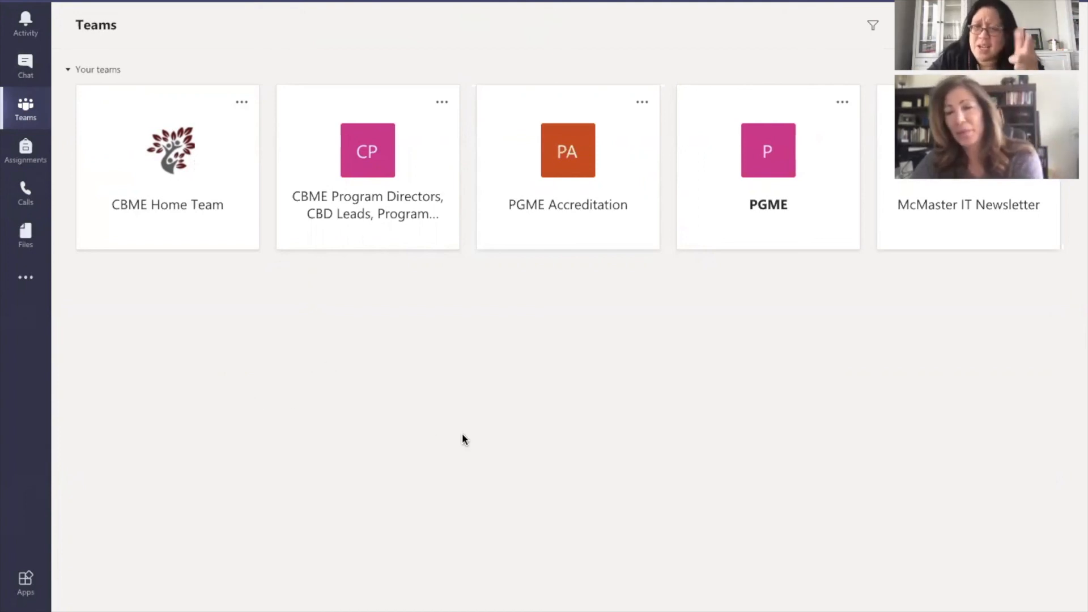
pyautogui.moveTo(492, 390)
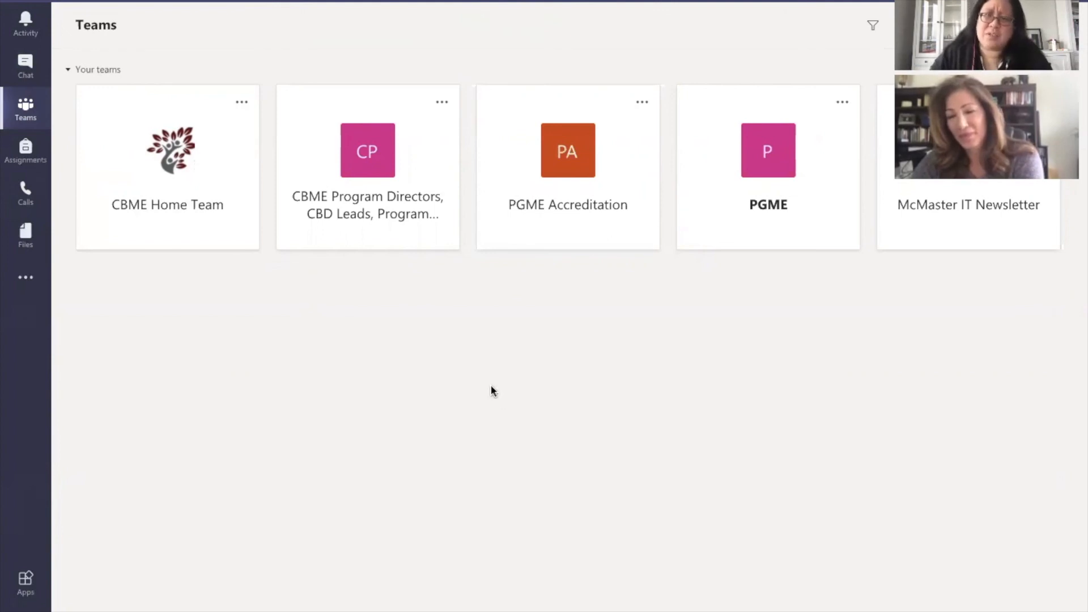